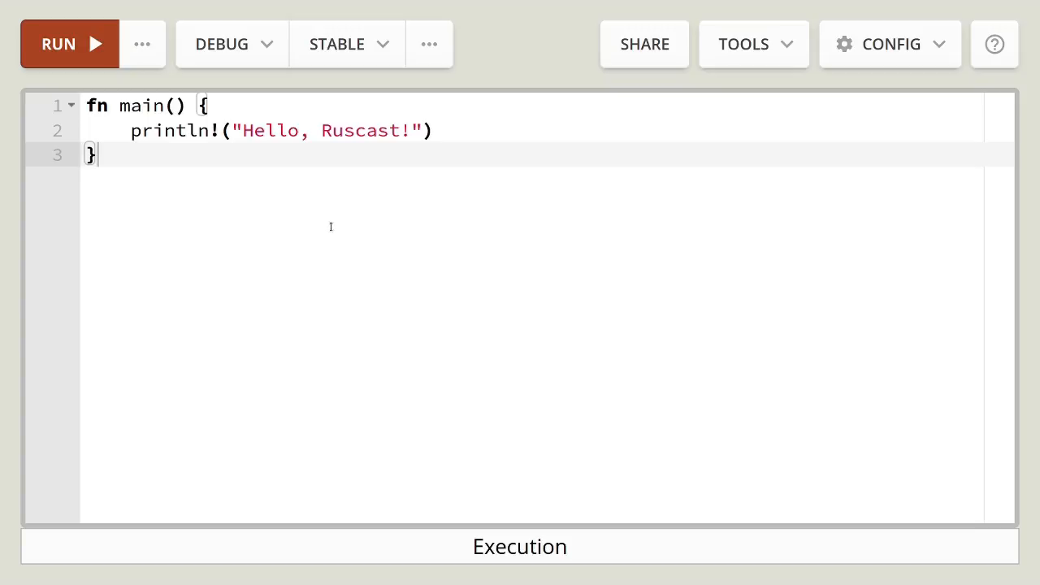
mouse_move(342, 235)
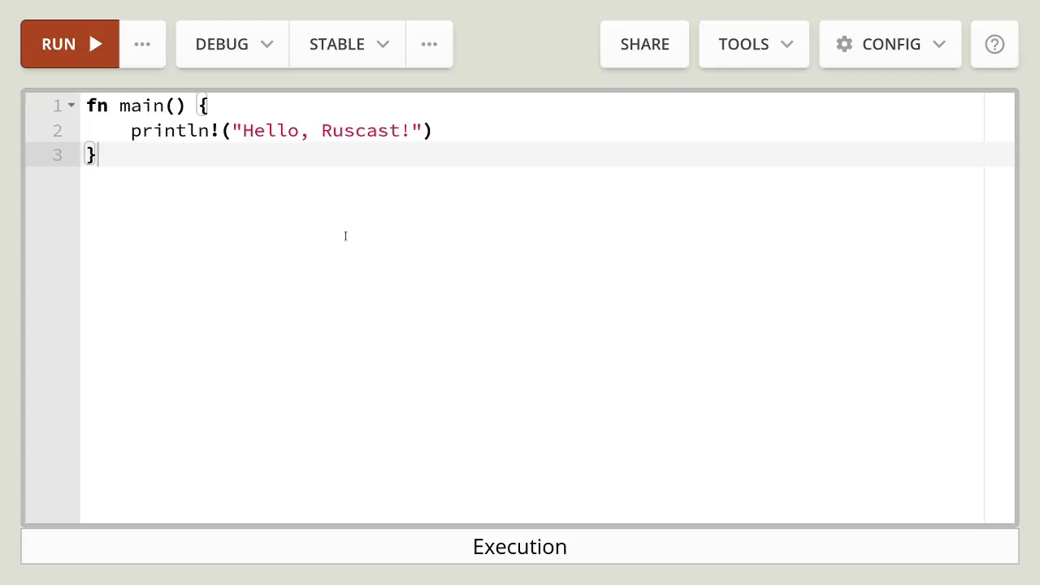
mouse_move(351, 240)
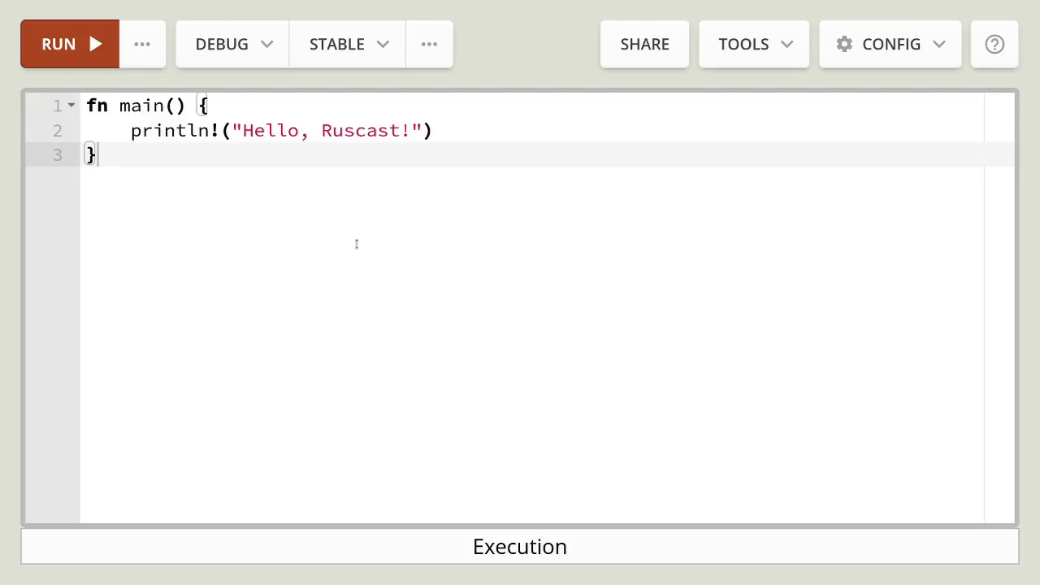
mouse_move(346, 242)
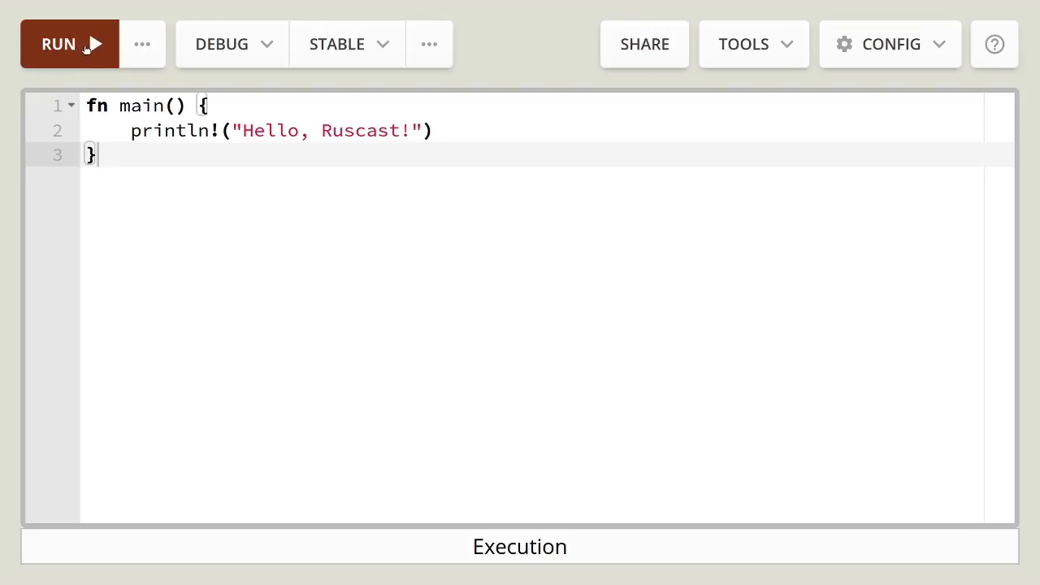
- Create the foobar Cargo project in /tmp with cargo new
click(69, 44)
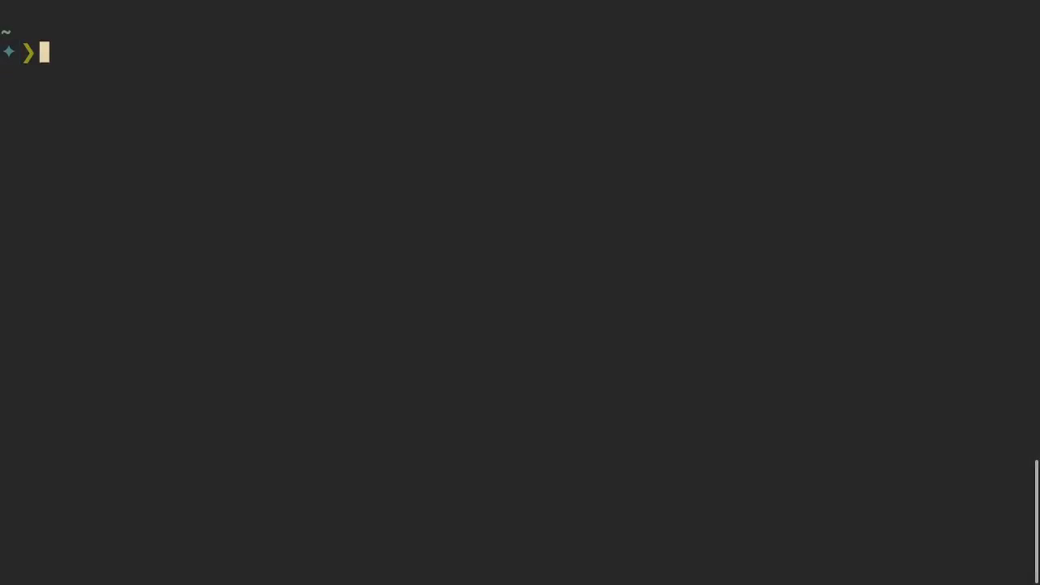
text(cd /)
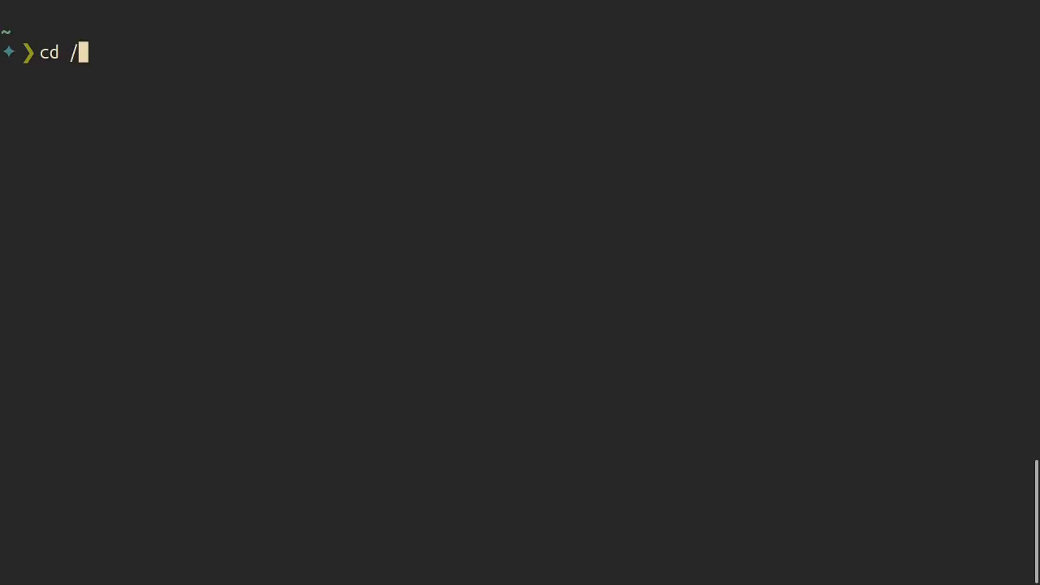
key(Return)
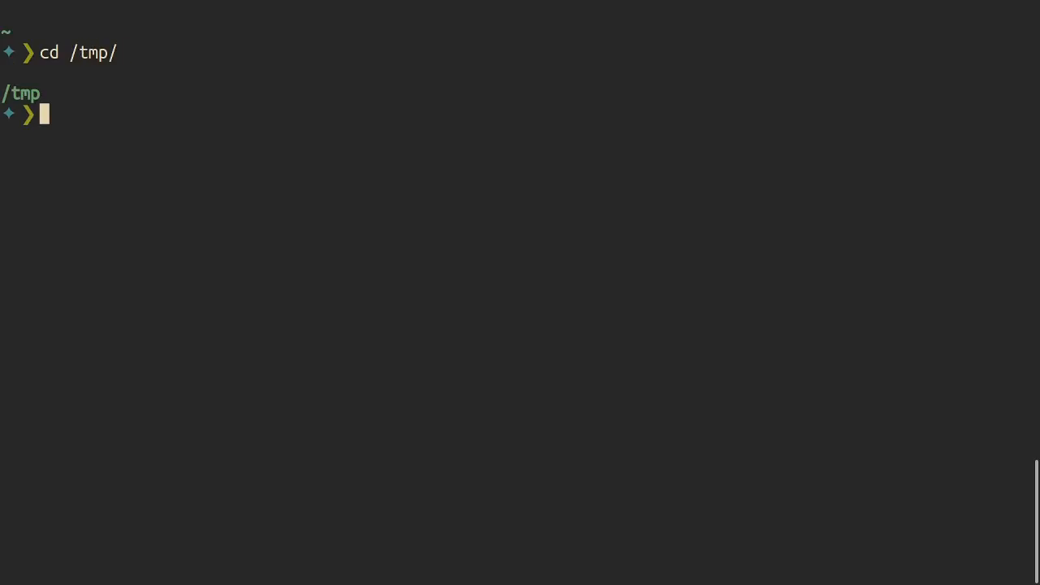
text(cargo new foobar)
text(cd)
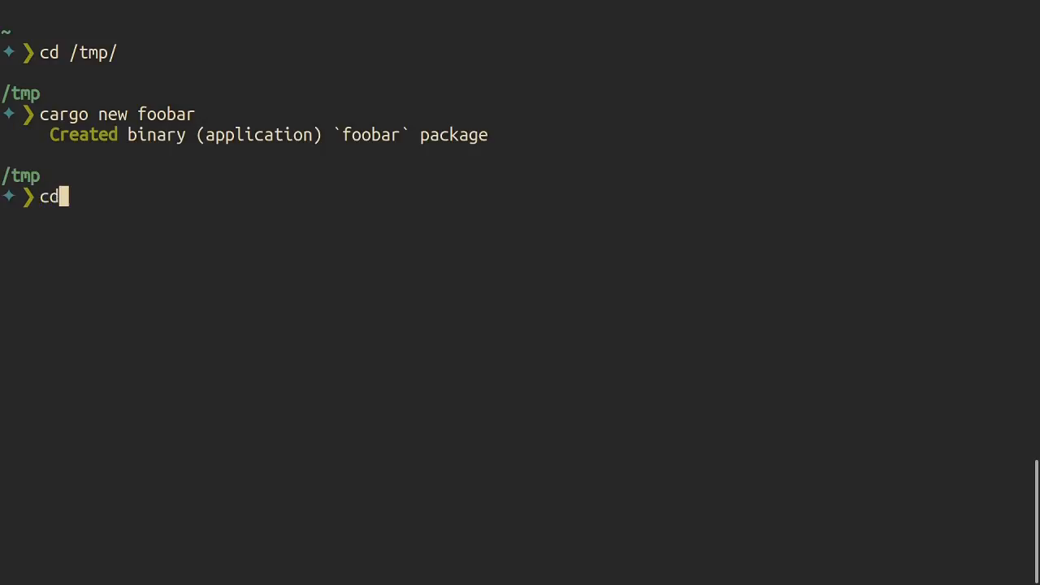
key(Return)
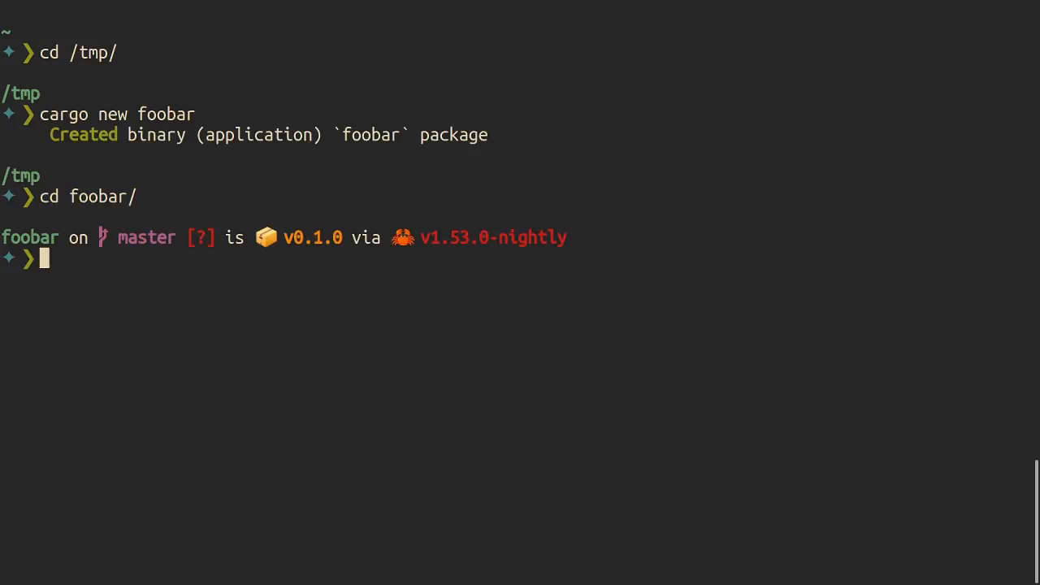
- Start tmux, split it with prefix+%, and run cargo watch -x run in the right pane
text(tmux)
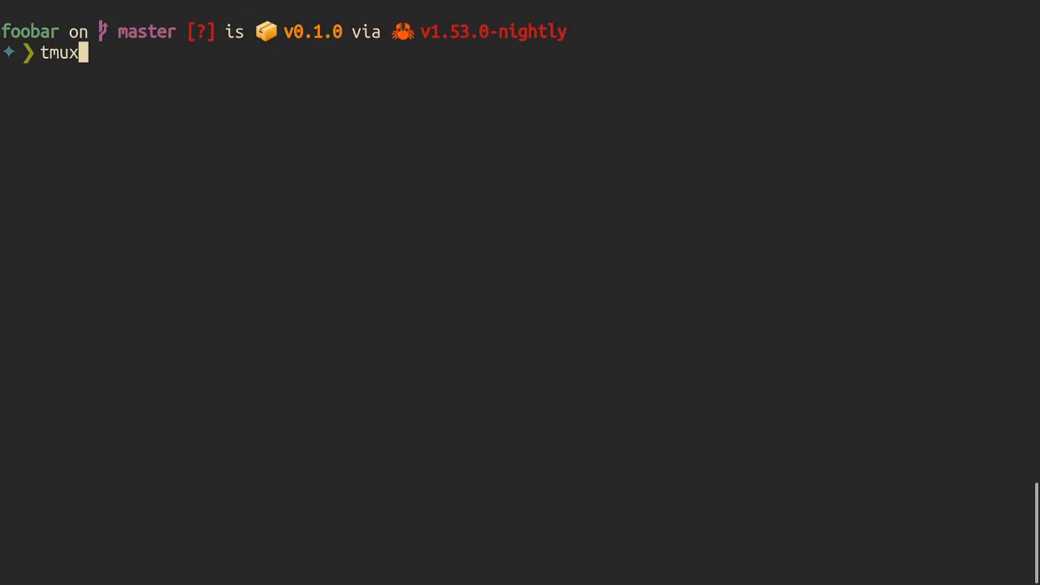
key(Return)
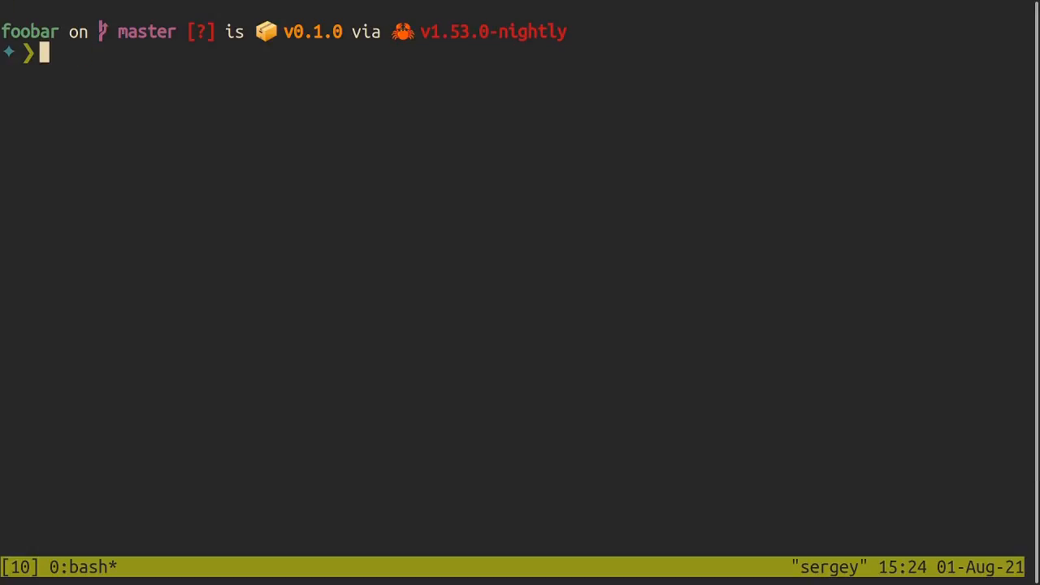
text(%)
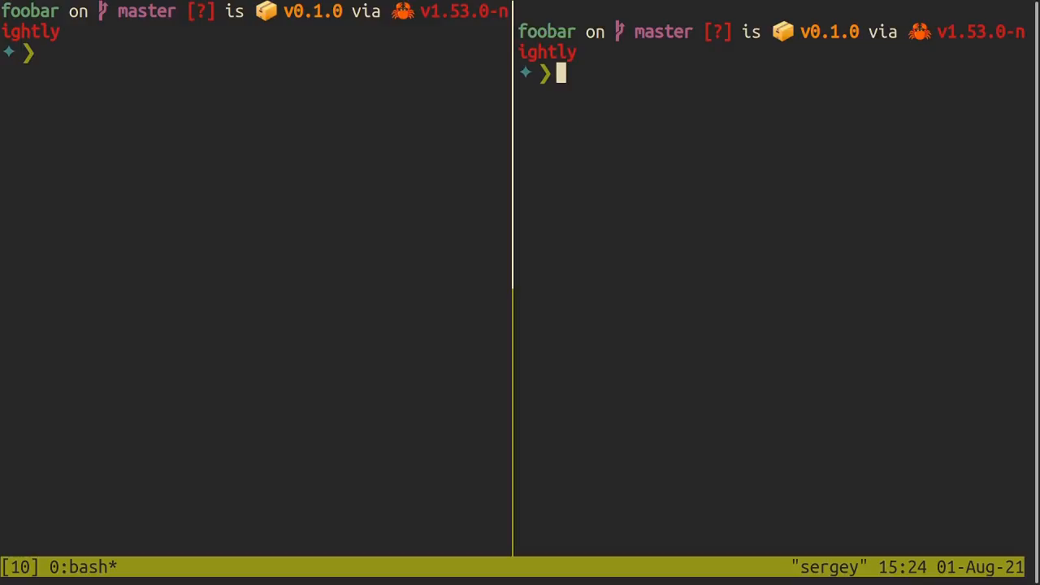
text(cargo wat)
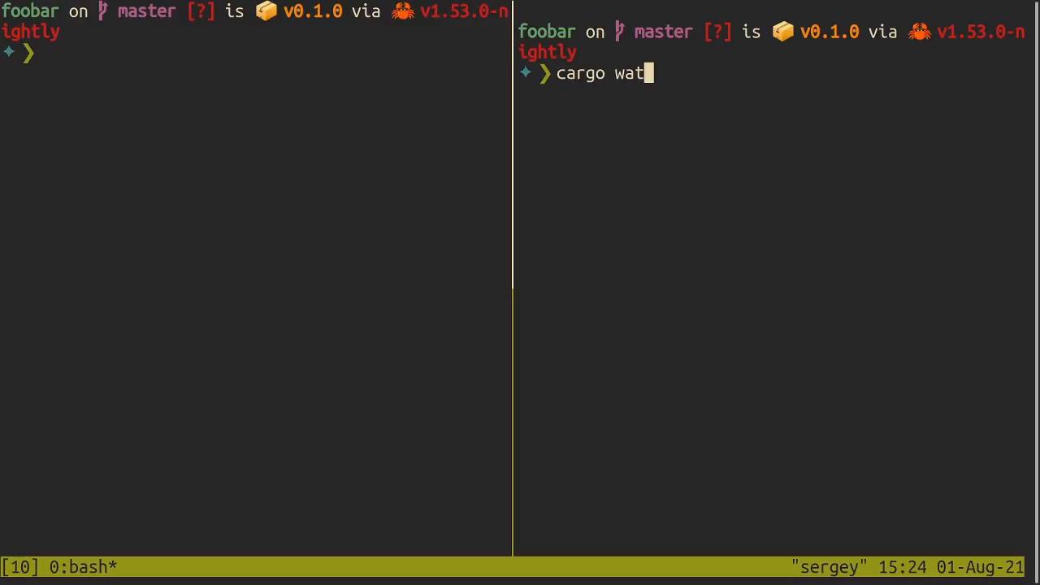
key(BackSpace)
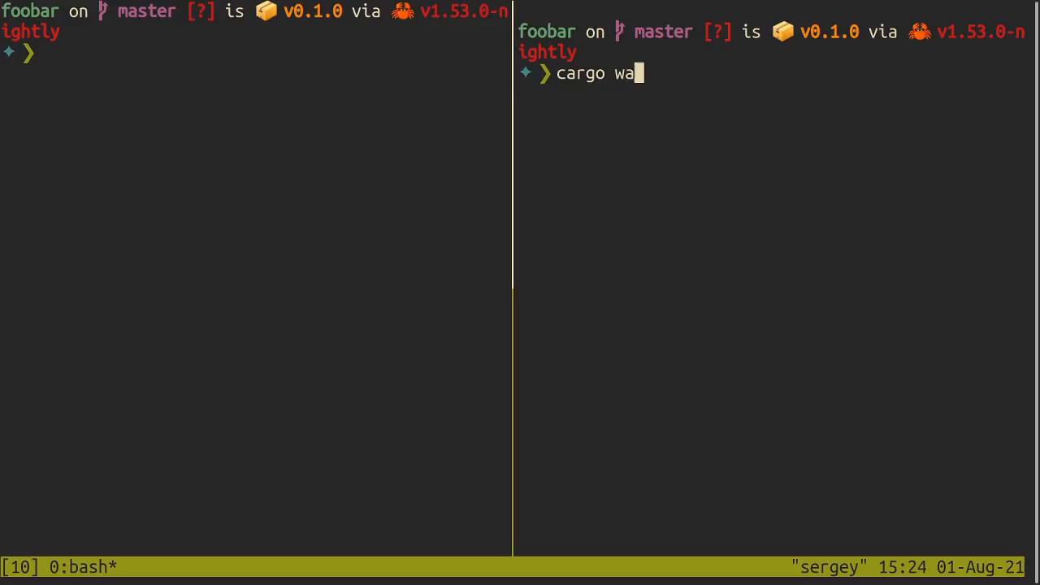
text(tch -x run)
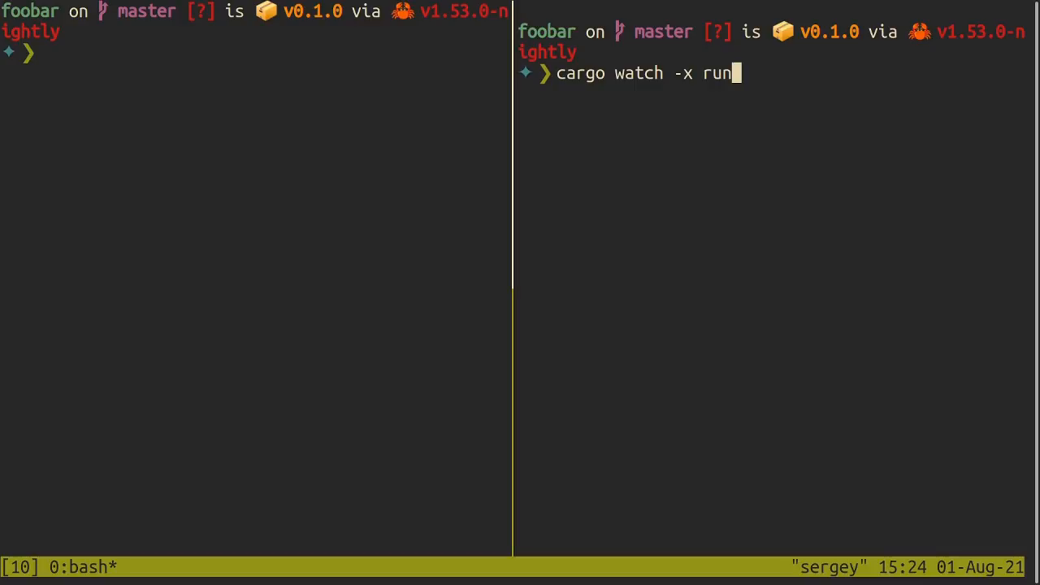
key(Return)
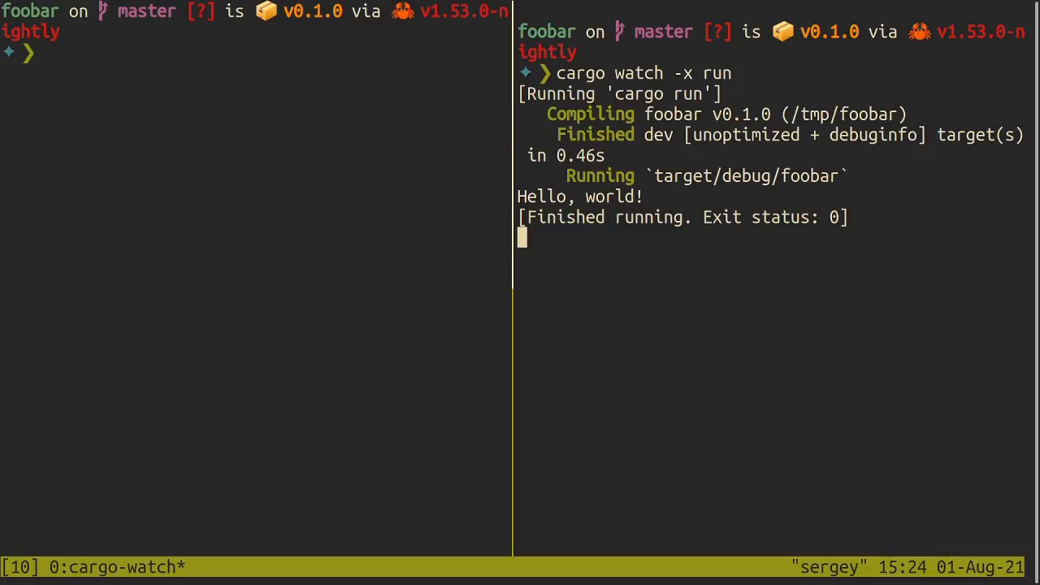
- Open src/main.rs in Neovim, change the println to Hello, ruscast!, and save
text(nvi)
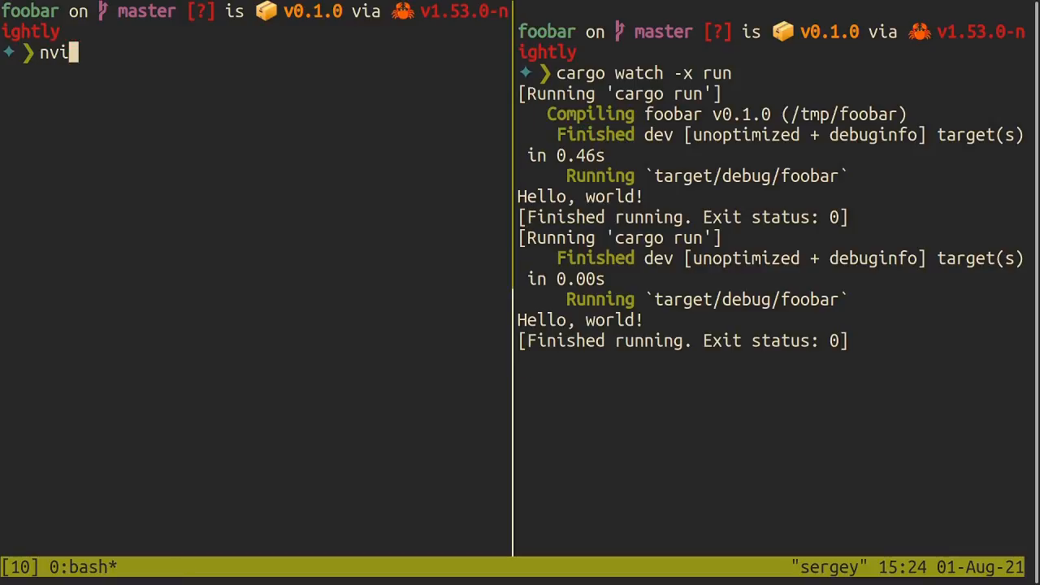
text(m src/)
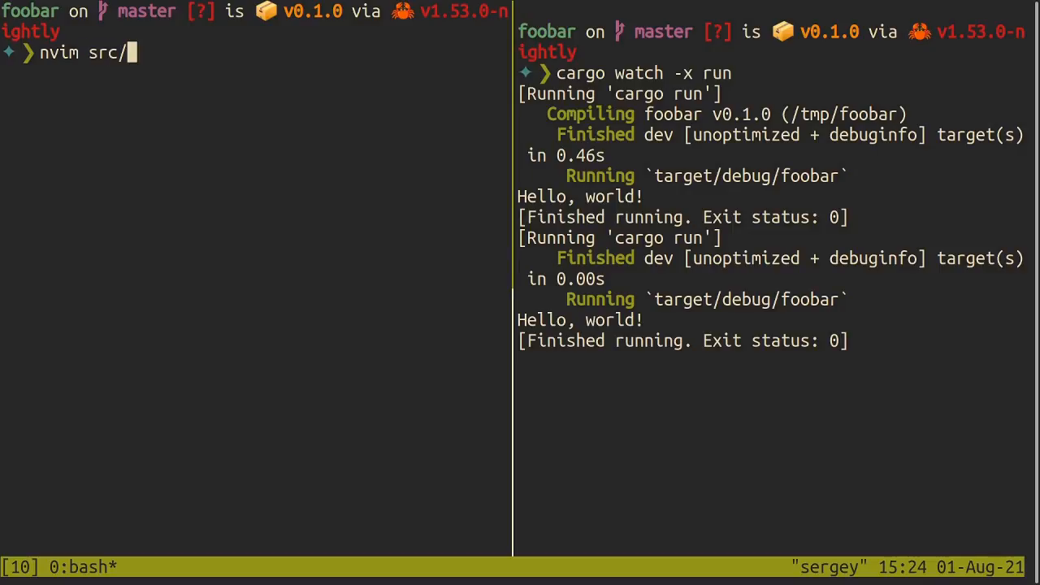
text(main.rs)
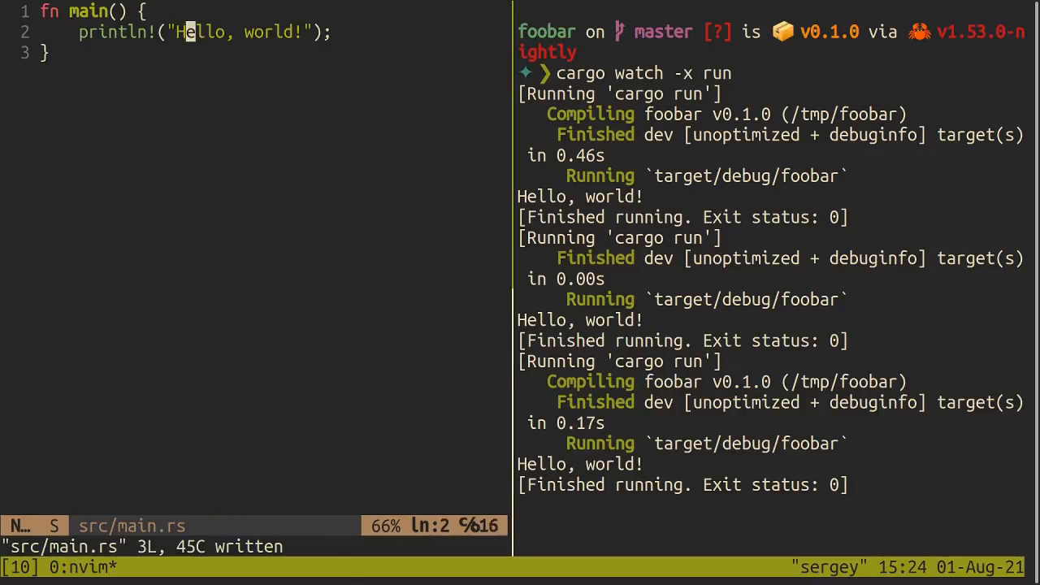
text(ruscast)
click(256, 546)
text(:w)
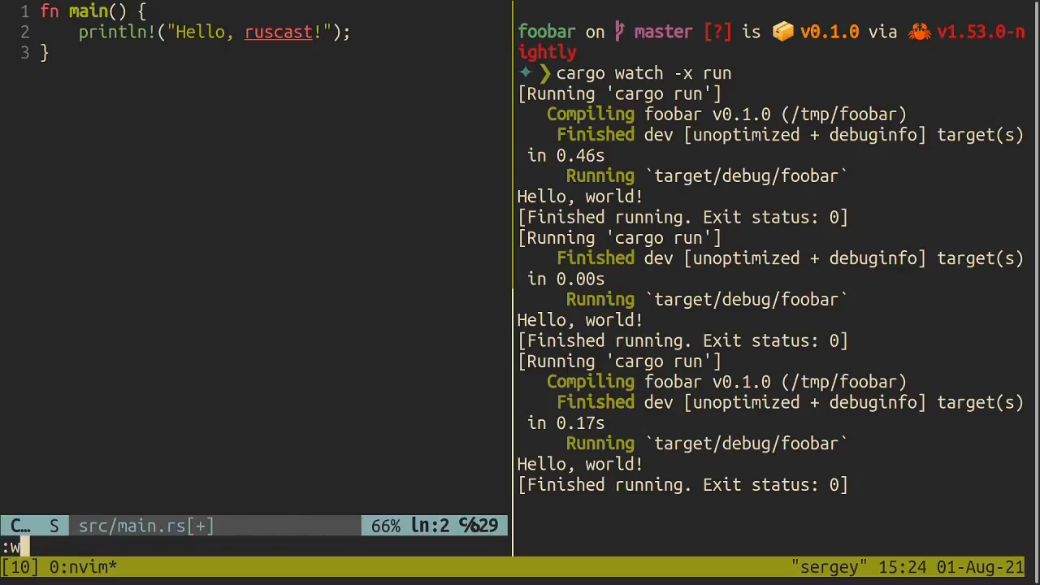
key(Return)
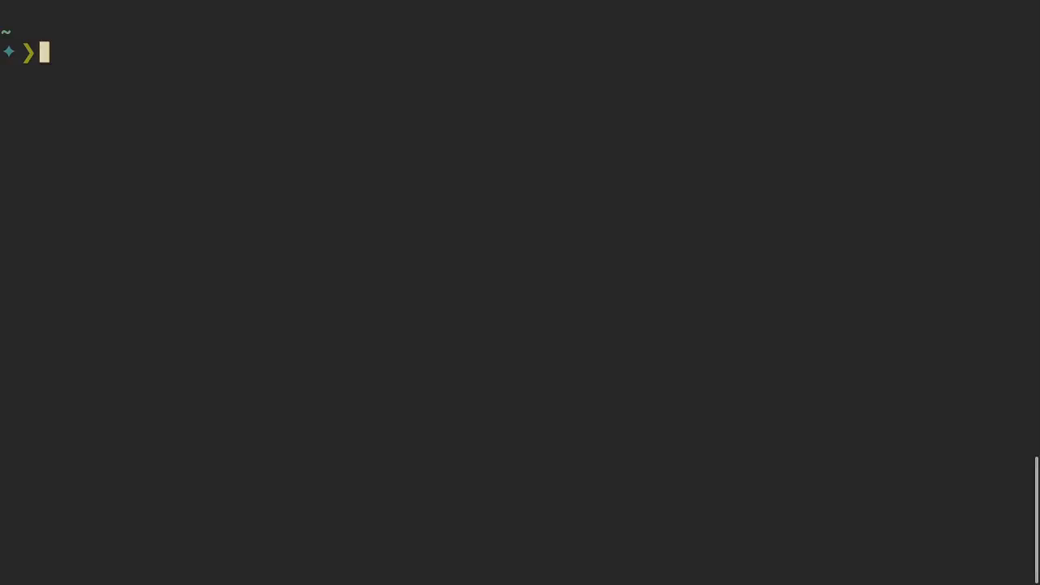
- Run the playground script and begin retyping the greeting as Hello dear
text(playground)
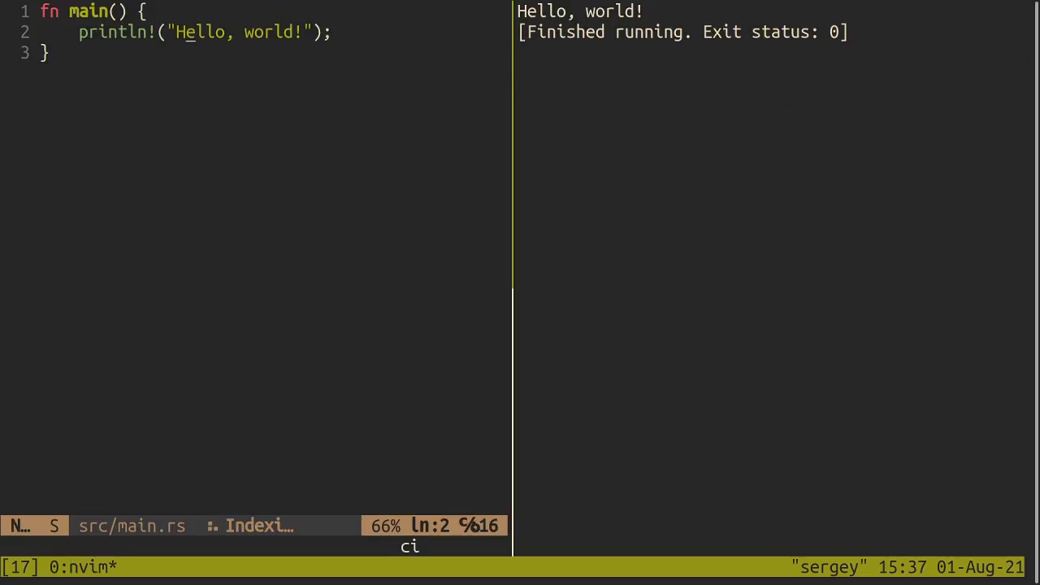
text(Hello dear)
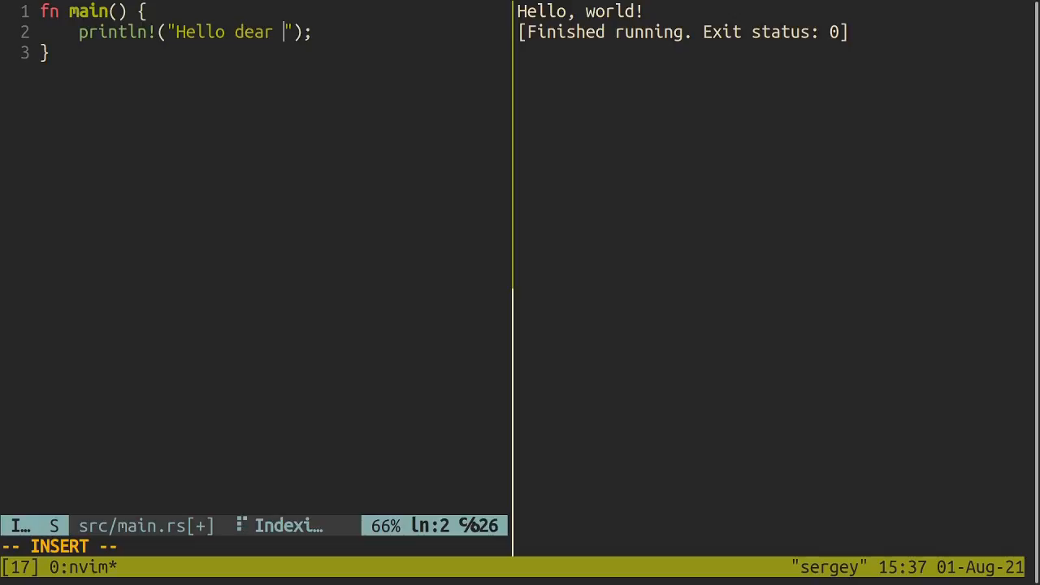
text(rustcast watc)
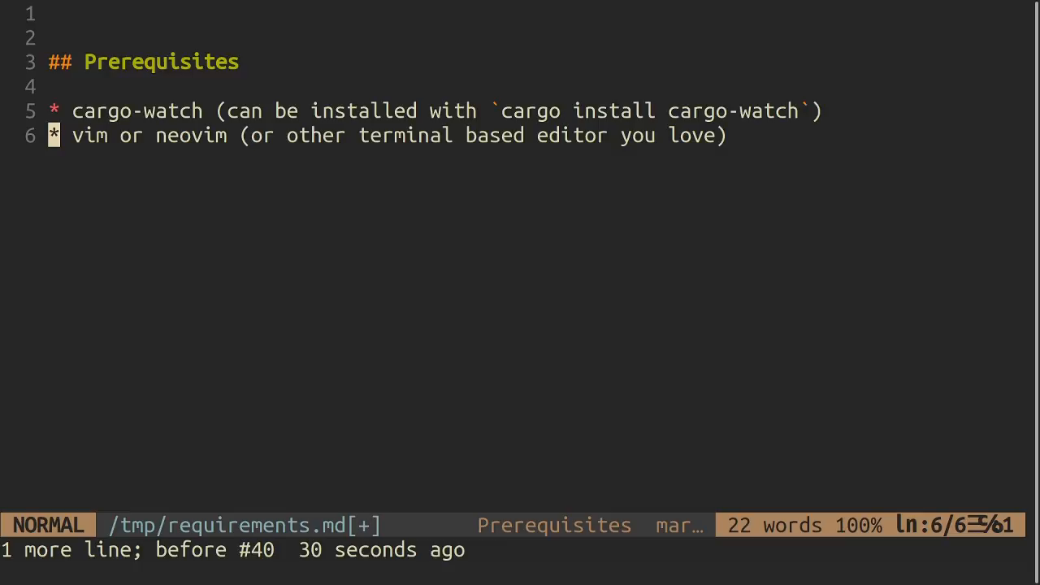
- Edit the Prerequisites bullets in requirements.md to list cargo-watch and vim or neovim
key([)
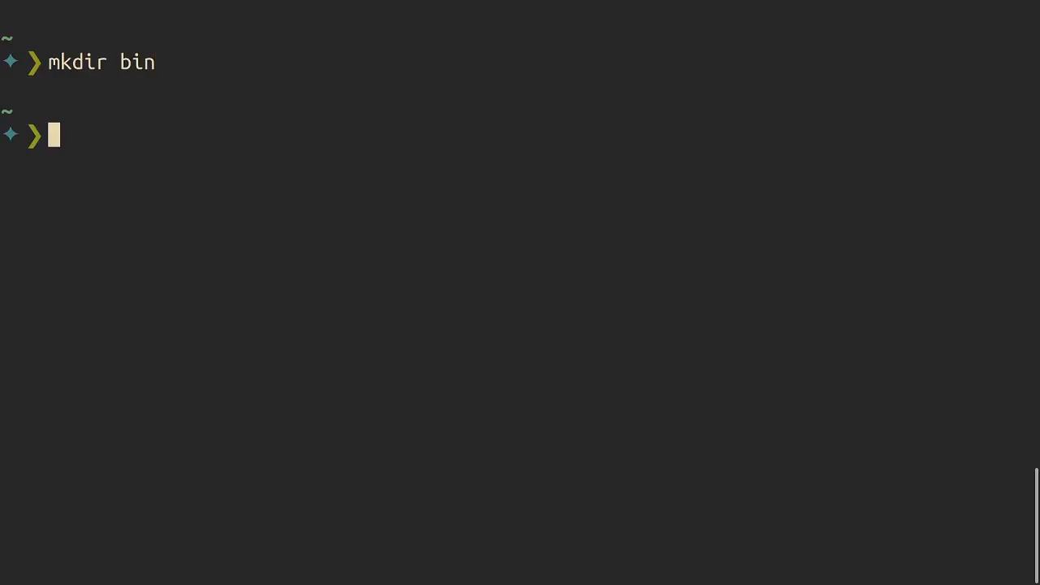
- Append export PATH=$HOME/bin:$PATH to .bashrc in Neovim and save with :x
text(nvim)
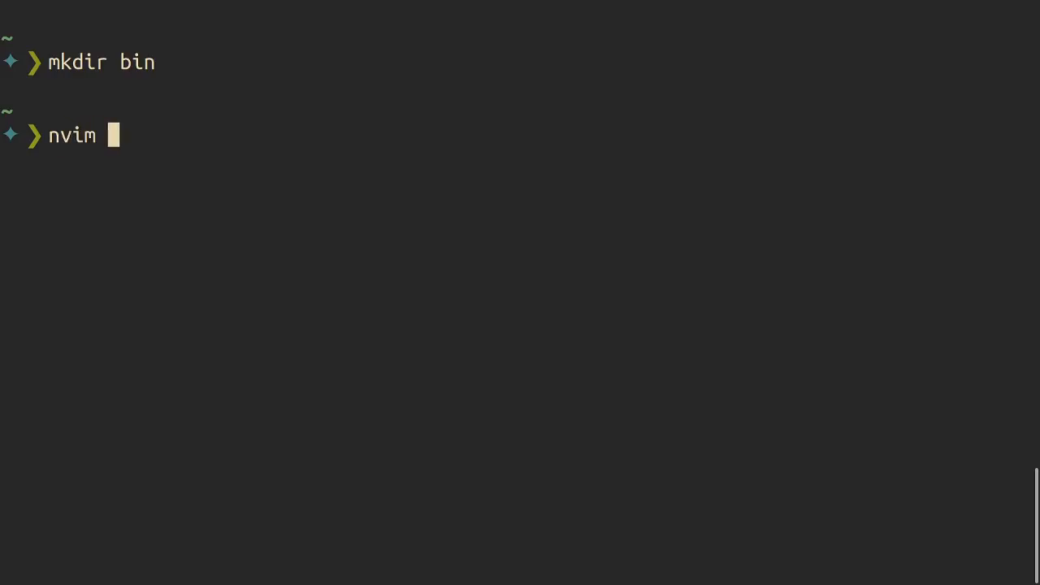
text(.bashrc)
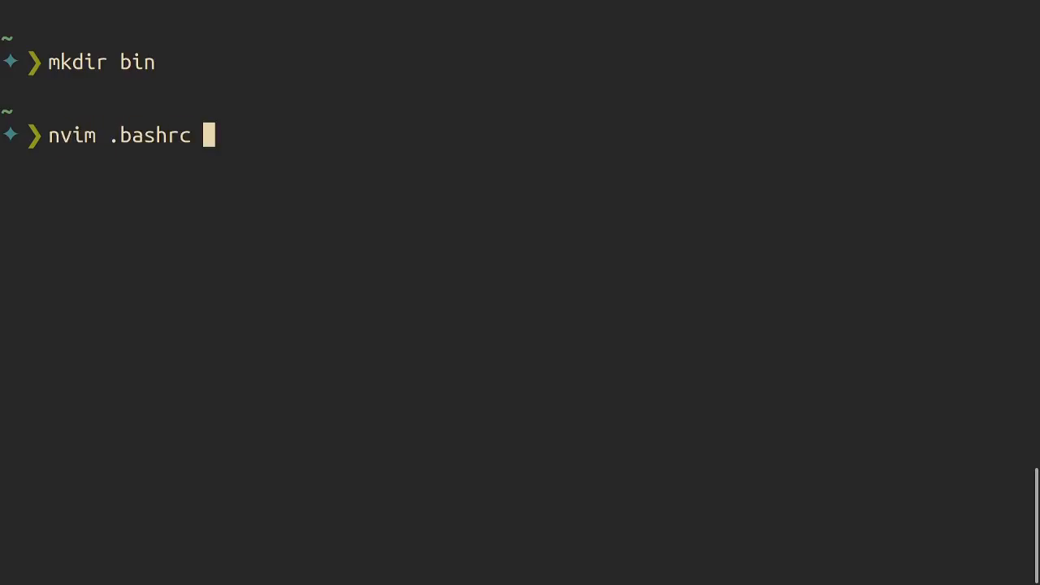
key(Return)
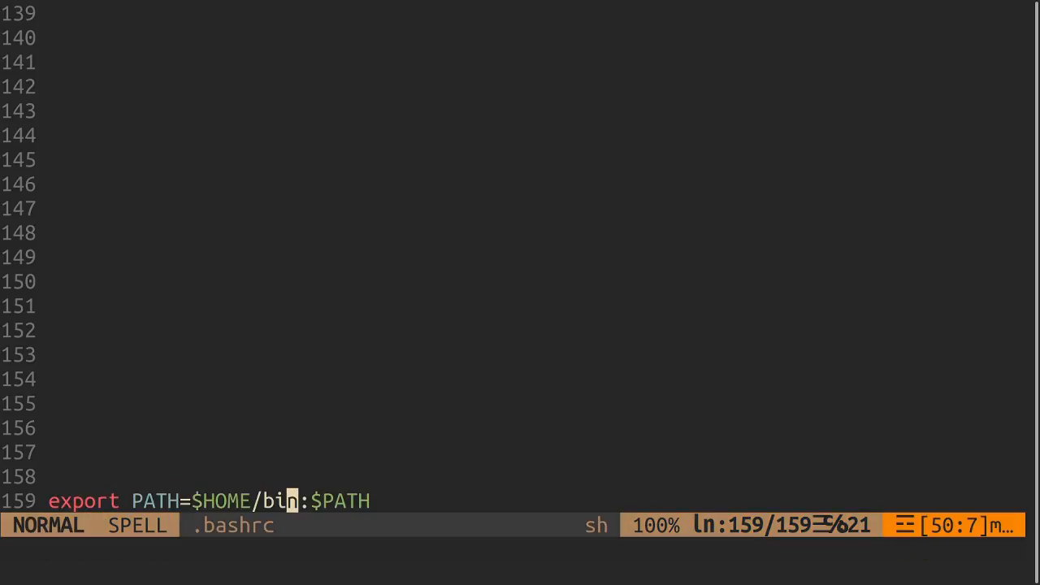
key(V)
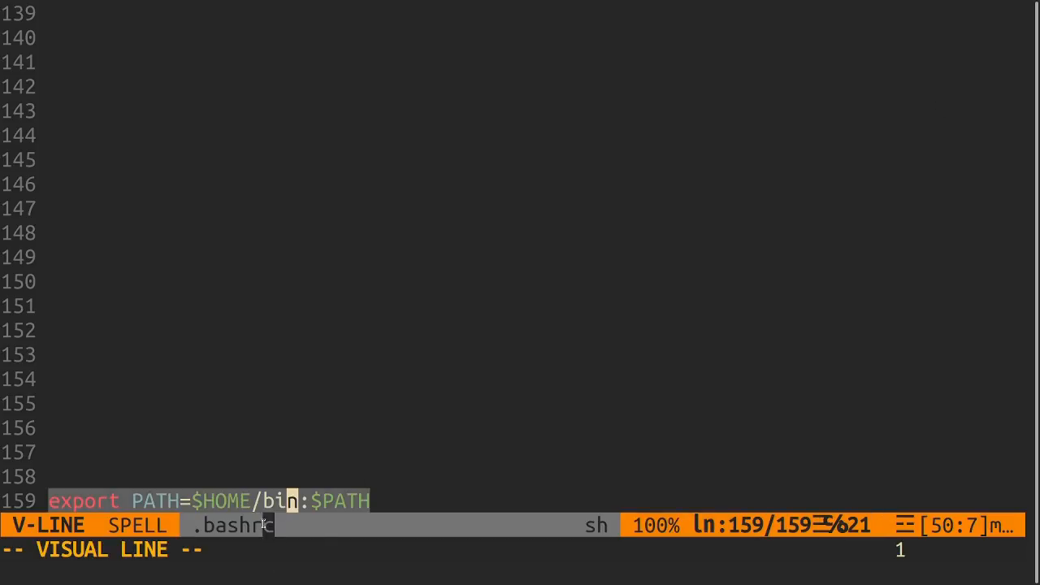
mouse_move(303, 524)
text(:x)
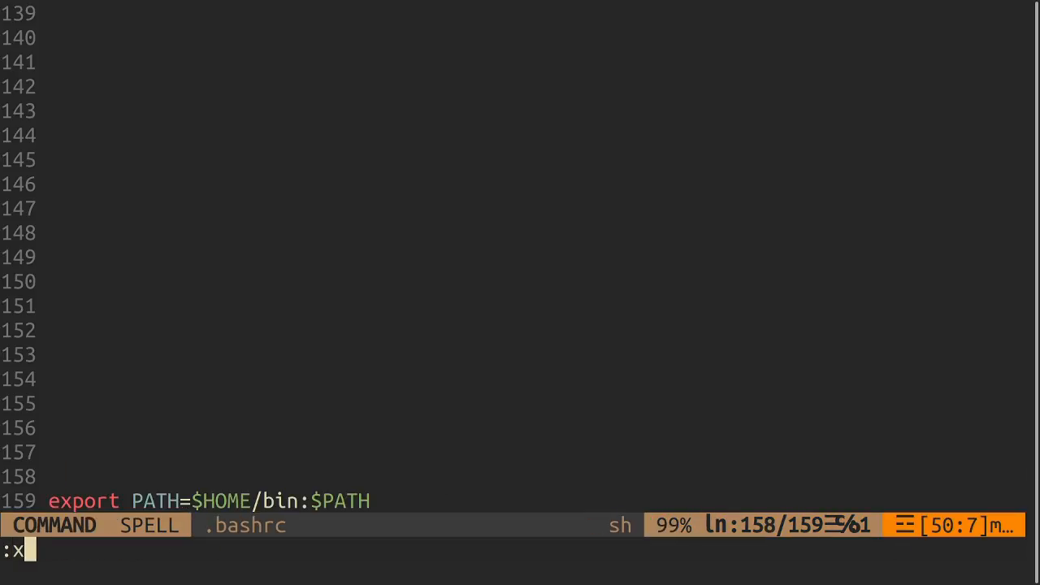
key(Return)
text(echo $PATH)
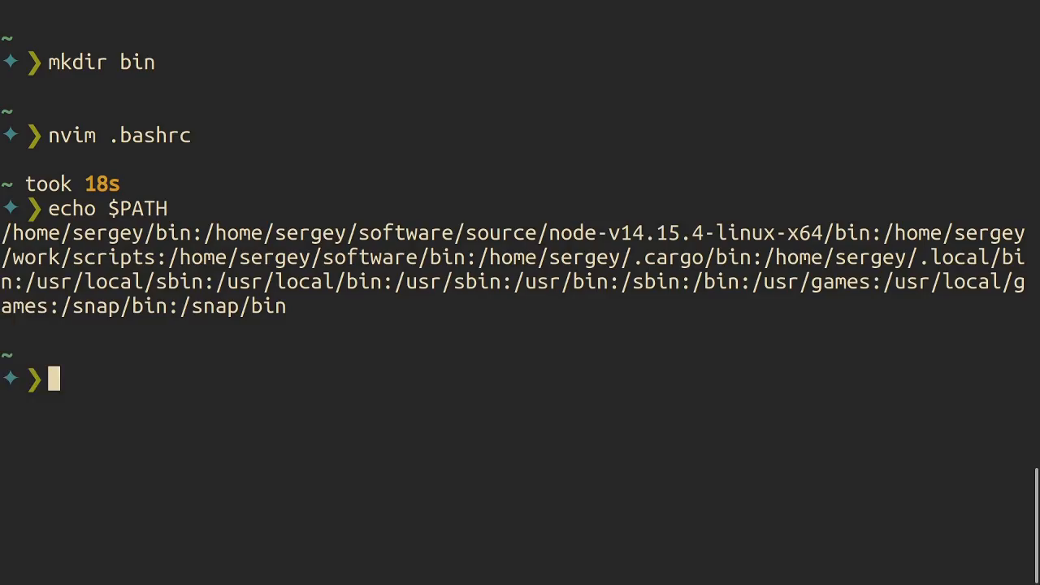
- In ~/bin, touch a playground file and make it executable with chmod +x
double_click(97, 233)
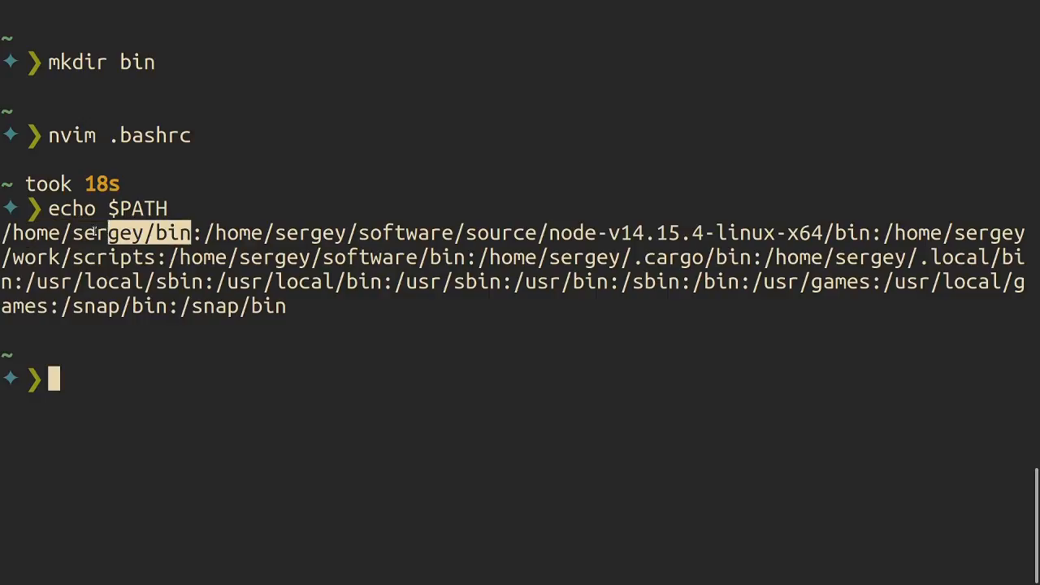
text(cd)
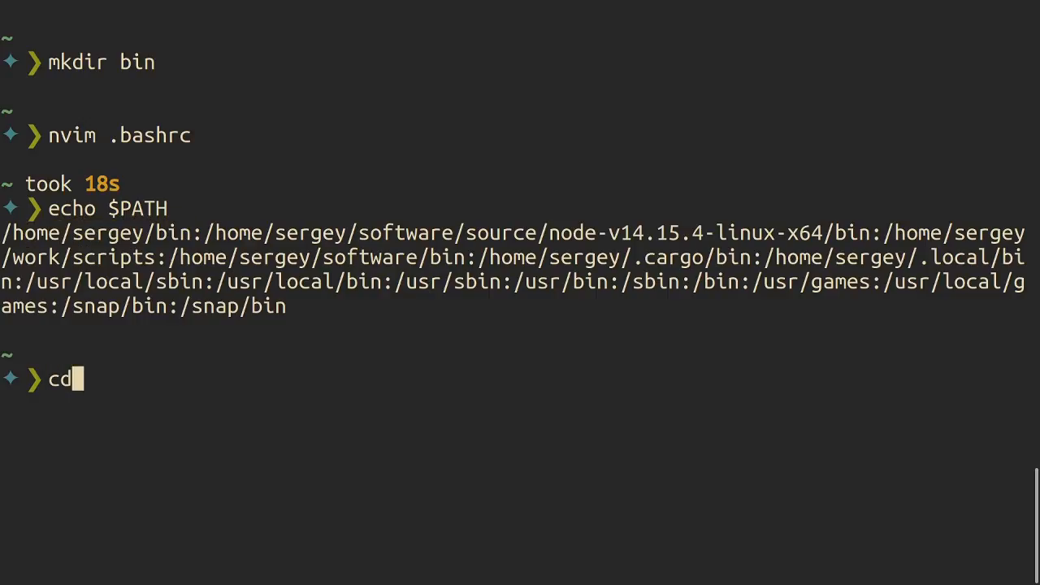
key(Return)
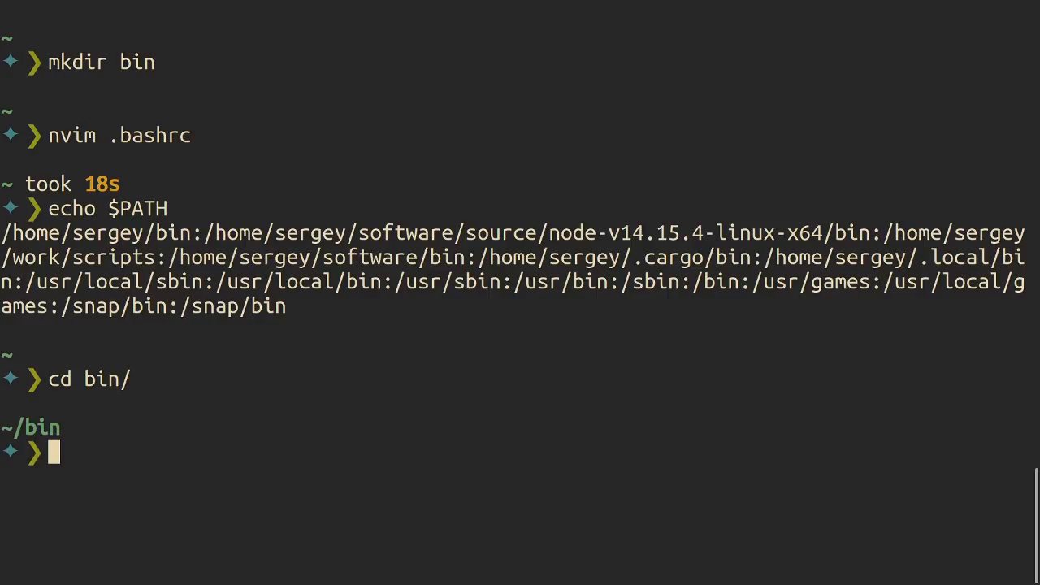
text(tou)
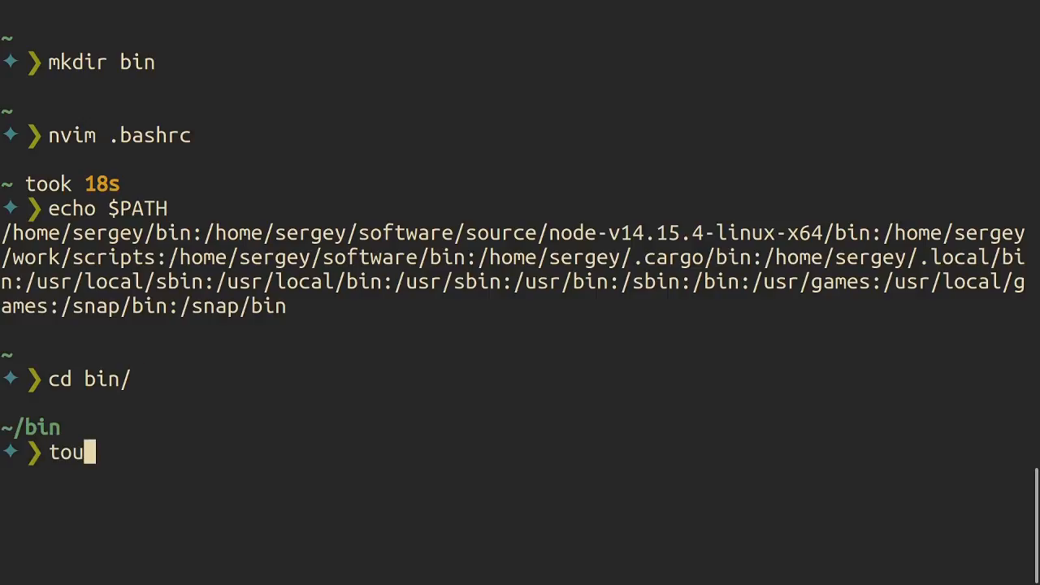
text(ch playgrou)
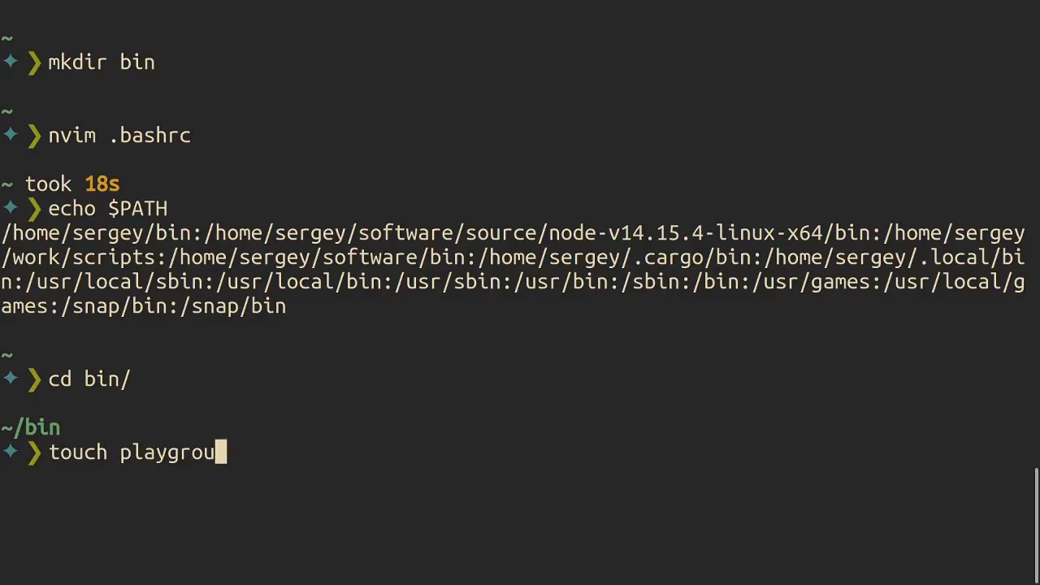
key(Return)
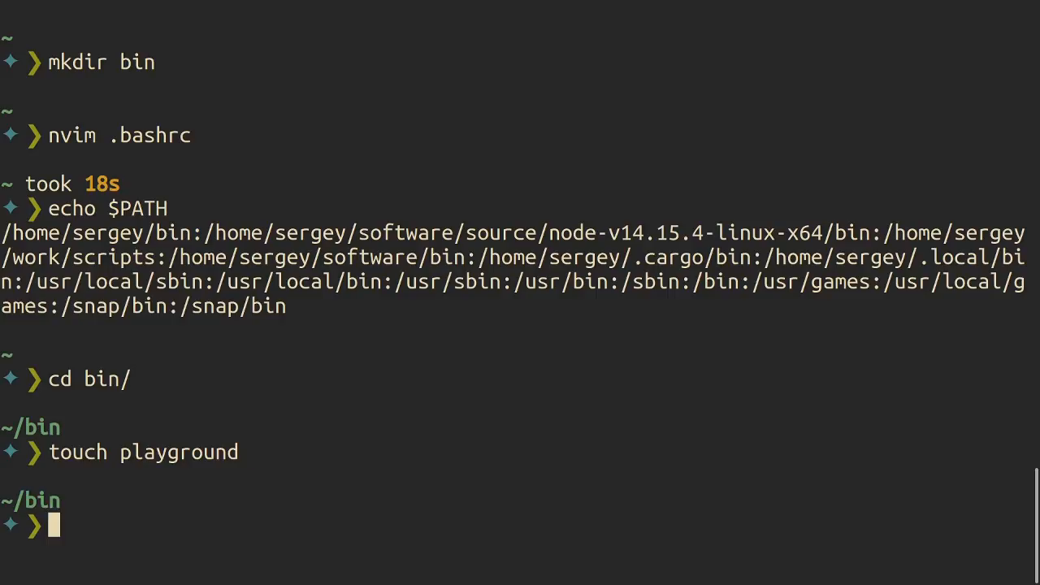
text(chmod)
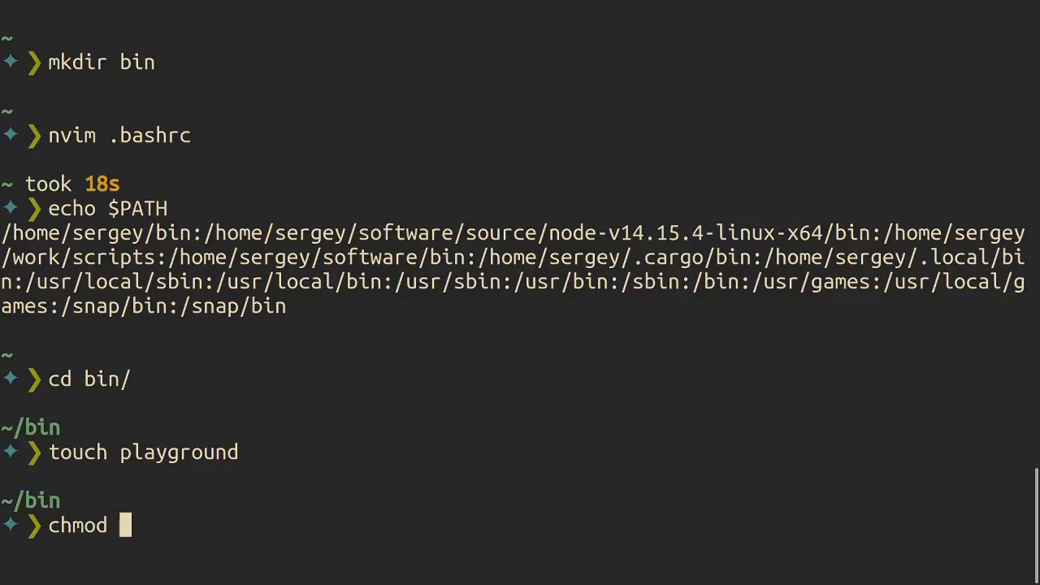
text(+x ./playground)
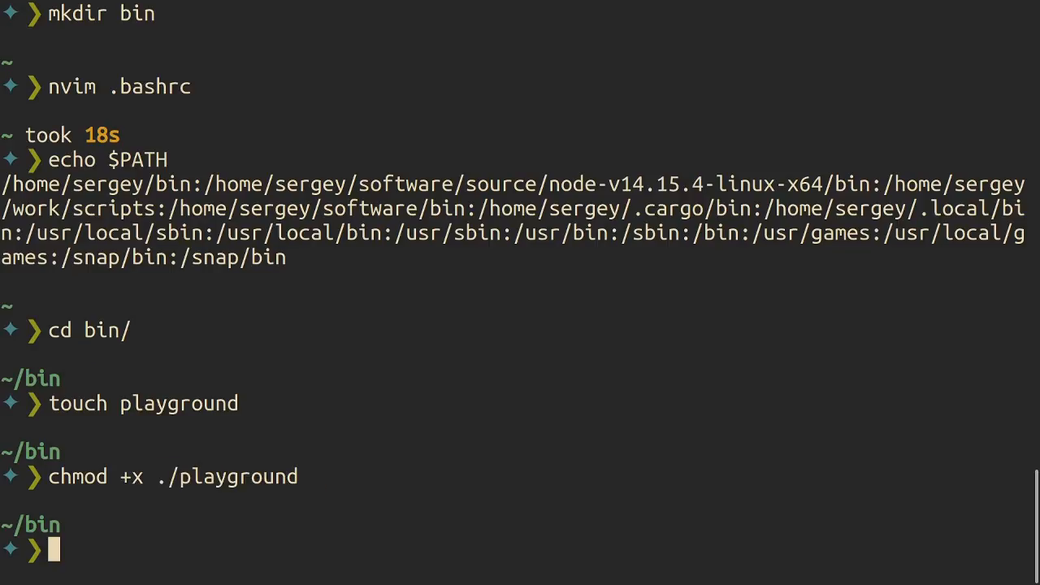
- Write #!/bin/sh and echo "Hello Playground" into playground, then run it from home
text(nvim playground)
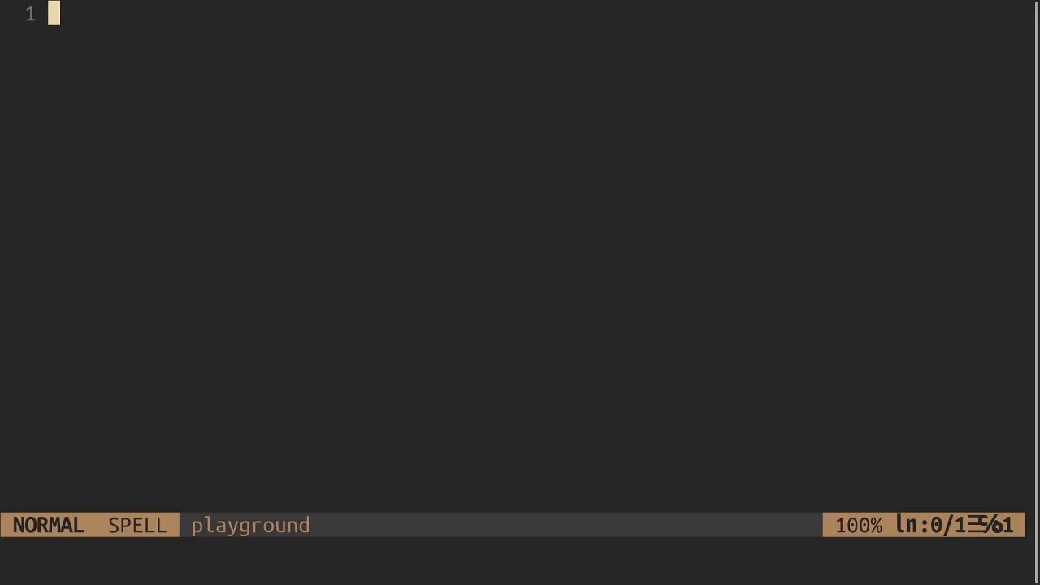
text(#!)
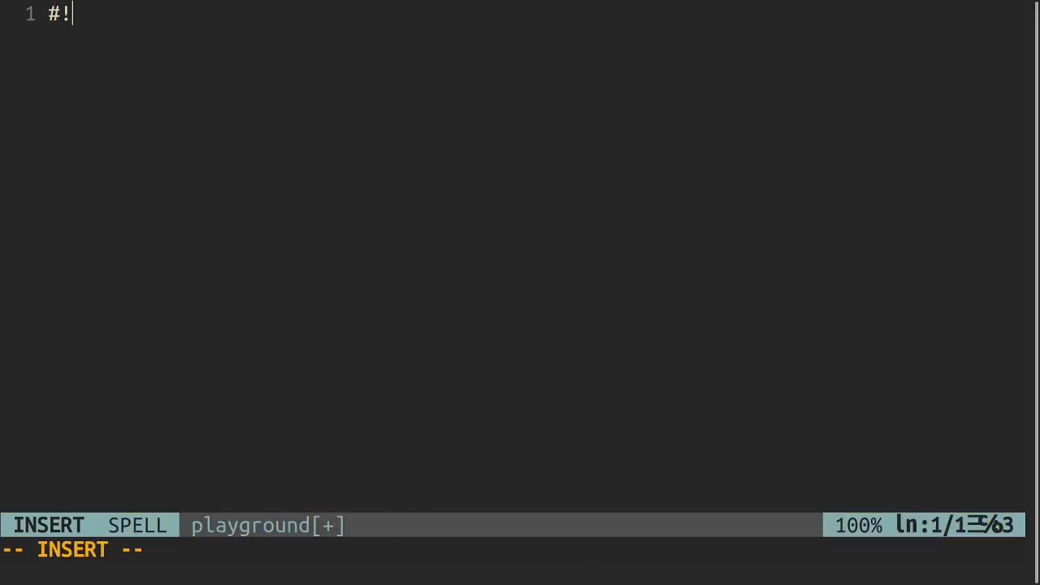
text(/bin/sh)
text(echo)
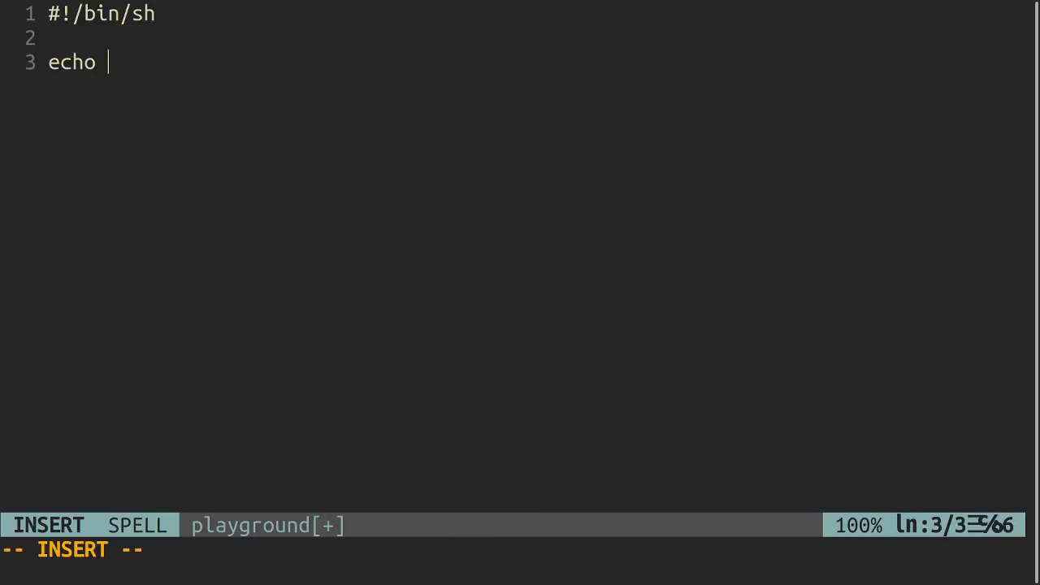
text(")
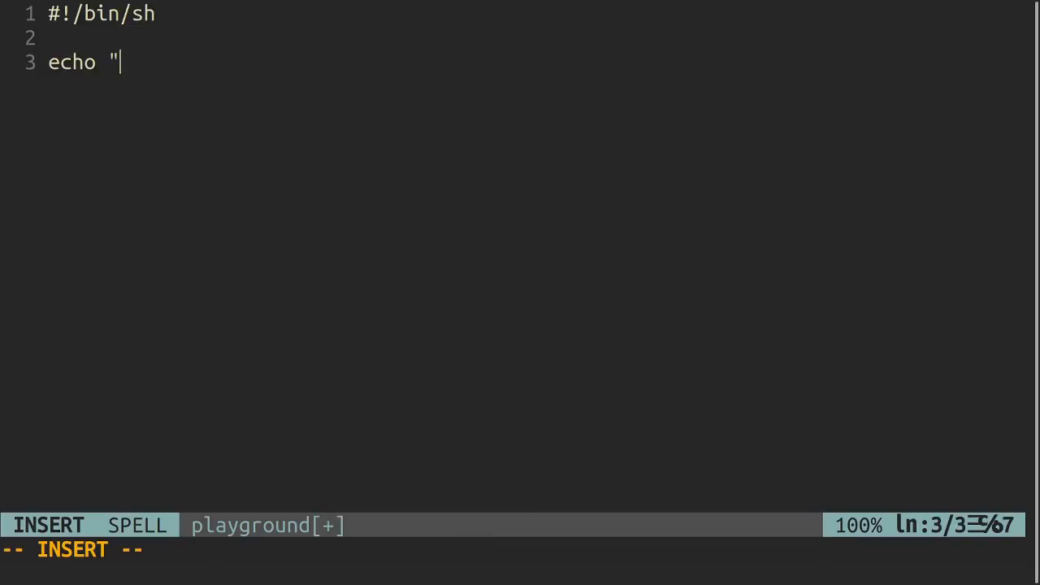
text(Hello)
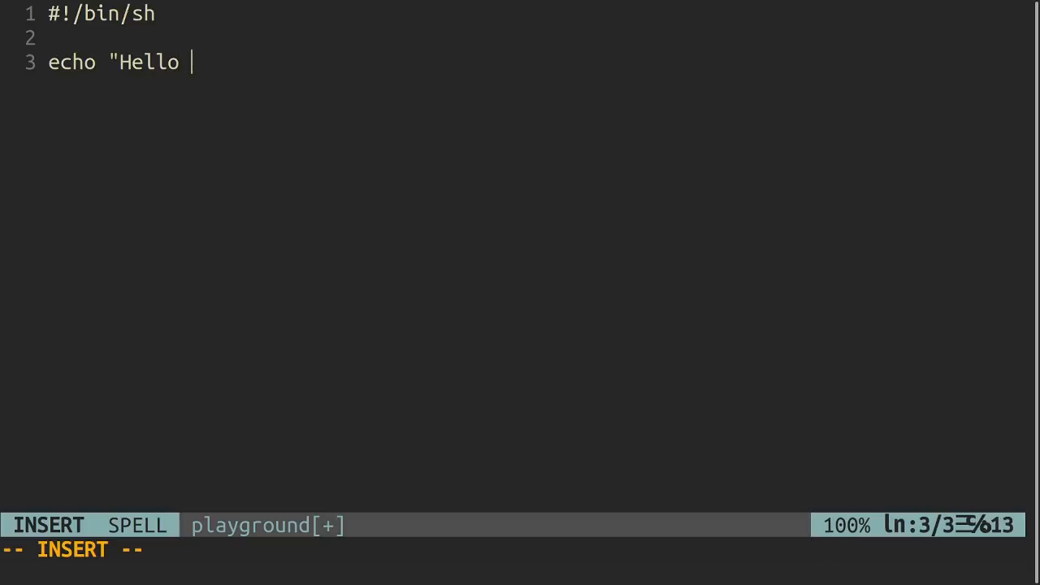
text(Playground)
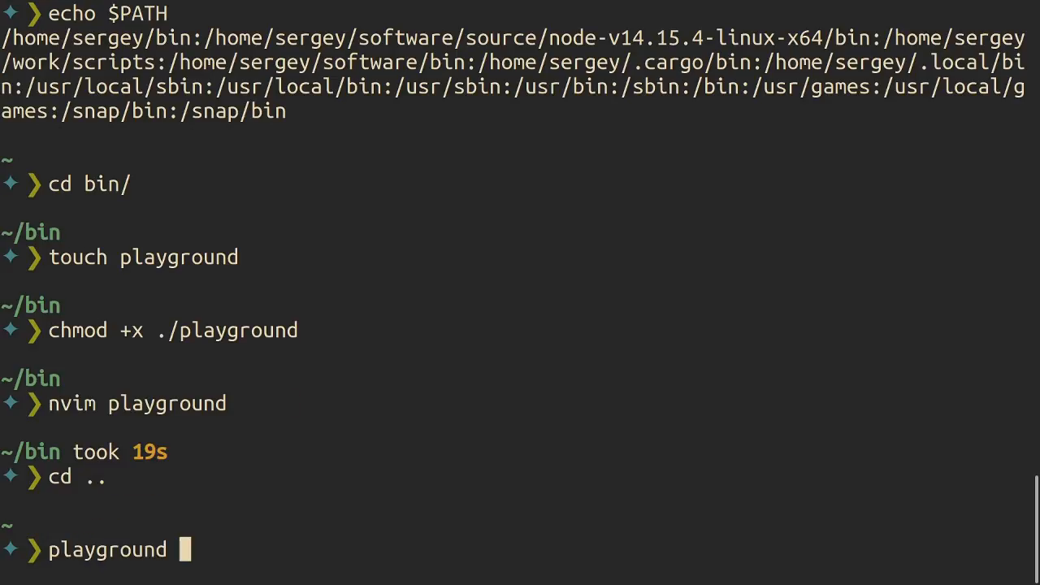
key(Return)
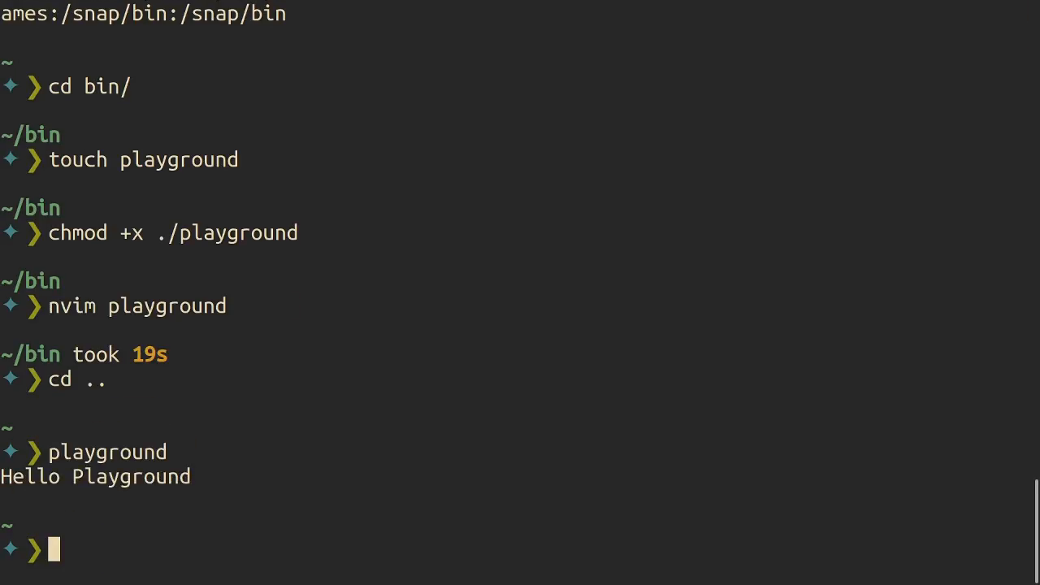
text(nvi)
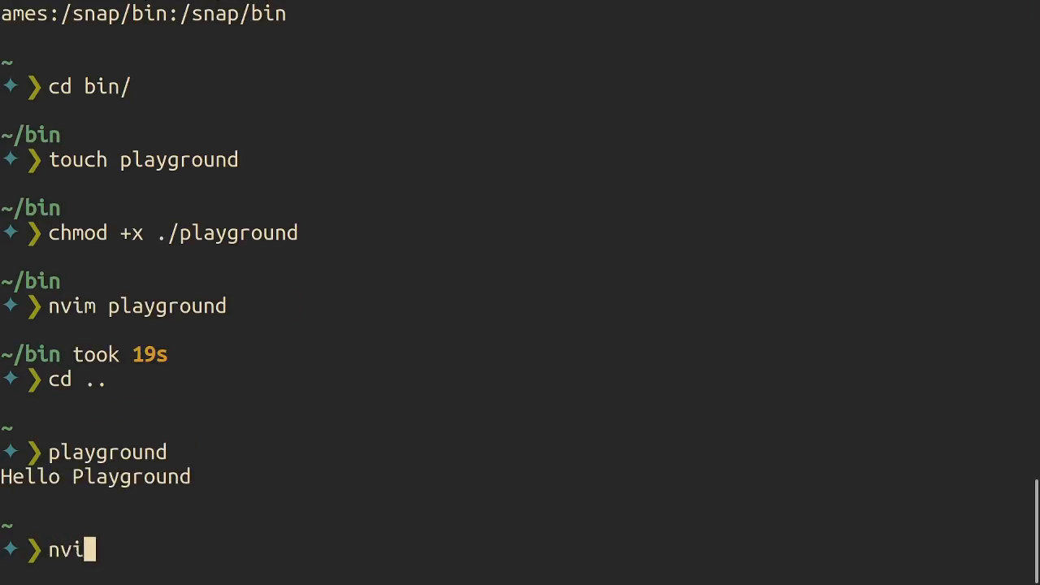
- Open bin/playground and add PLAYGROUNDS_DIR="/tmp/rust-playgrounds" above the echo
text(m bin/playground)
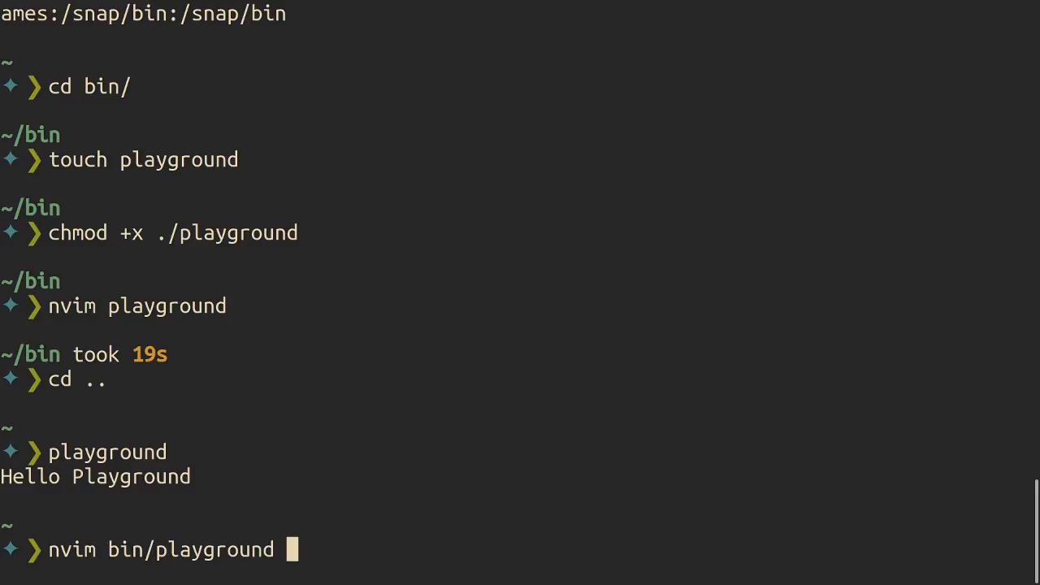
key(Return)
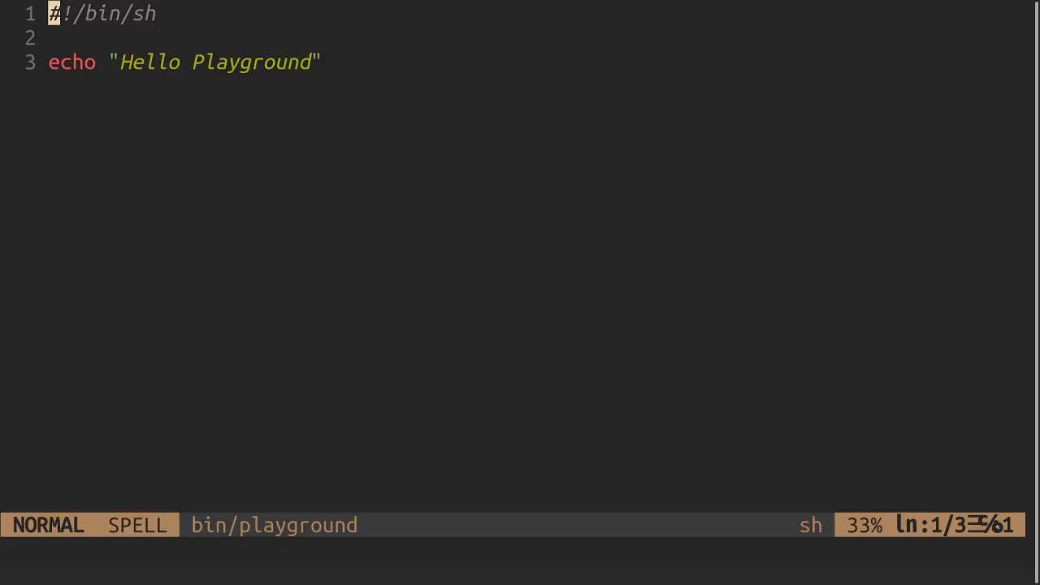
text(PL)
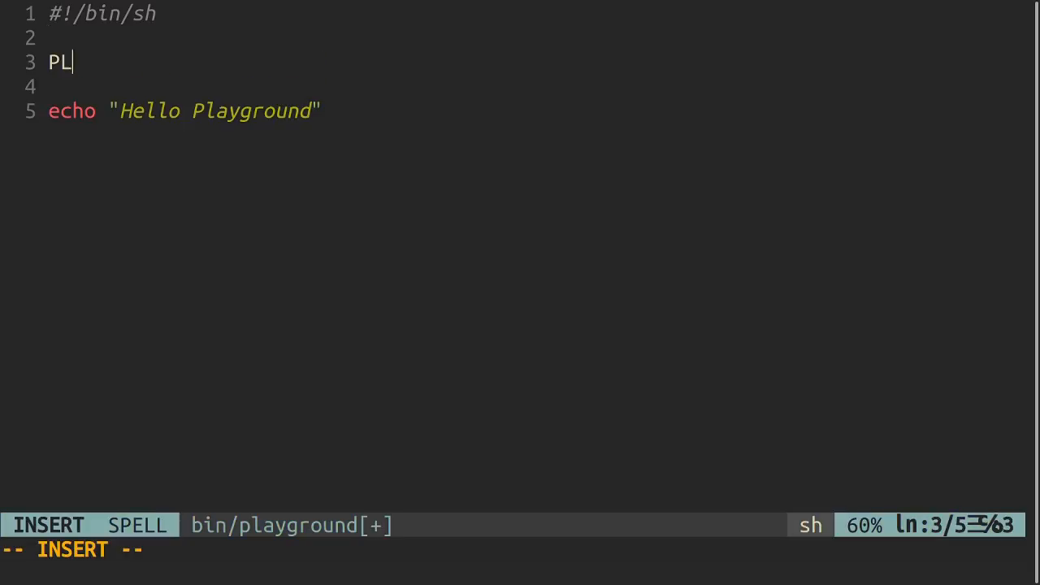
text(AYGROUND)
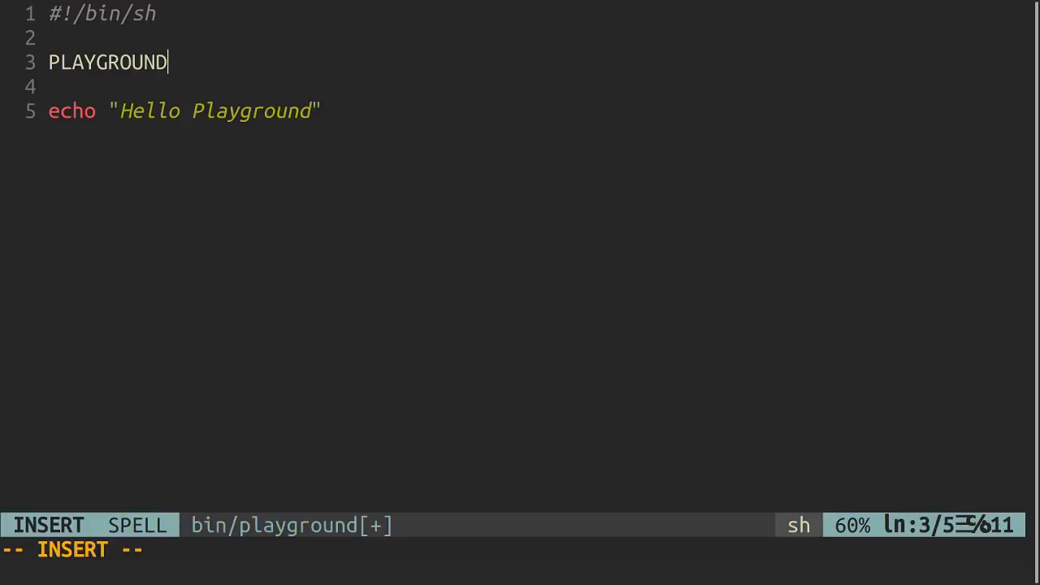
text(S_DIR=)
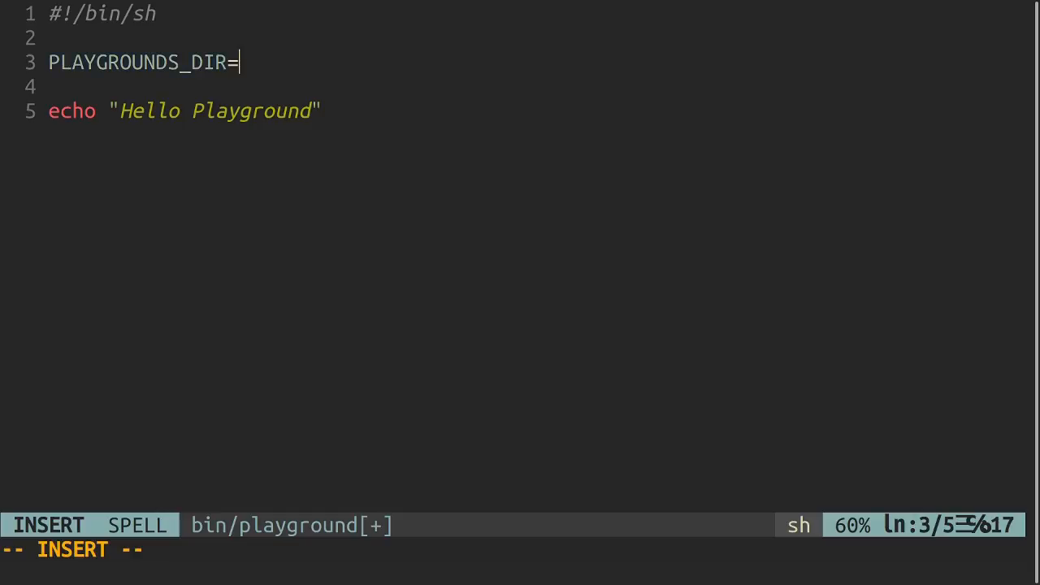
text("/tmp/")
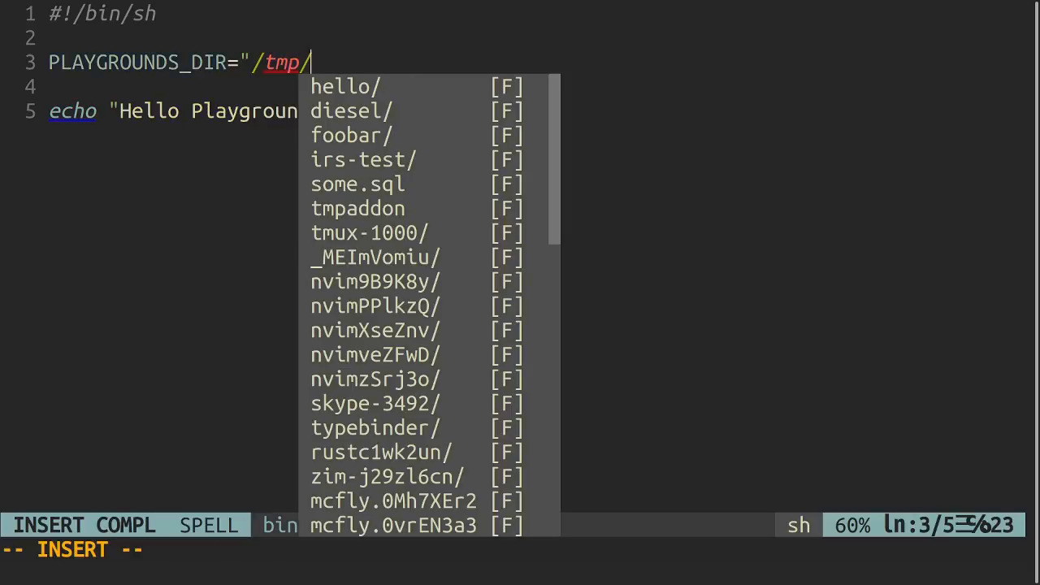
text(rust-)
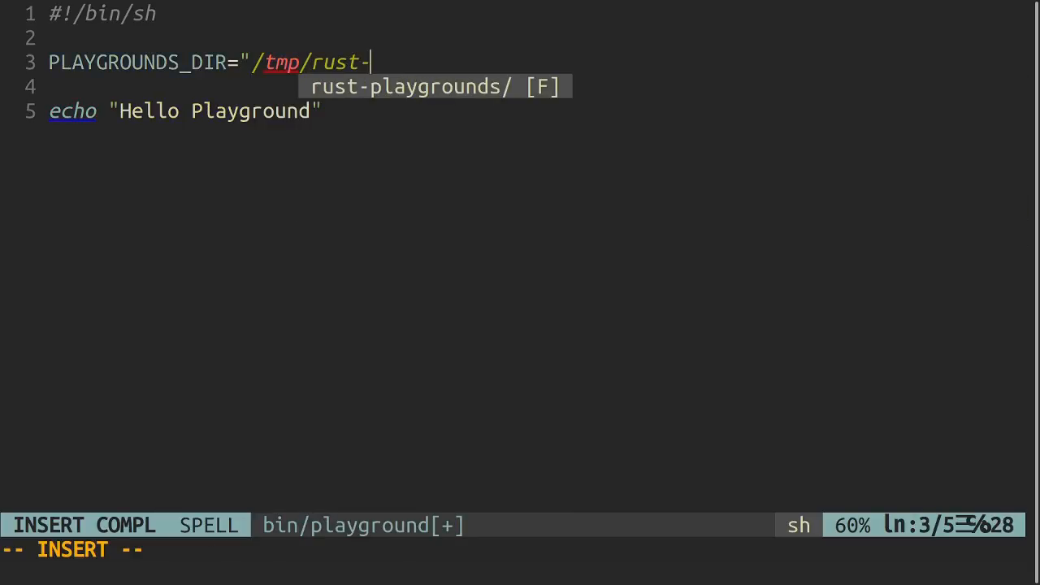
text(playgrounds")
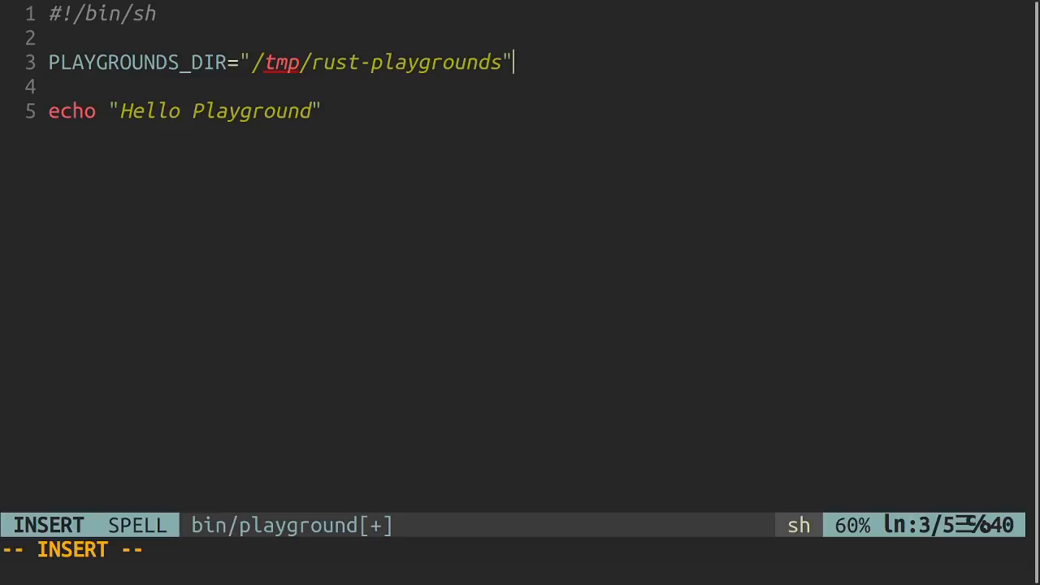
- Start a new TIMESTAMP= line below the directory variable
key(Return)
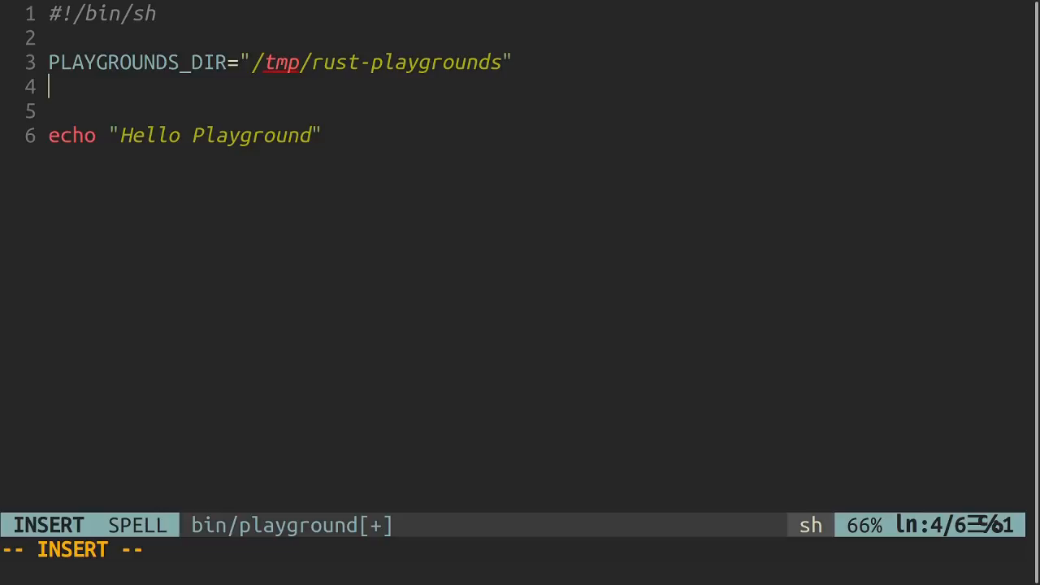
text(TIME)
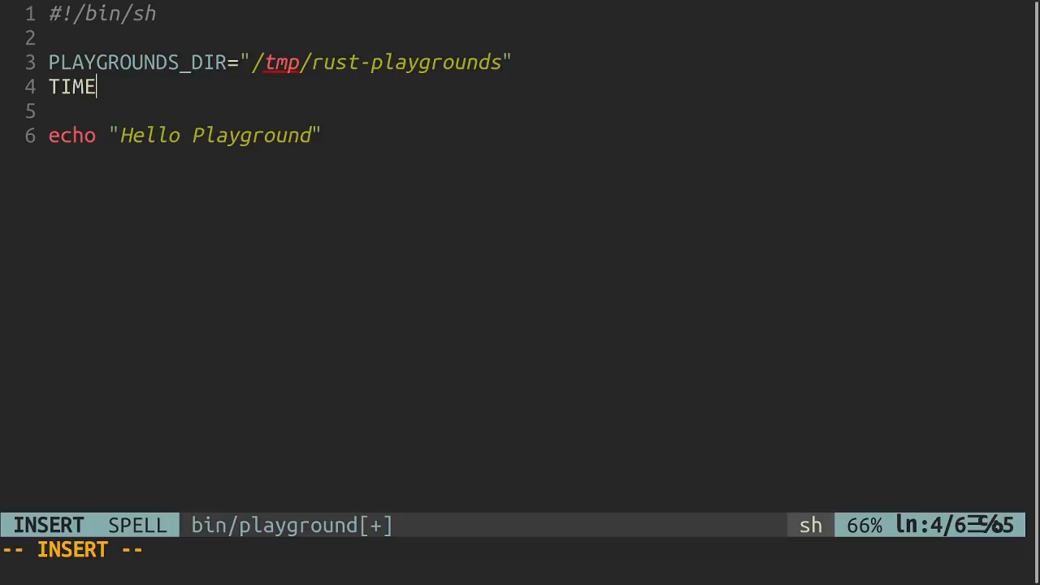
text(STAMT)
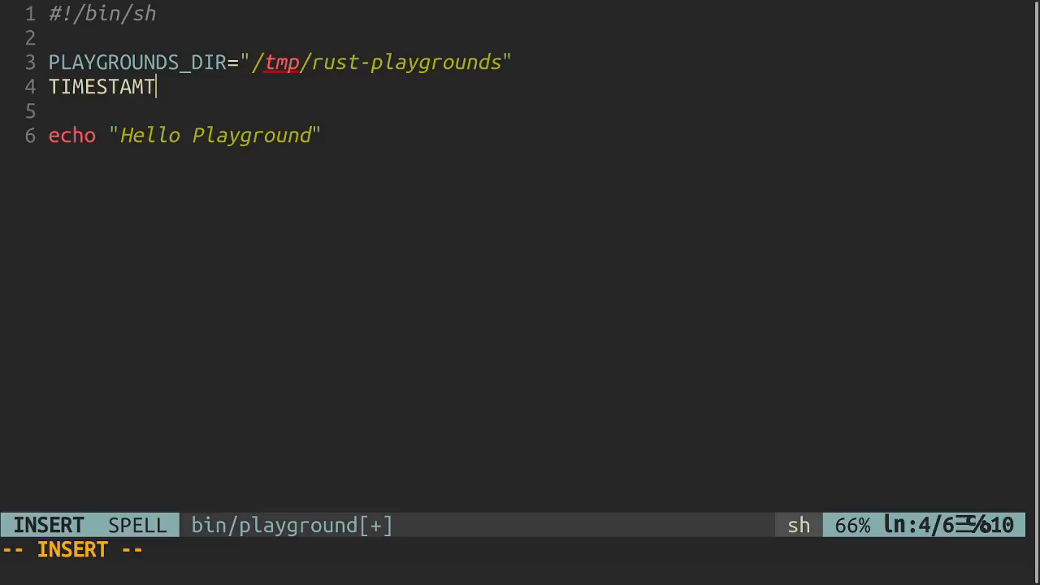
text(P)
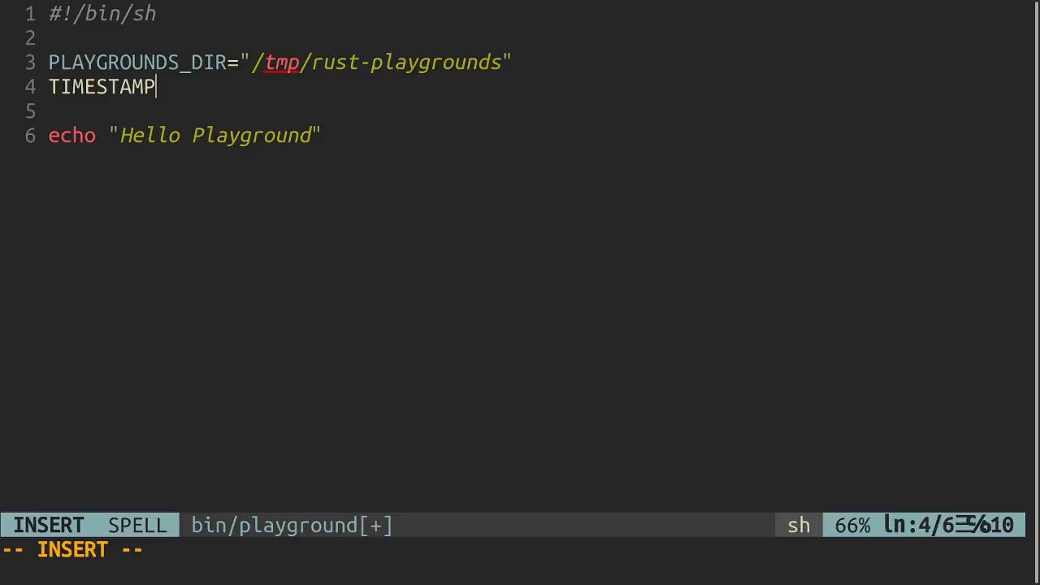
text(=)
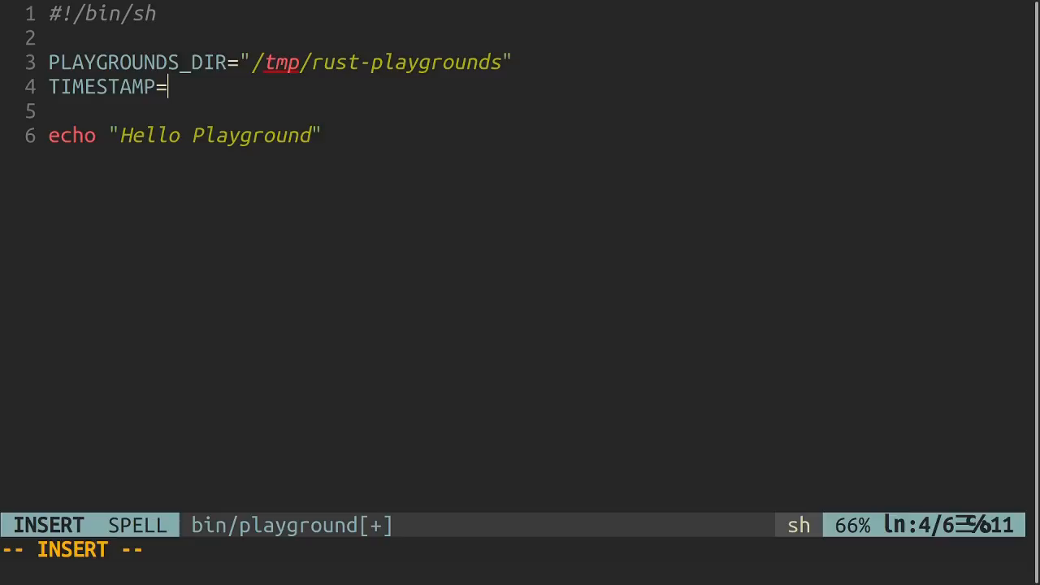
key(Escape)
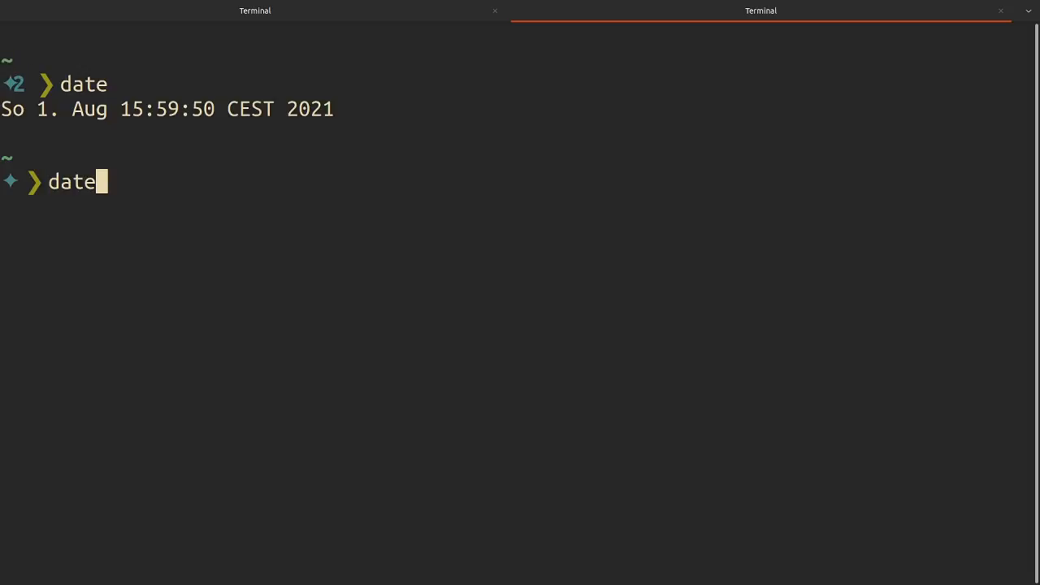
- Fix the date command to +"%Y" and run it to print the year
text(-x")
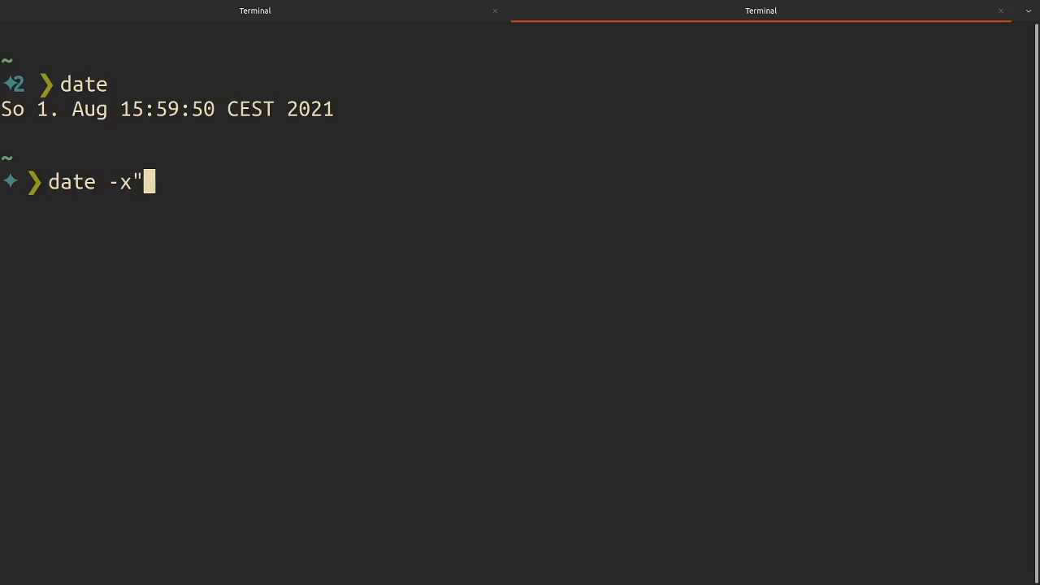
text(+)
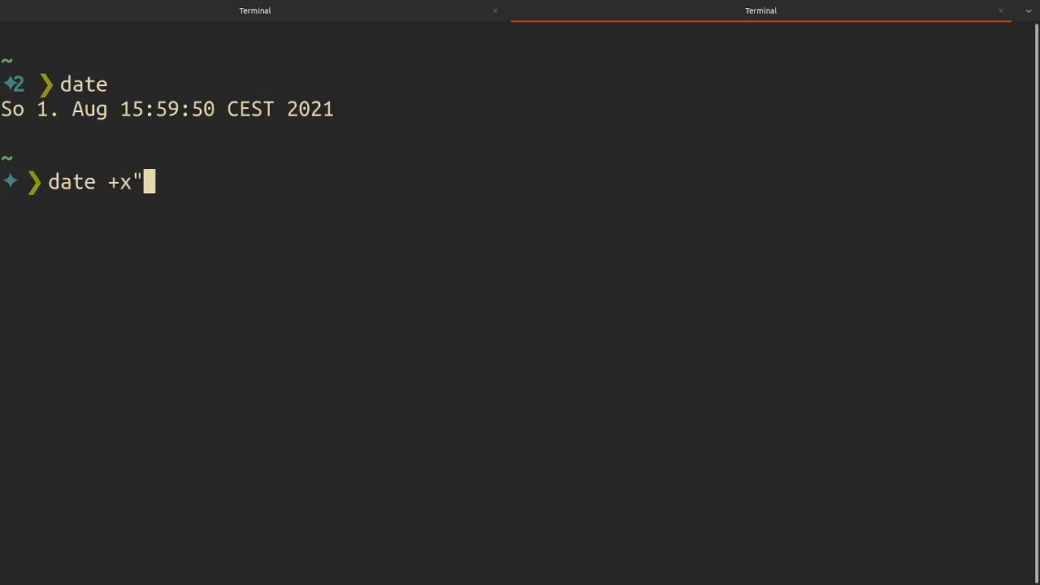
text(%Y)
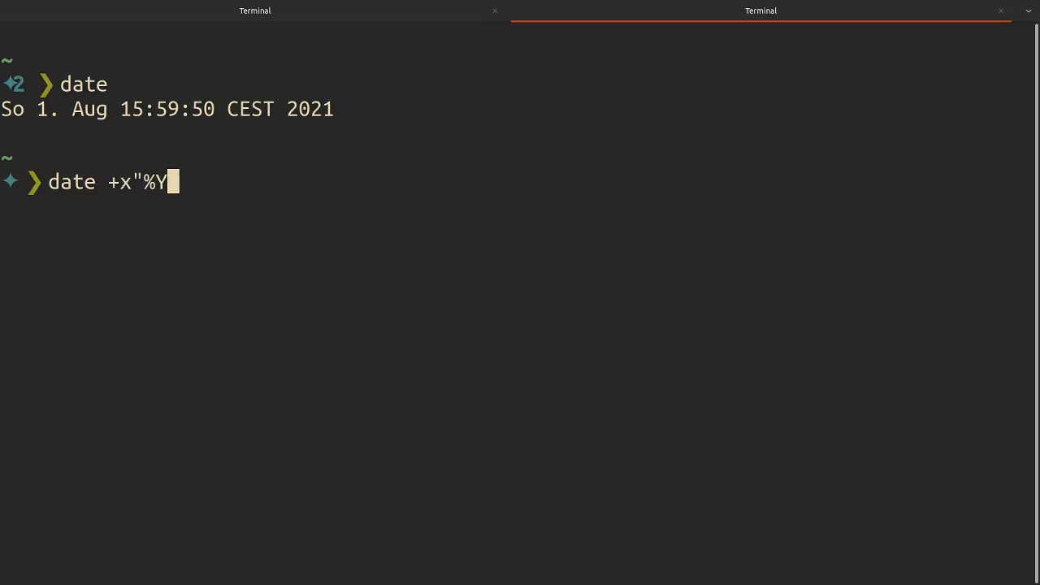
key(Return)
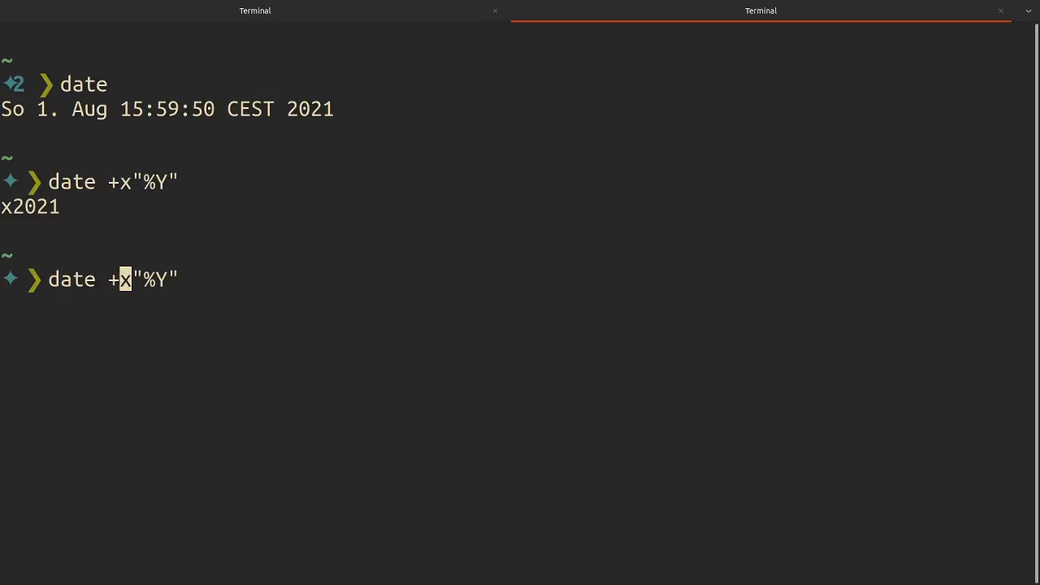
key(Return)
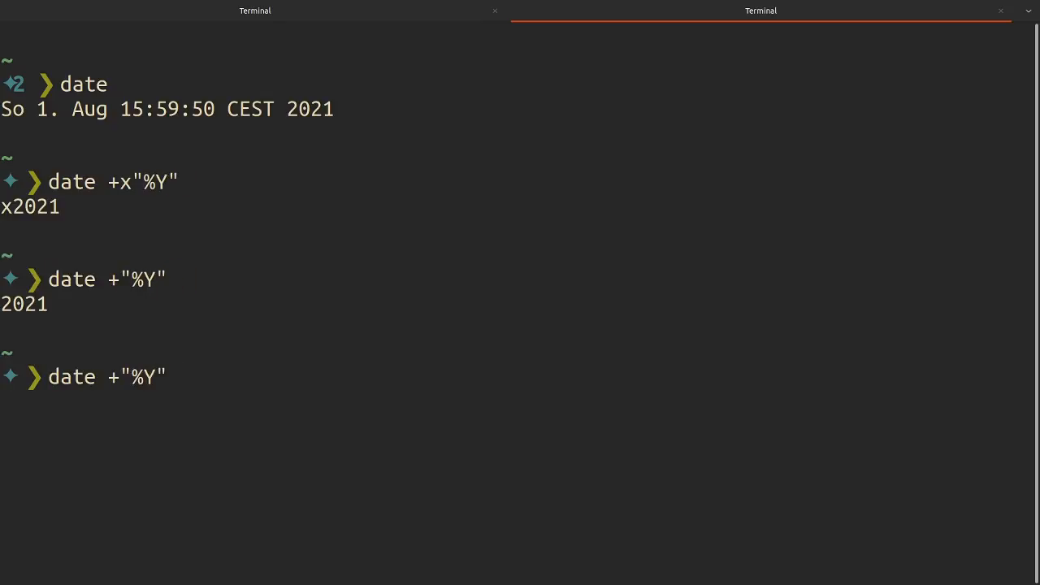
- Extend the format to +"%Y%m%d%H%M%S", run it, and copy the command
text(%m)
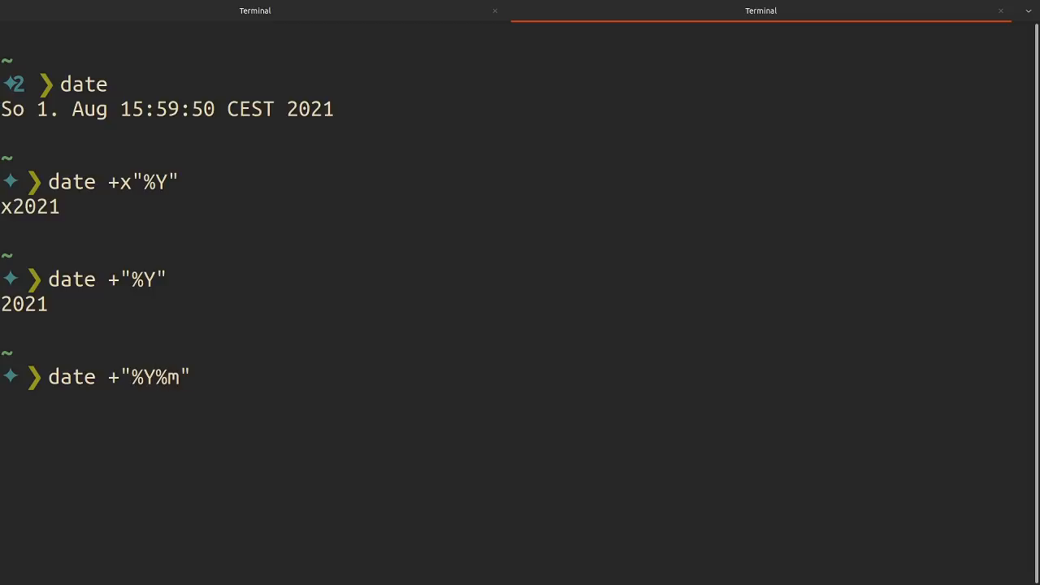
text(%d%)
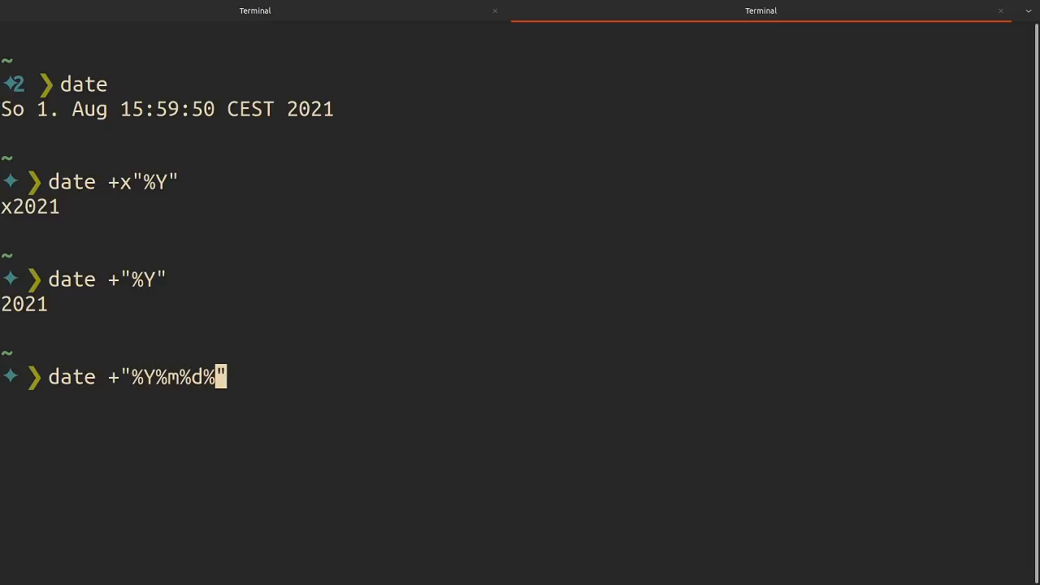
text(H%)
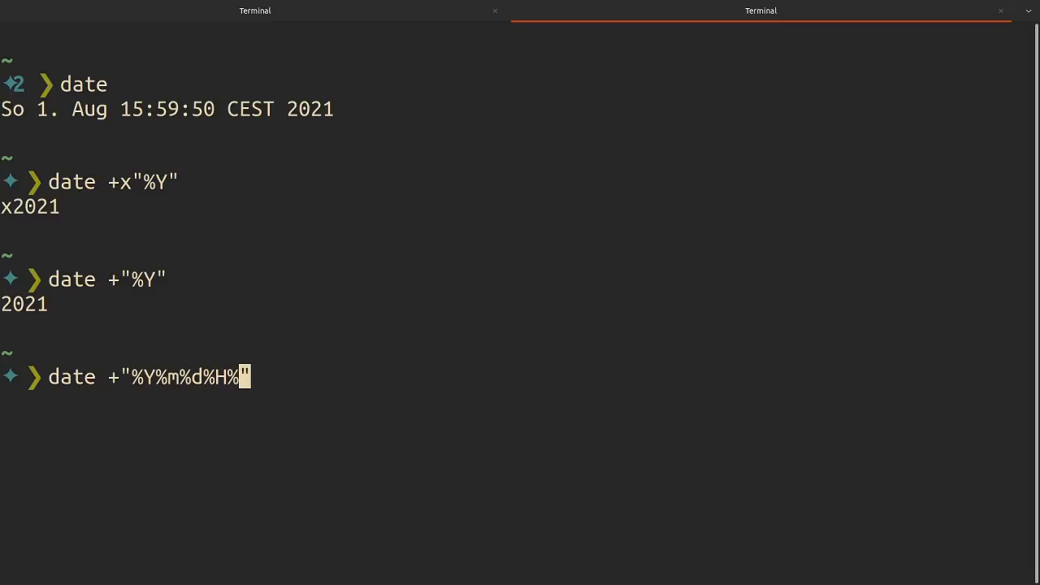
text(M%)
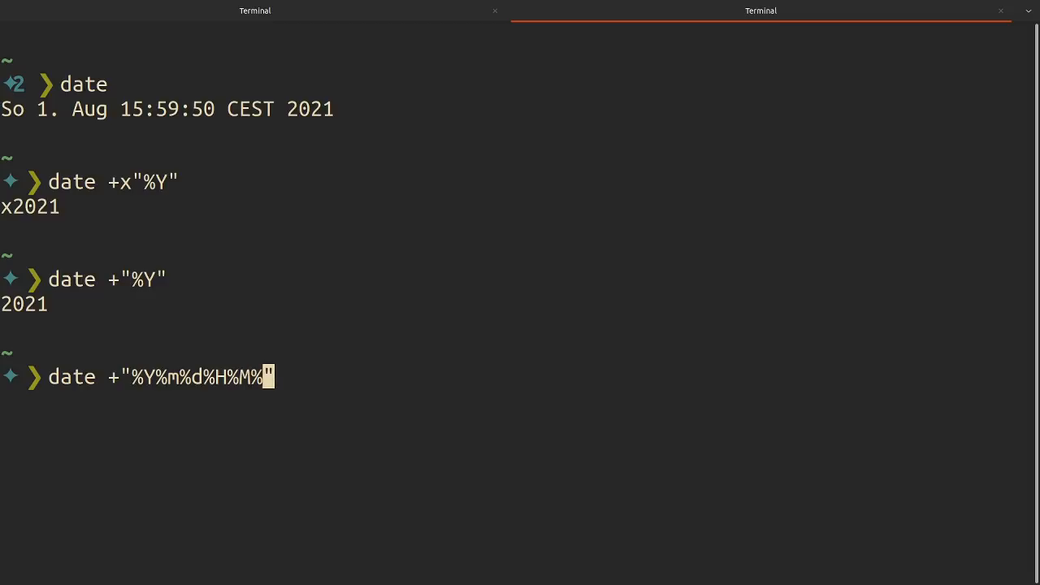
key(Return)
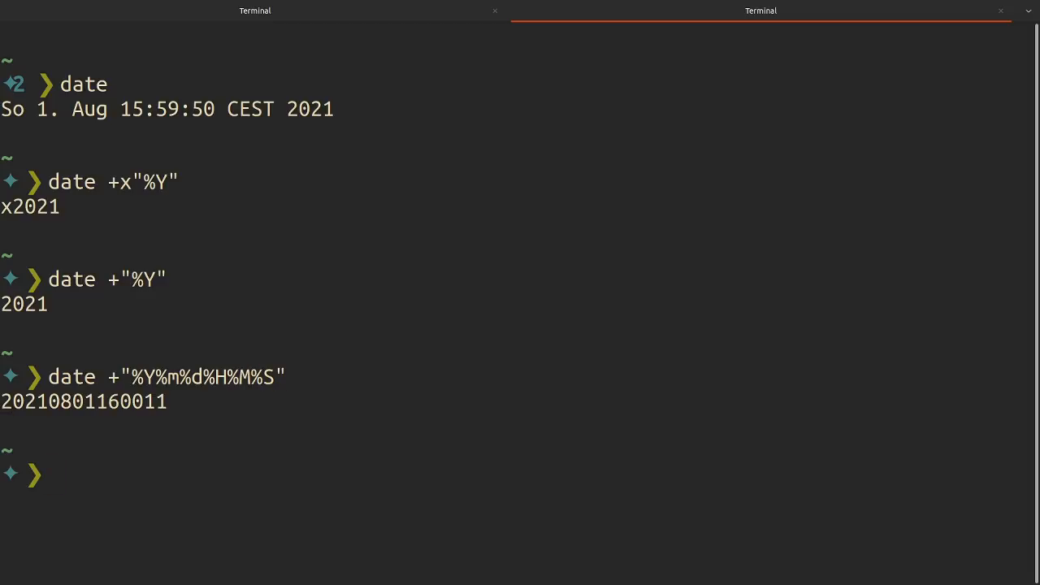
right_click(52, 381)
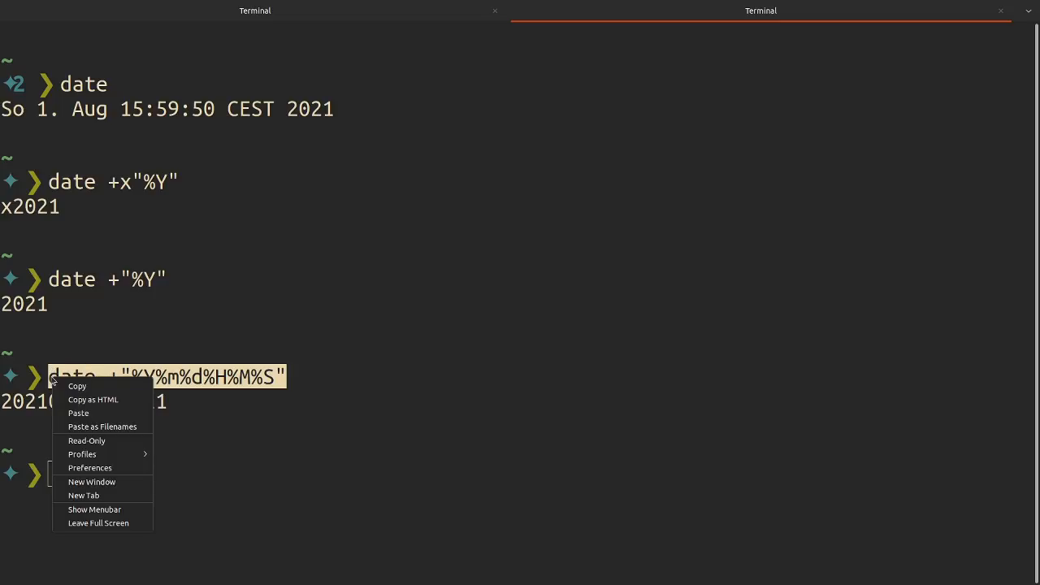
click(389, 256)
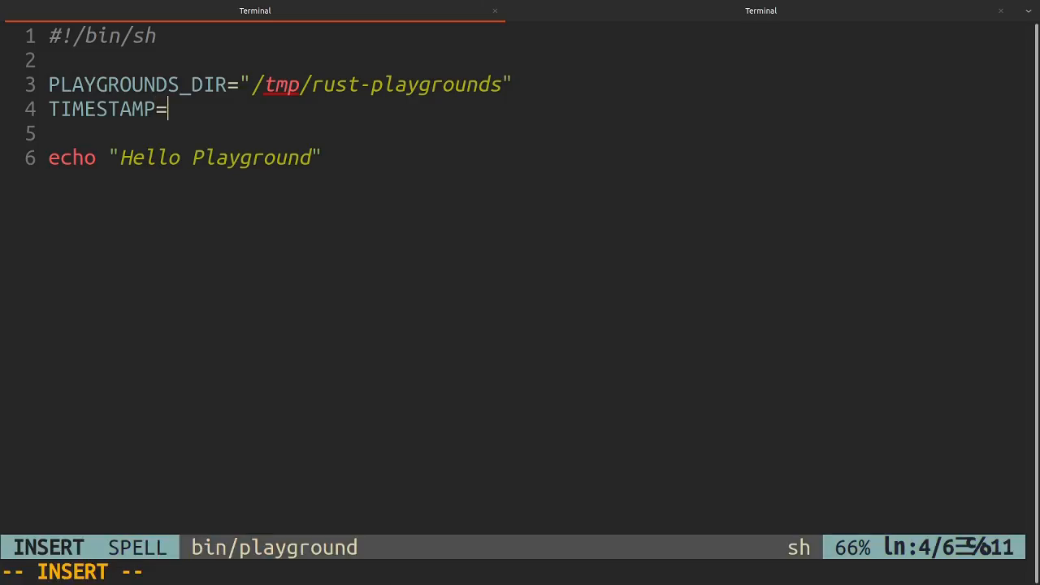
- Set TIMESTAMP=$(date +"%Y%m%d%H%M%S") in the playground script
text($()
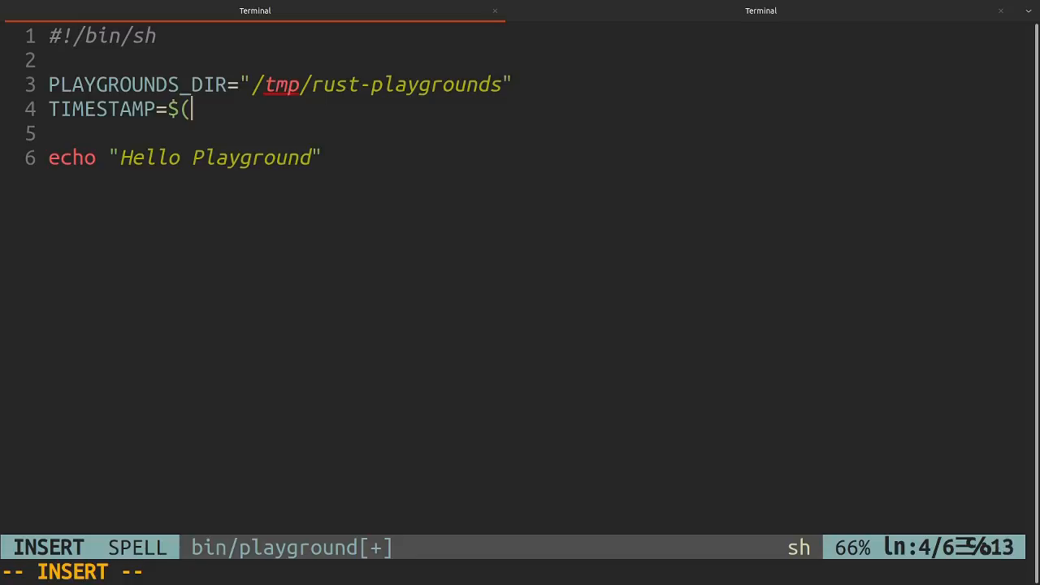
text(date +"%Y%m%d%H%M%S")
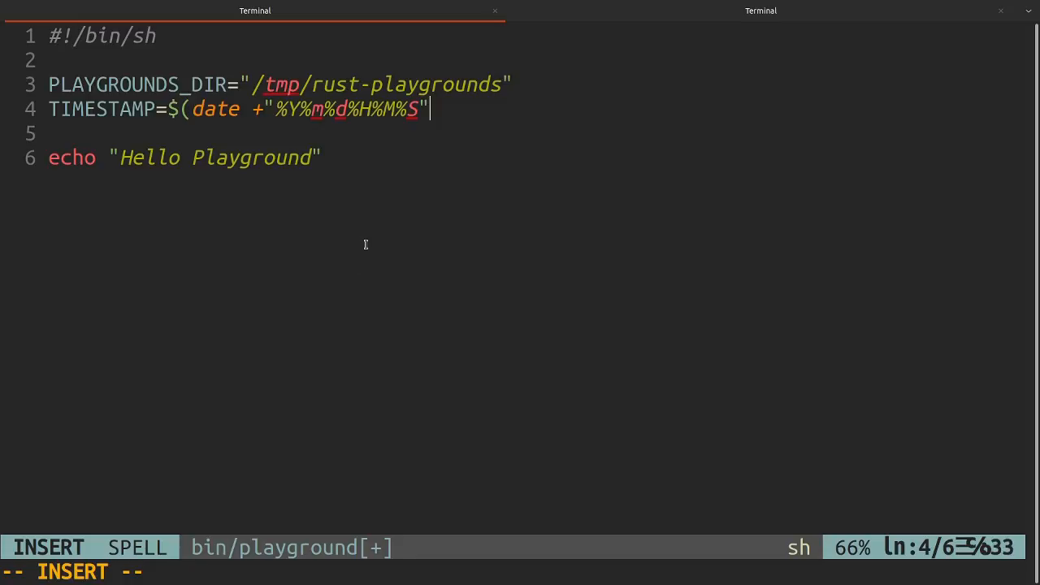
key(Escape)
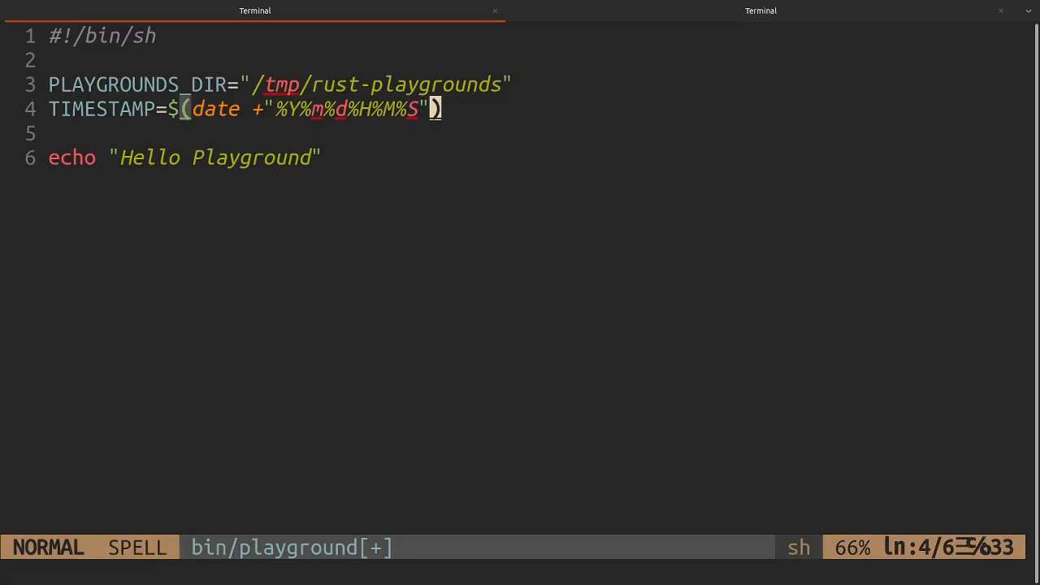
- Add PROJECT_DIR="${PLAYGROUNDS_DIR}/${TIMESTAMP}" to the script and save
text(PROJECT)
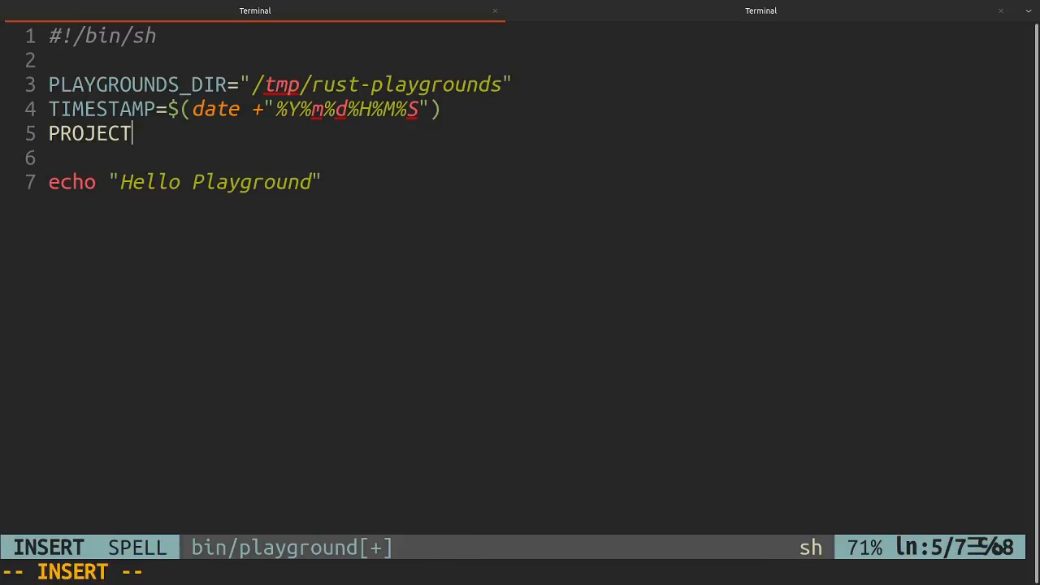
text(_DIR=)
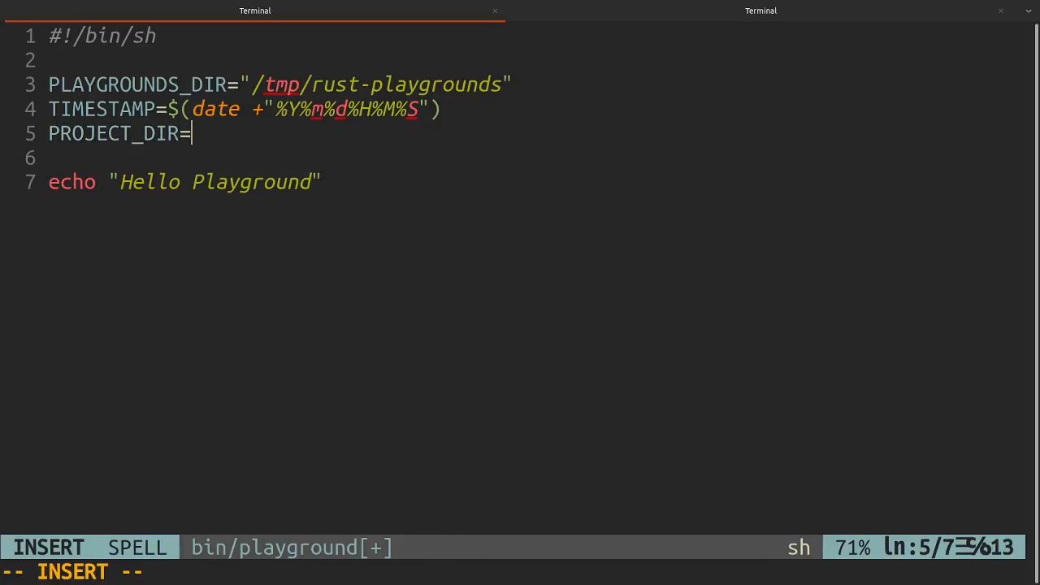
text(")
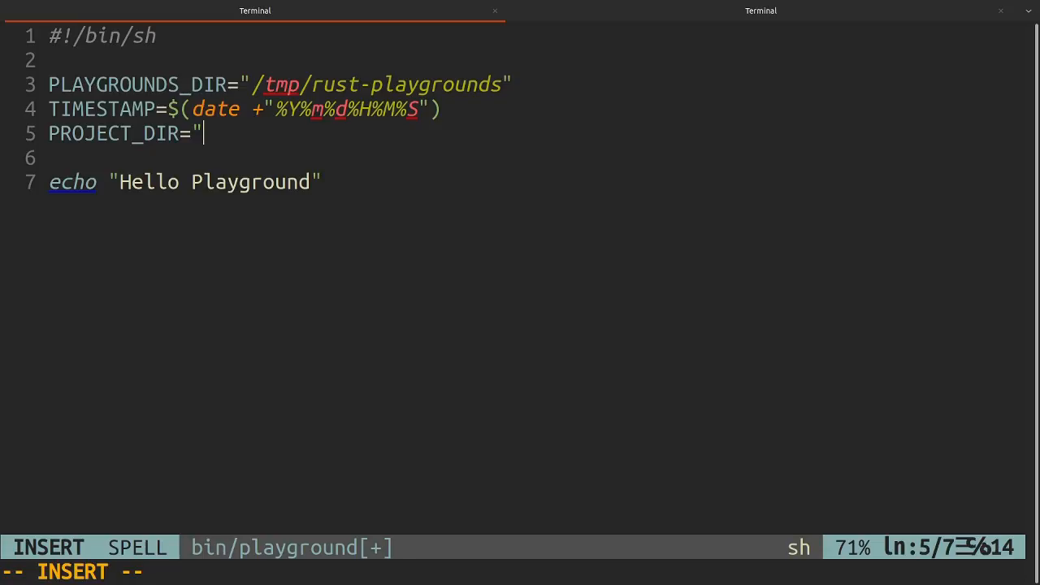
text(#)
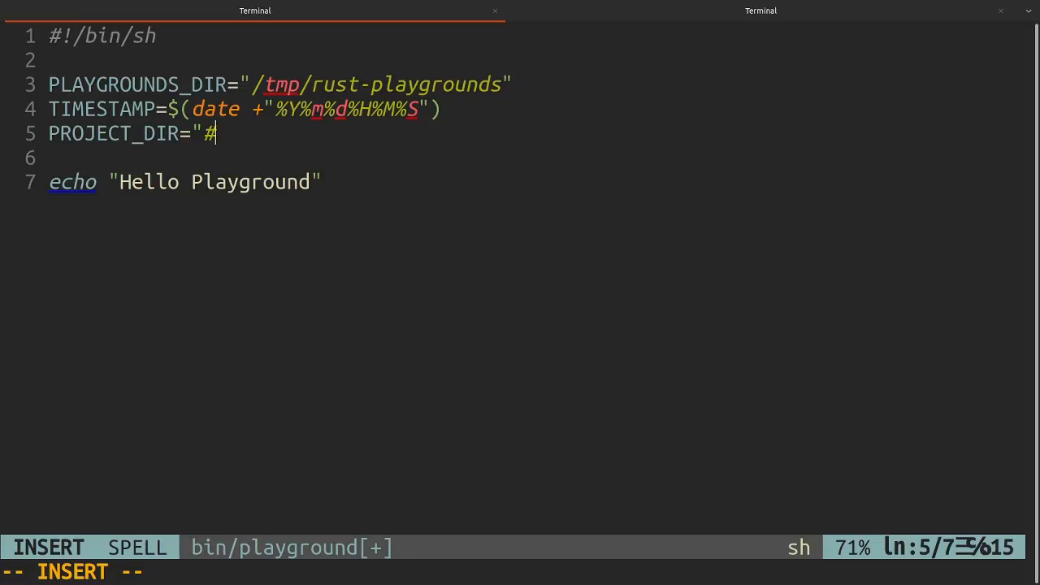
text($)
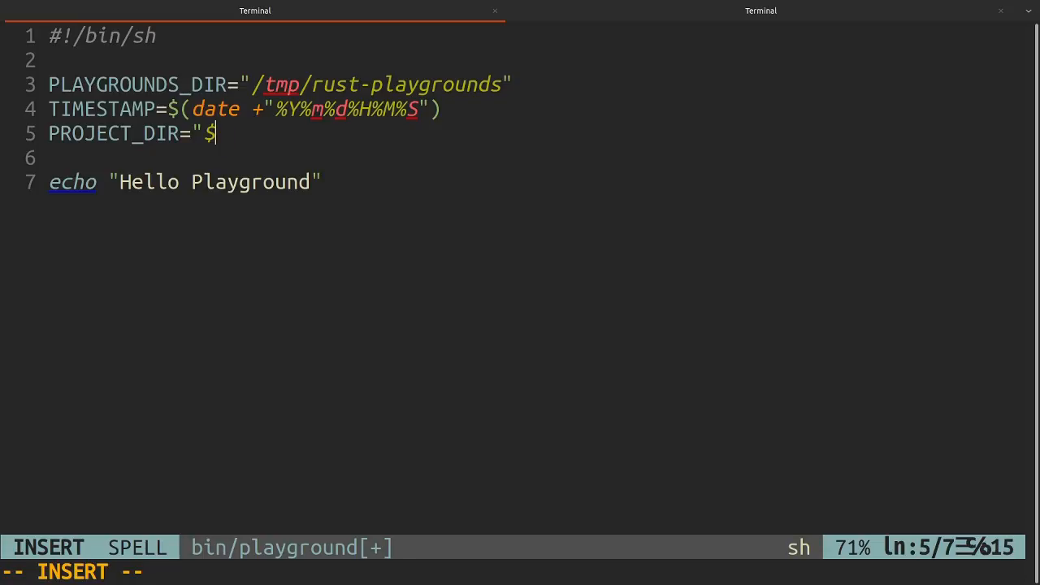
text({PLA)
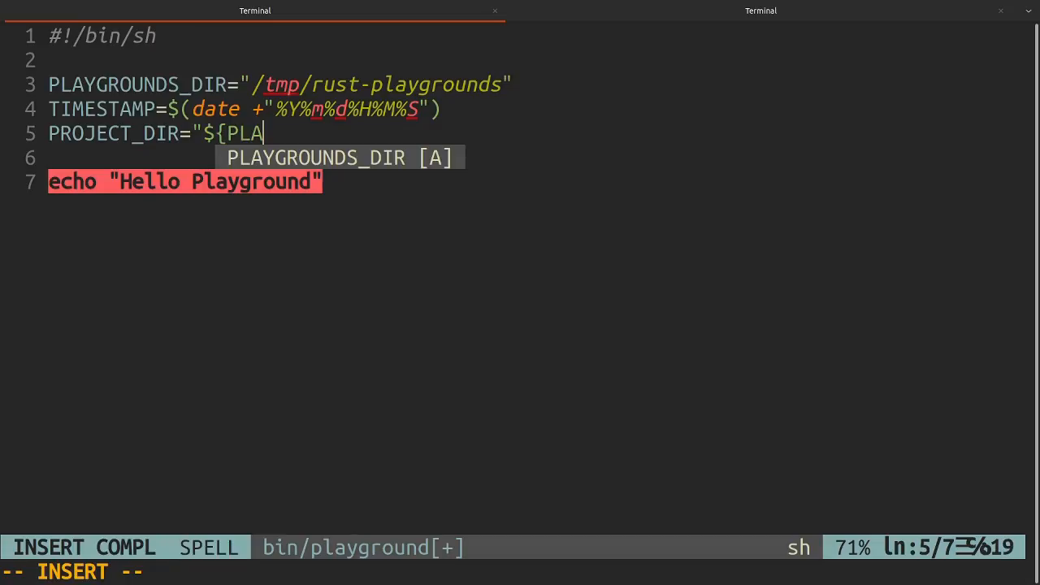
text(YGROUNDS_DIR}?pla)
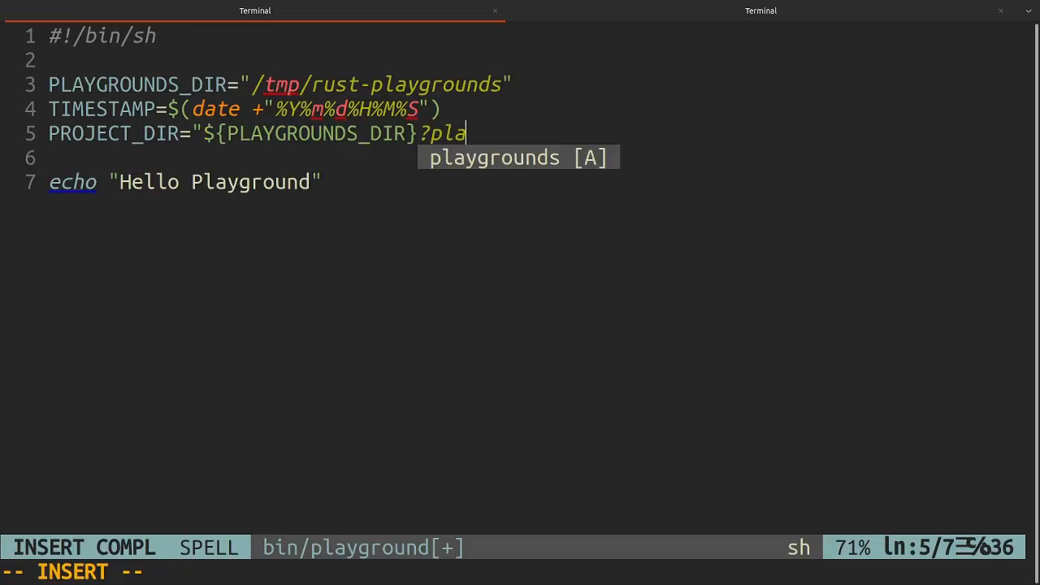
text(/)
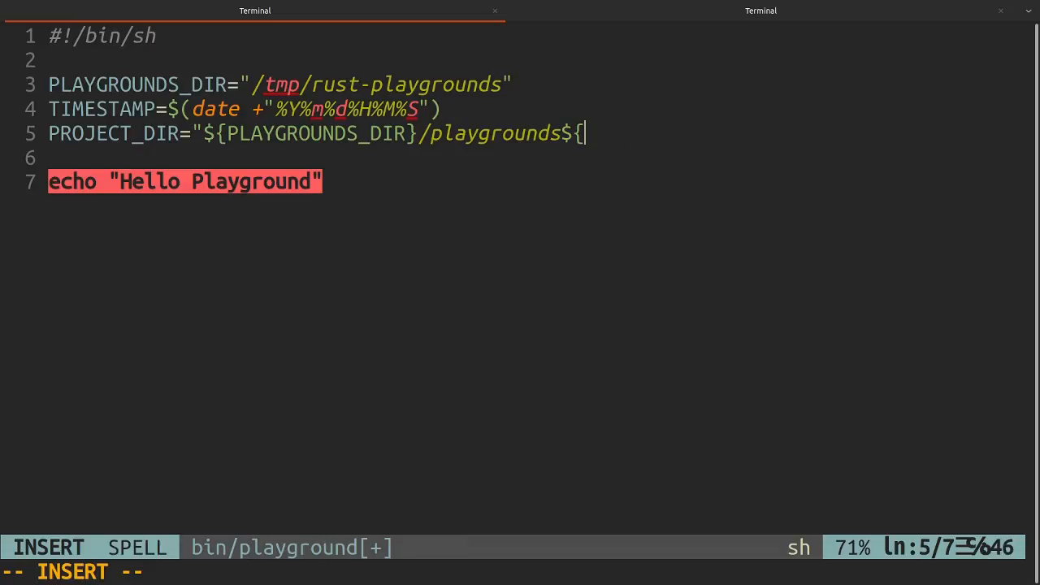
text(TIMESTAMP})
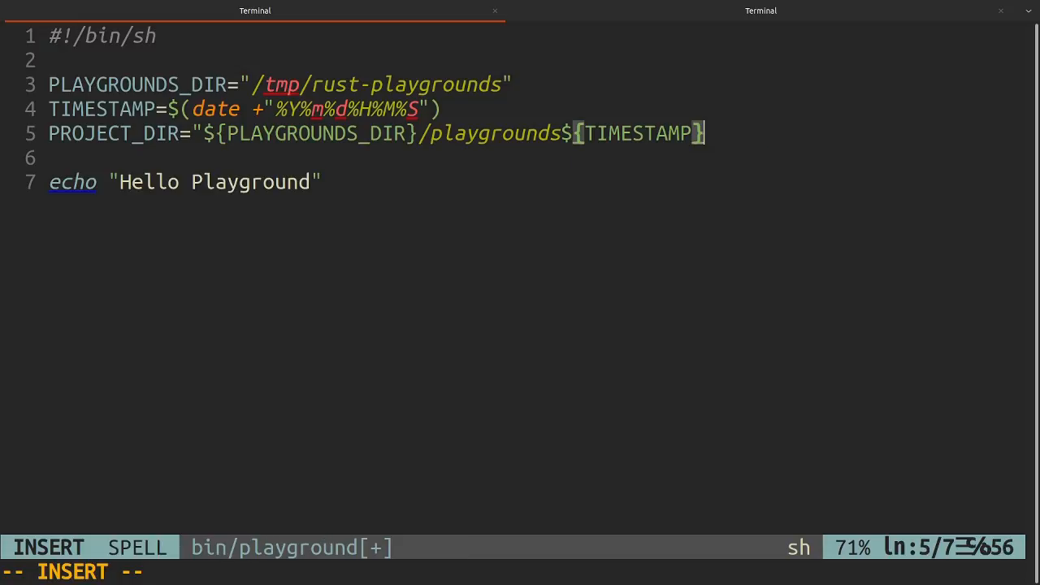
key(Escape)
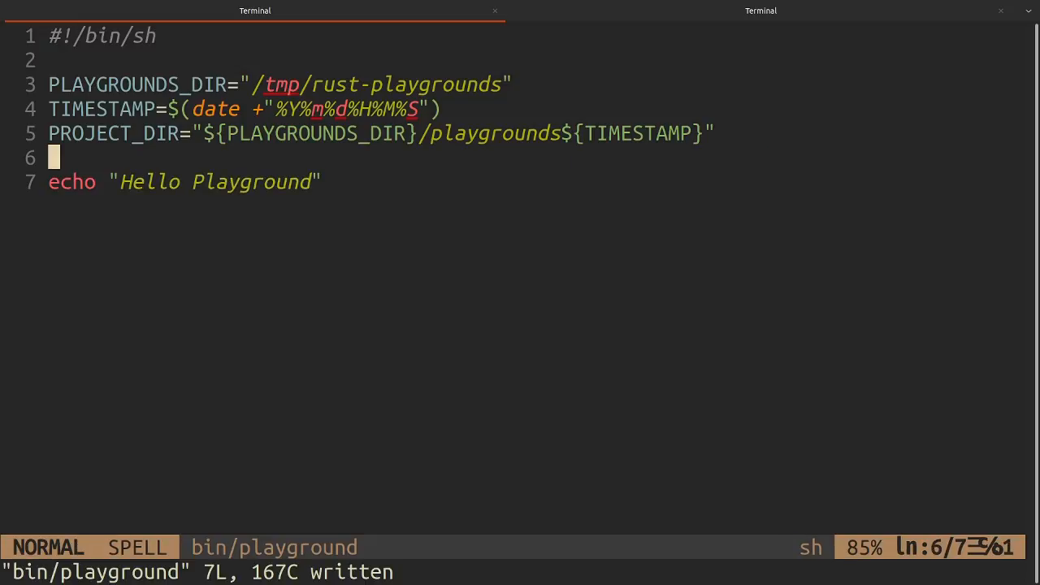
- Make the script echo "$PROJECT_DIR", save, and test it in the shell
text(e)
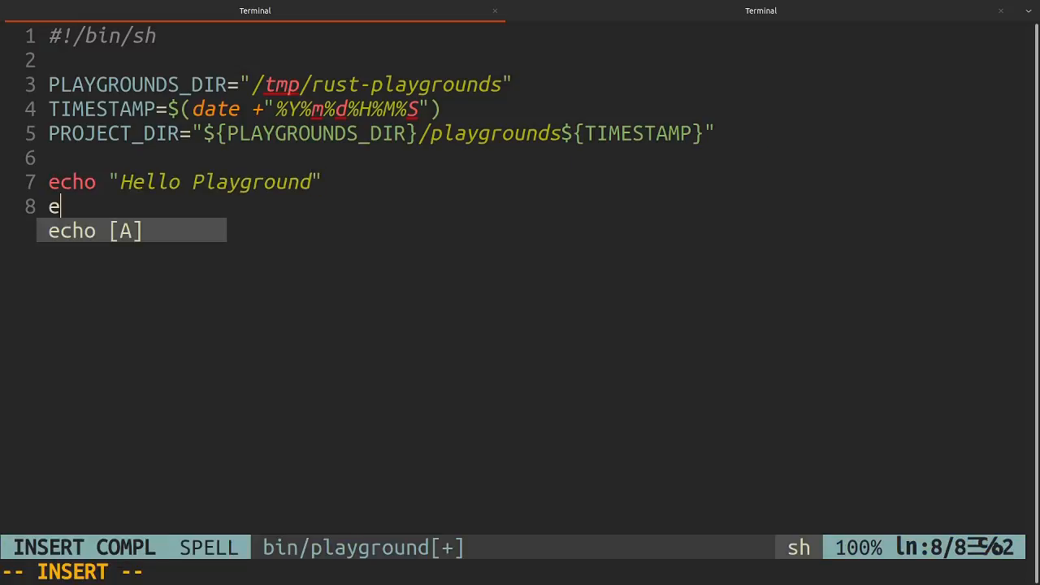
key(Escape)
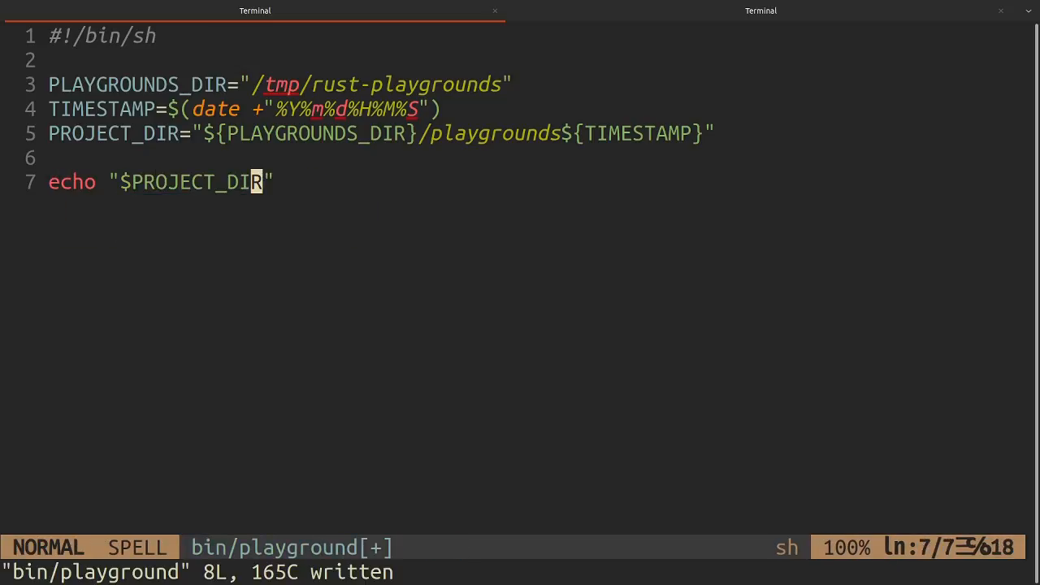
click(760, 11)
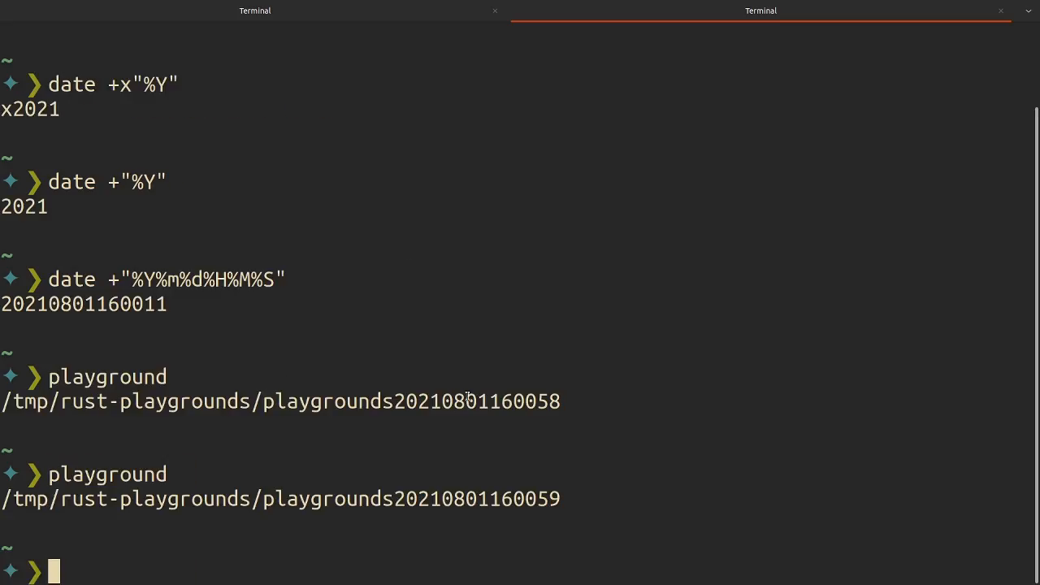
double_click(548, 498)
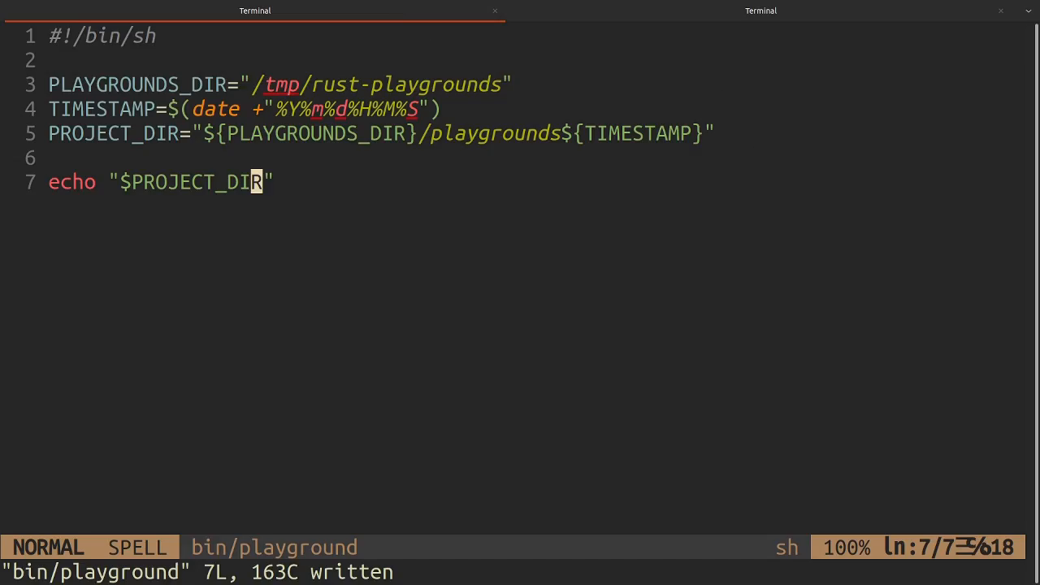
- Replace the echo line with 'cargo new $PROJECT_DIR' followed by 'cd $PROJECT_DIR'
key(o)
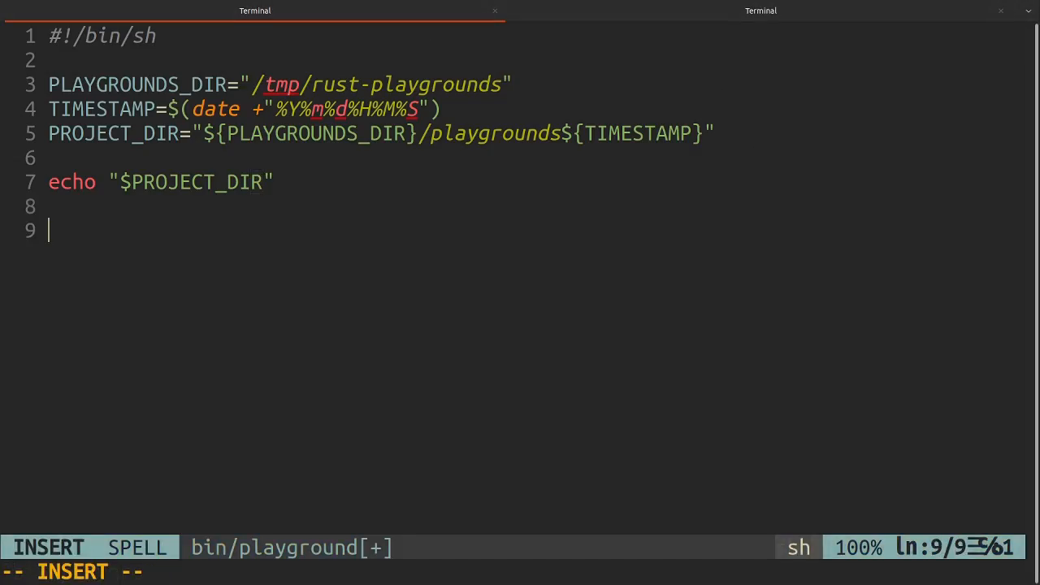
key(Return)
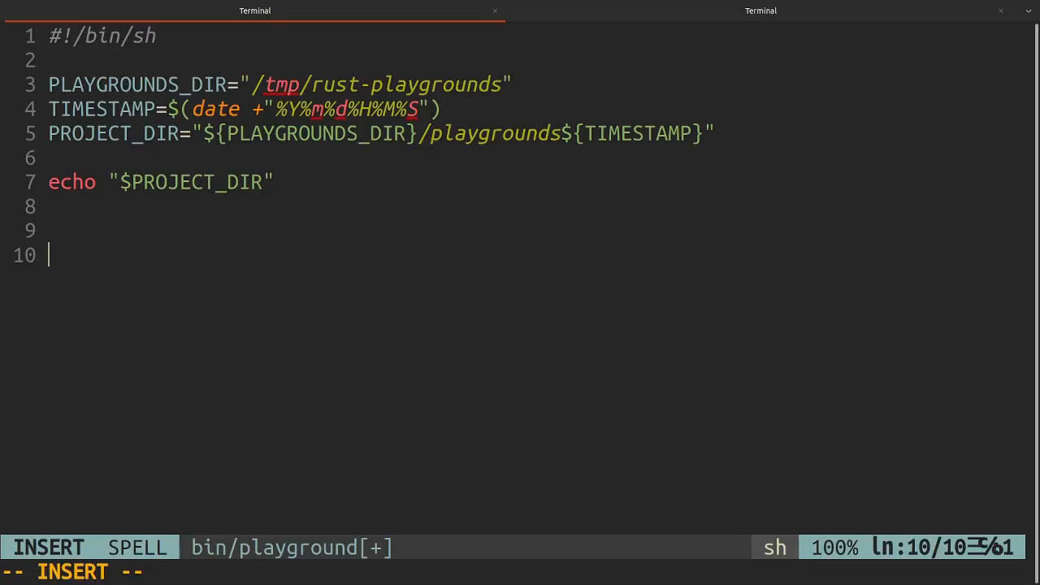
mouse_move(193, 171)
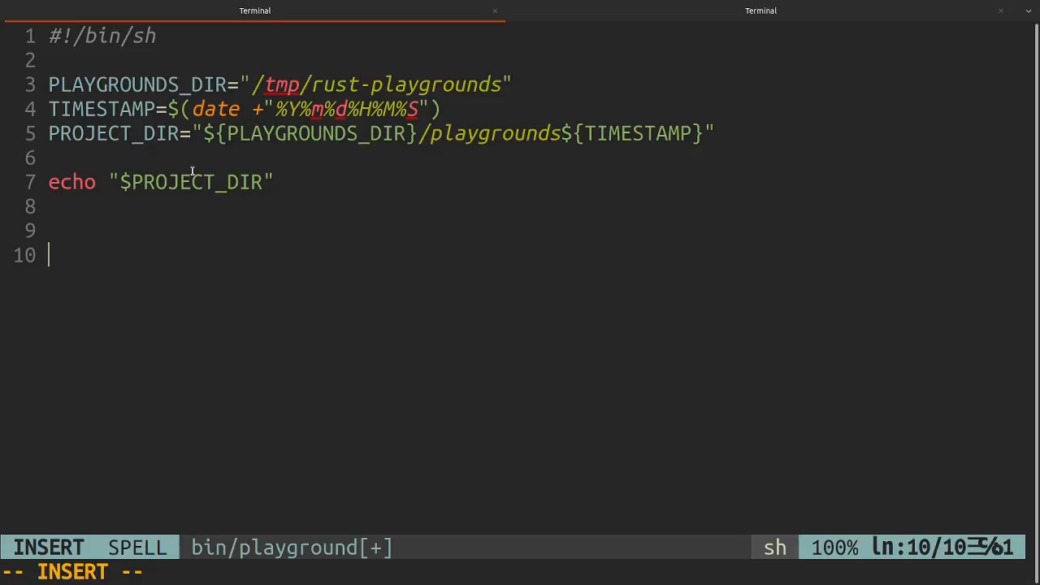
mouse_move(179, 248)
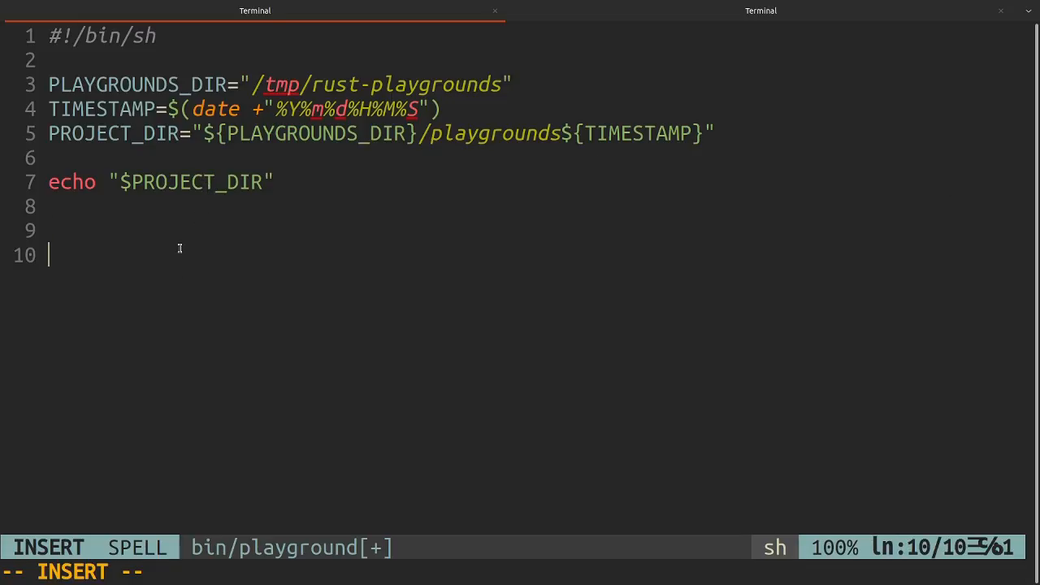
text(cargo)
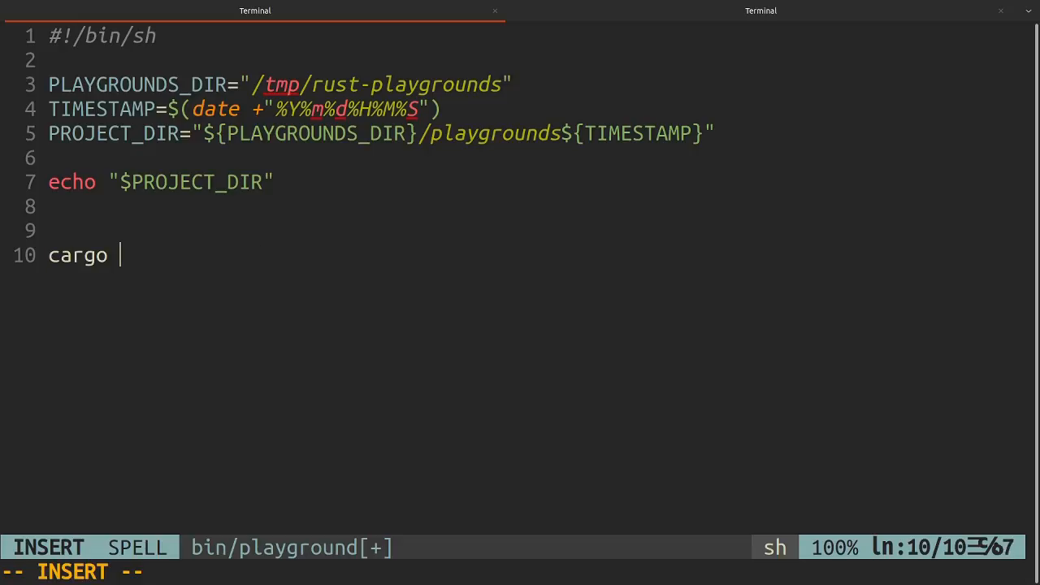
text(new)
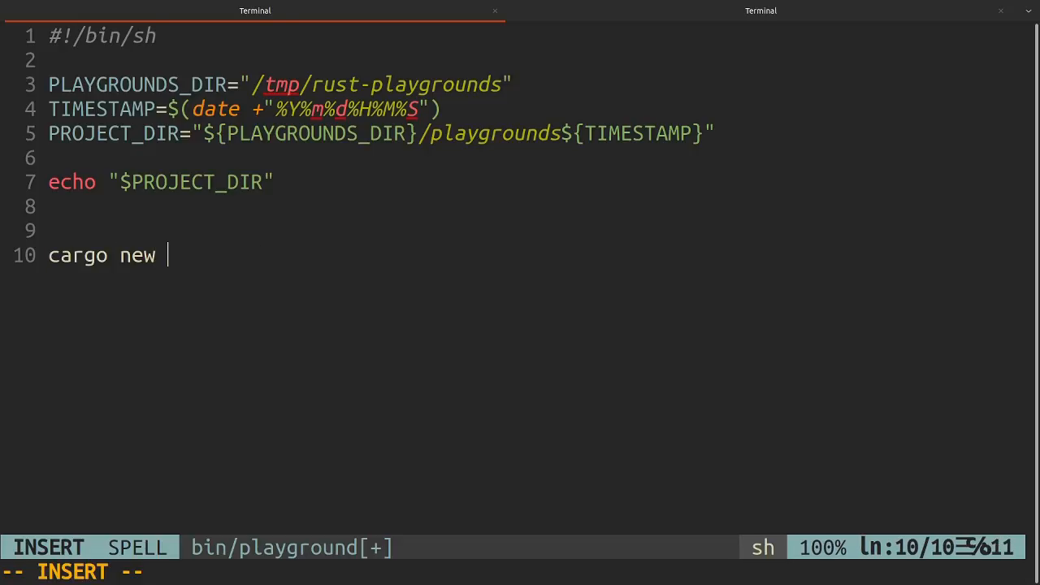
text($PROJECT_DIR)
text(cd)
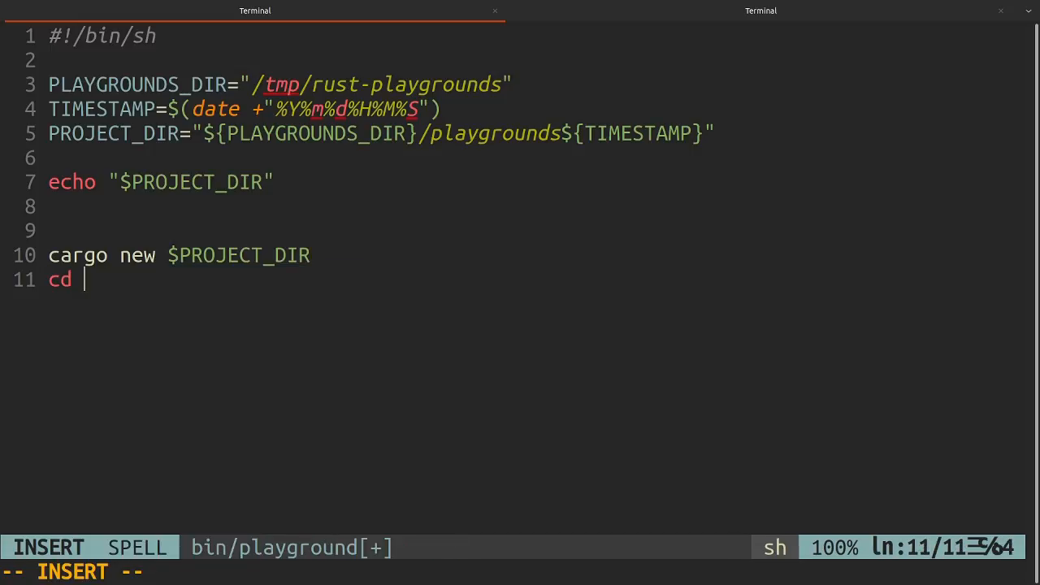
text($PROJECT_DIR)
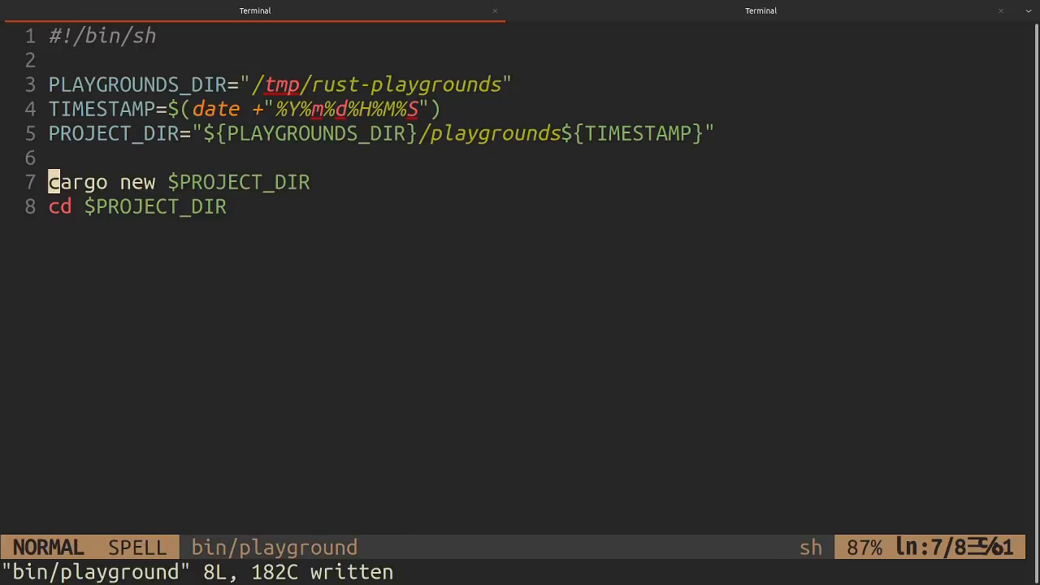
- Add a 'tmux new-session \; \' line below the cd command
key(o)
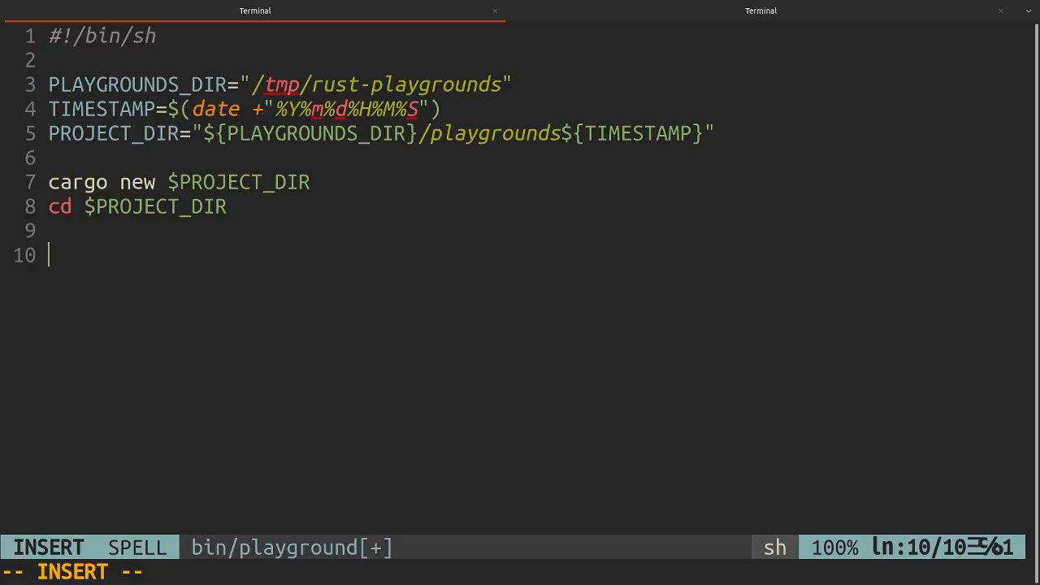
text(tm)
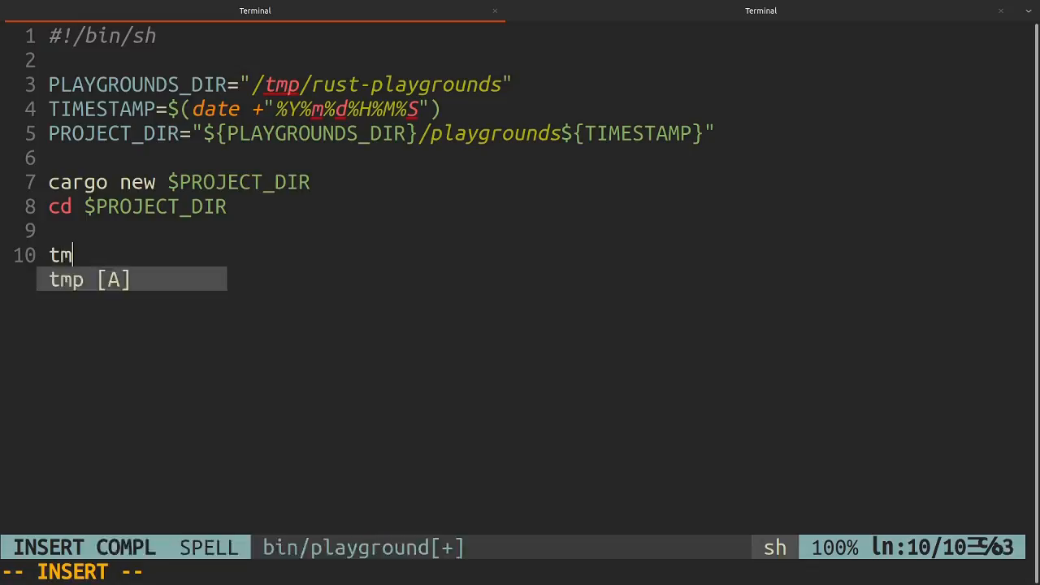
text(ux new)
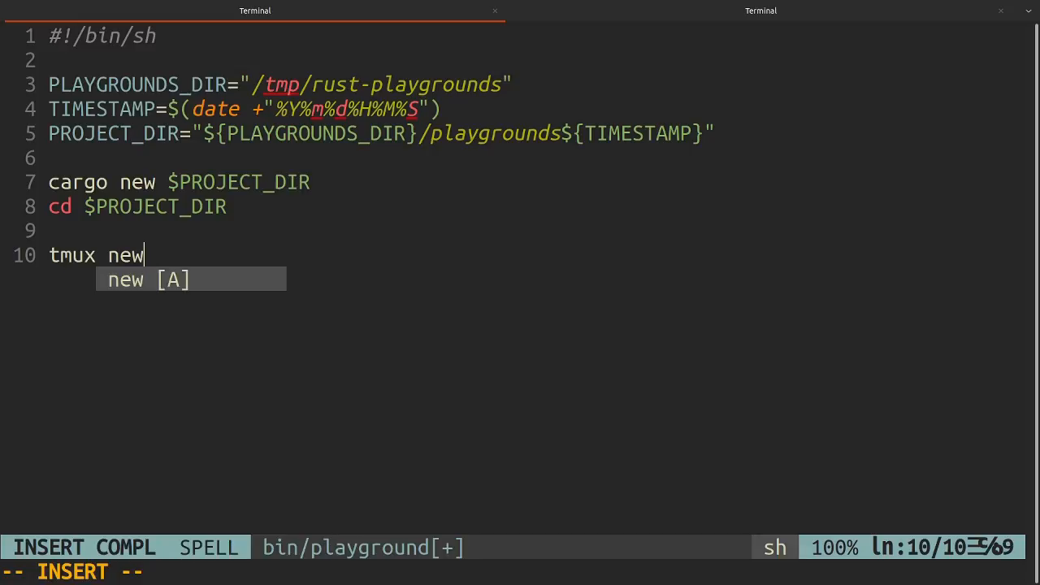
text(-s)
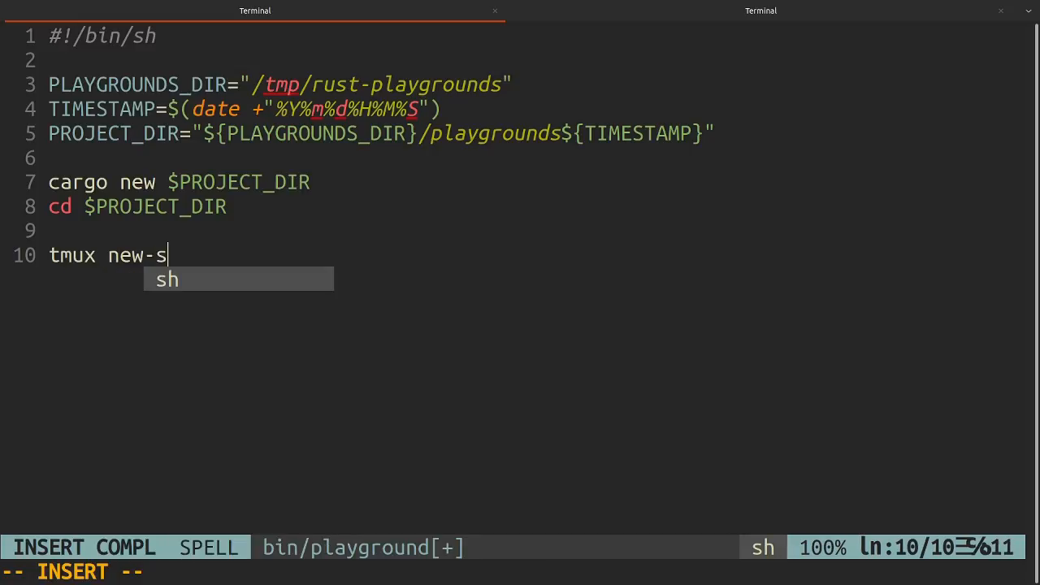
text(ession \)
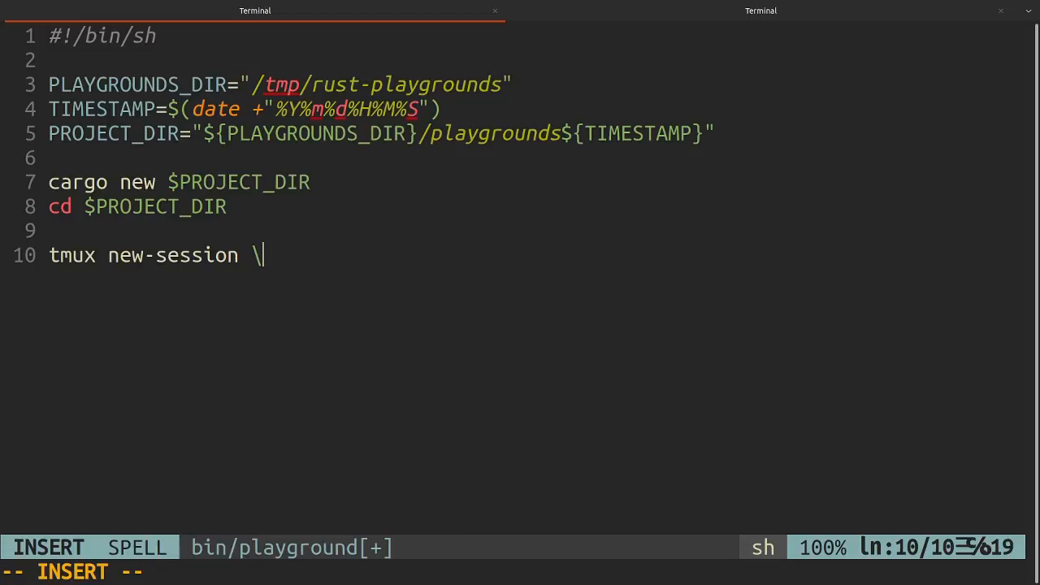
text(; \)
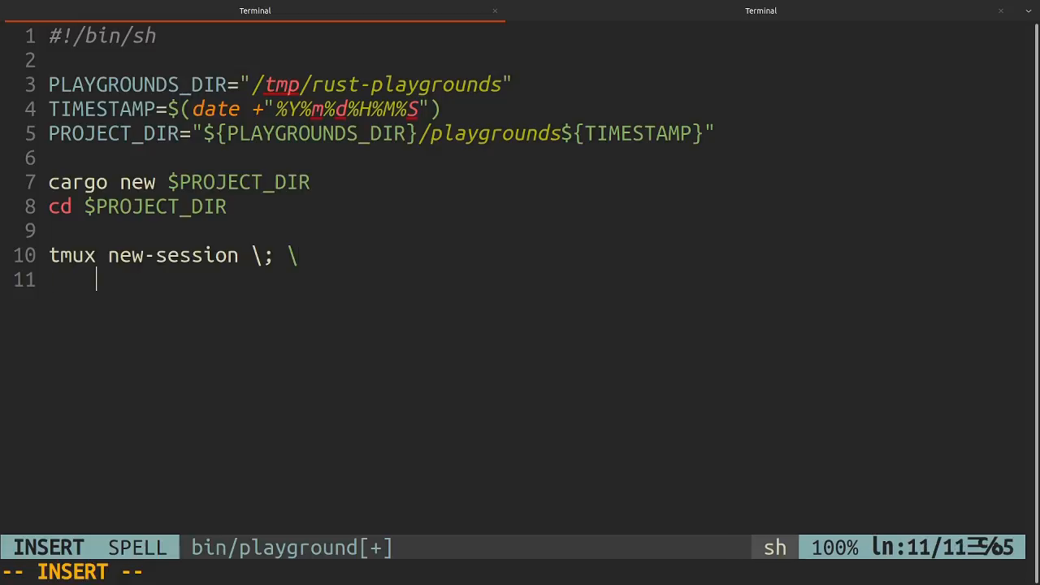
- Add send-keys "nvim ./src/main.rs" C-m \ to the tmux command
text(send-keys)
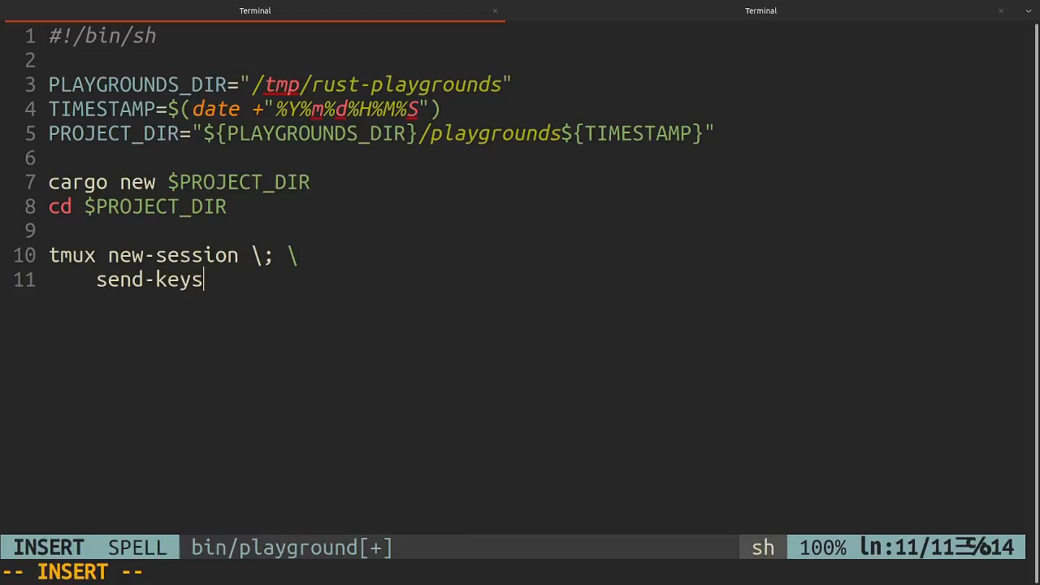
text(")
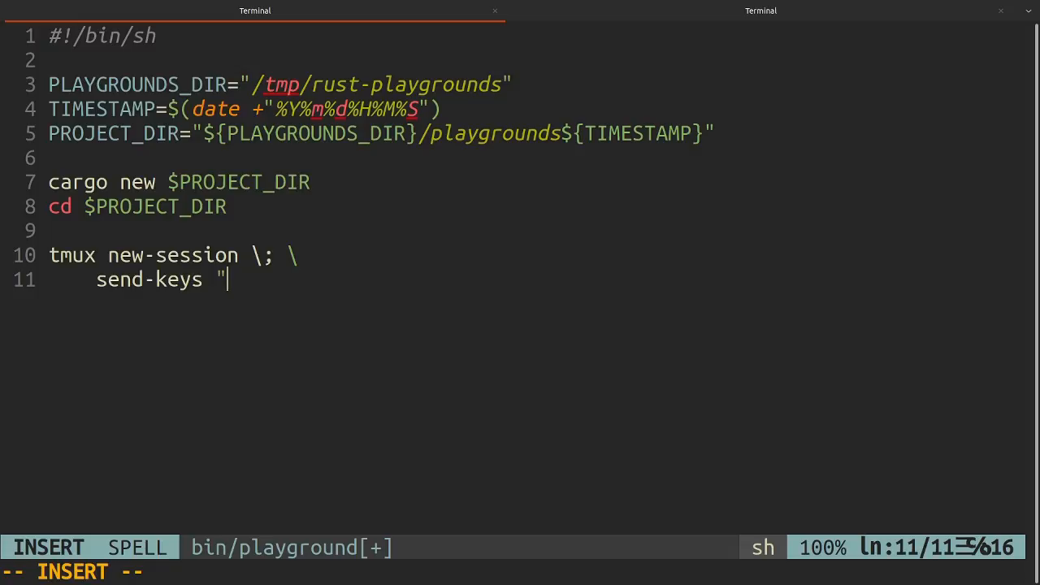
text(nvim)
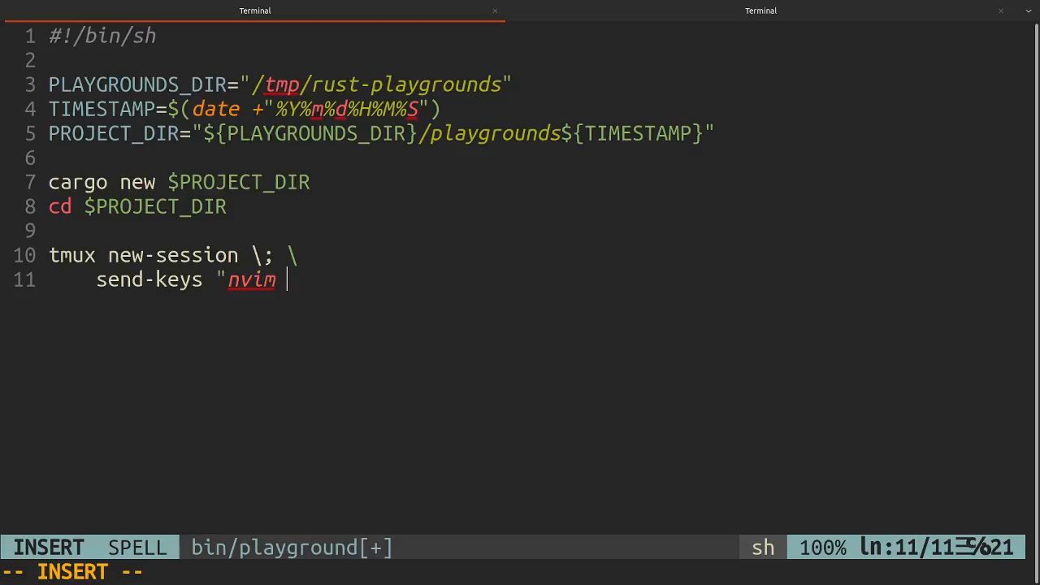
text(./s)
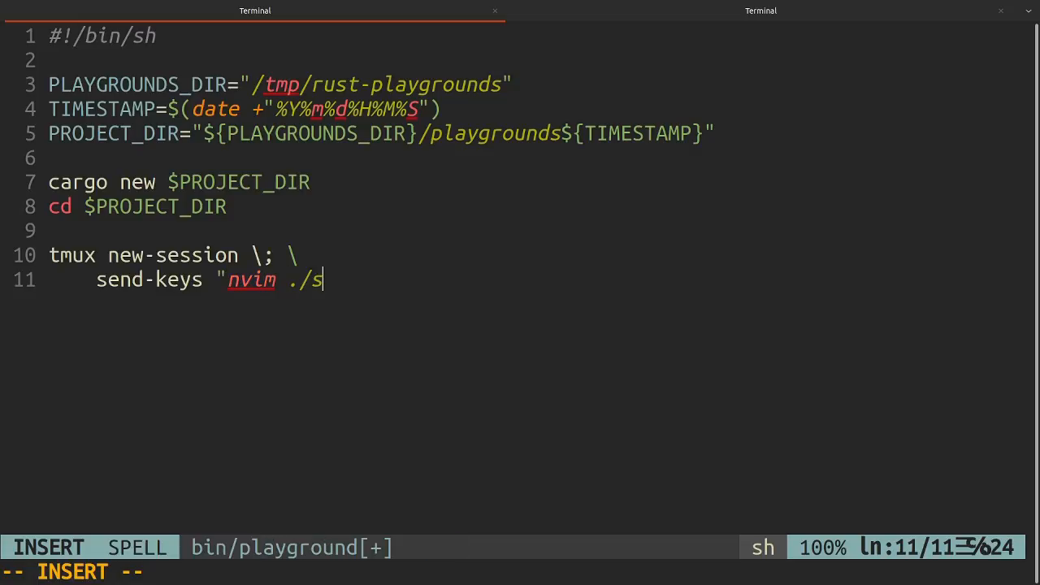
text(rc/)
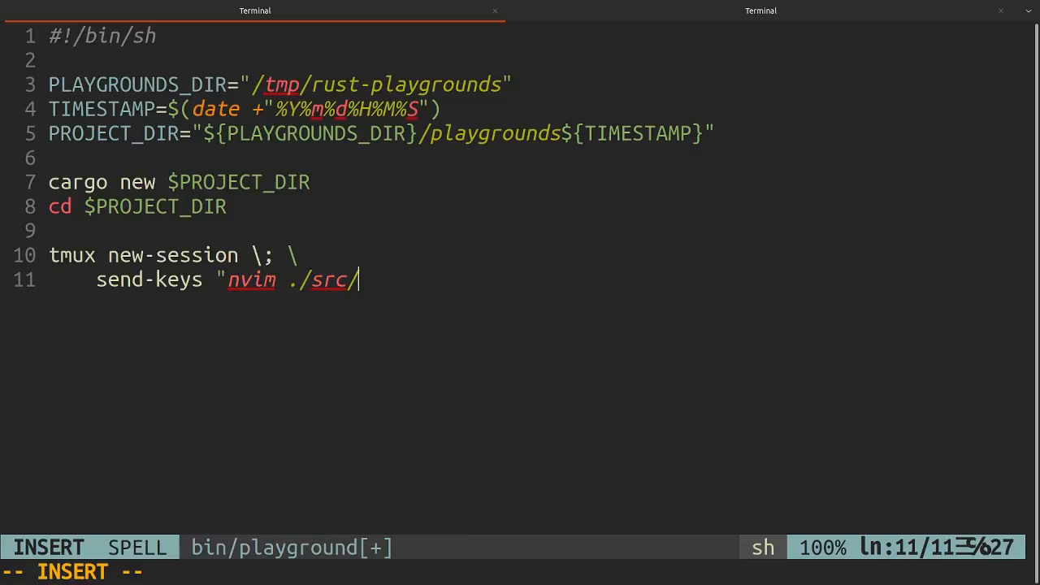
text(main.rs)
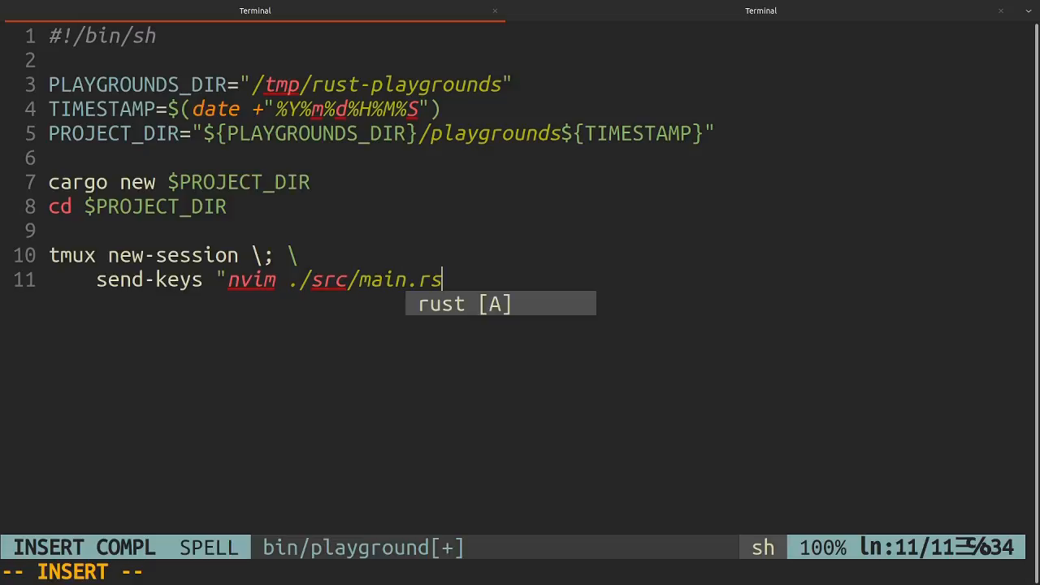
text(")
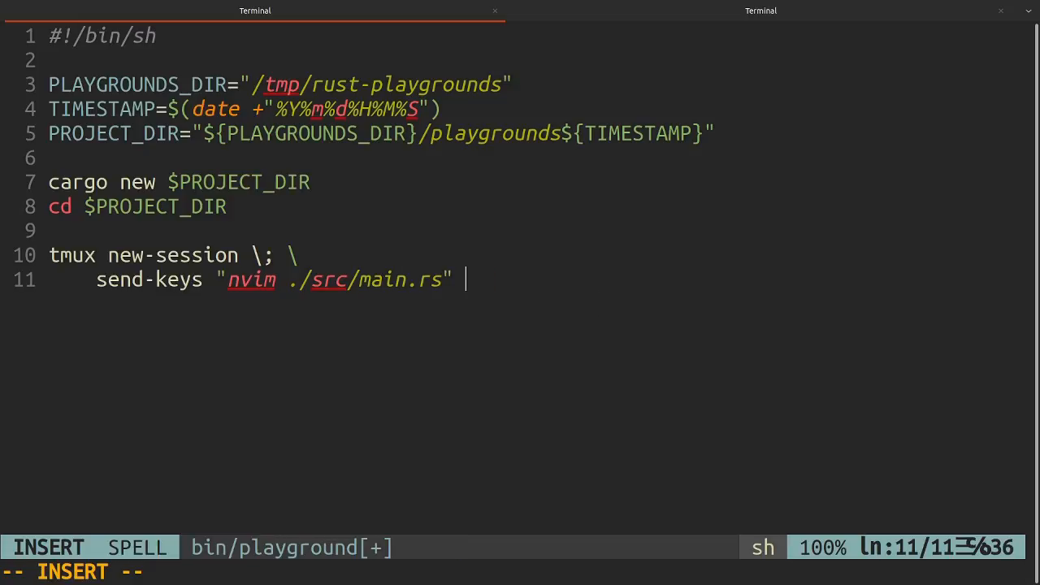
text(-C)
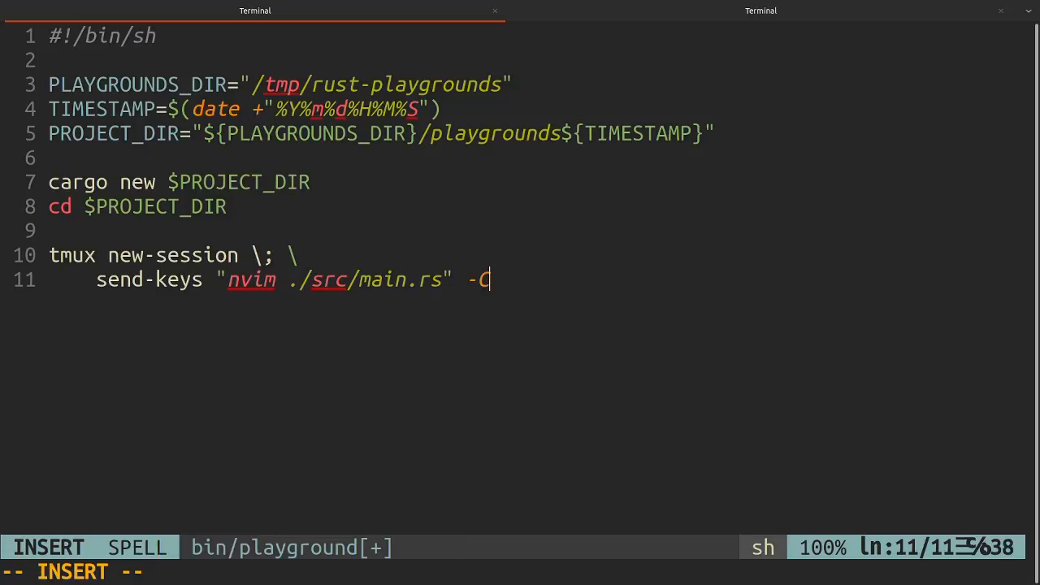
text(-m \)
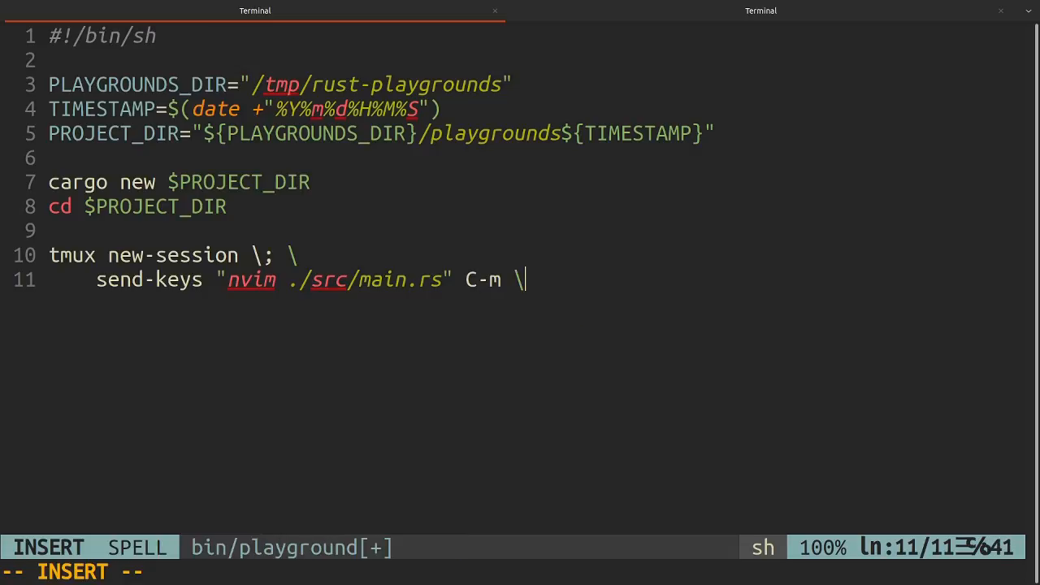
- Add a send-keys line running "cargo watch -s 'clear && cargo run -q'"
text(\; \)
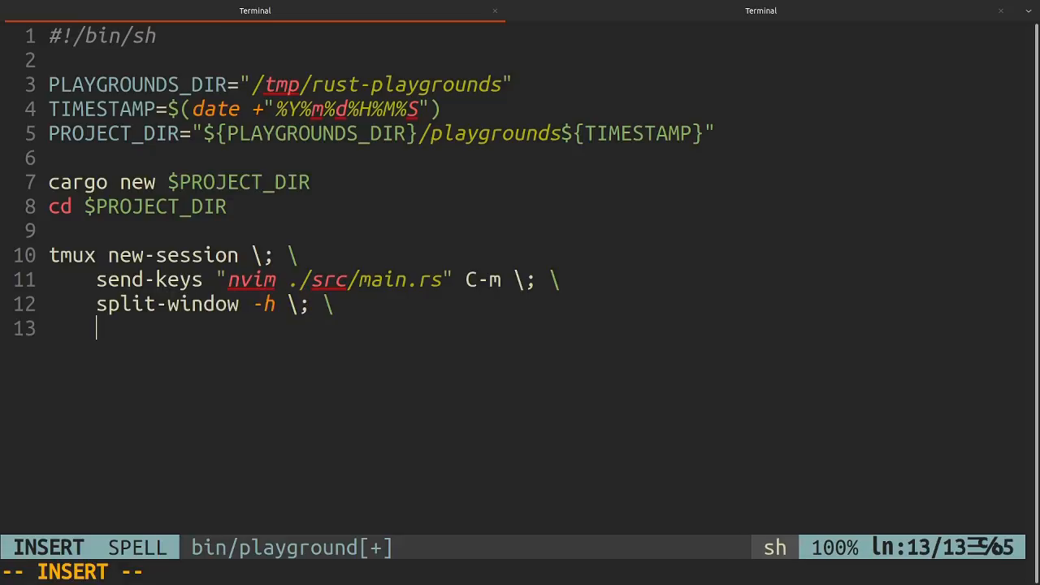
text(send-keys ")
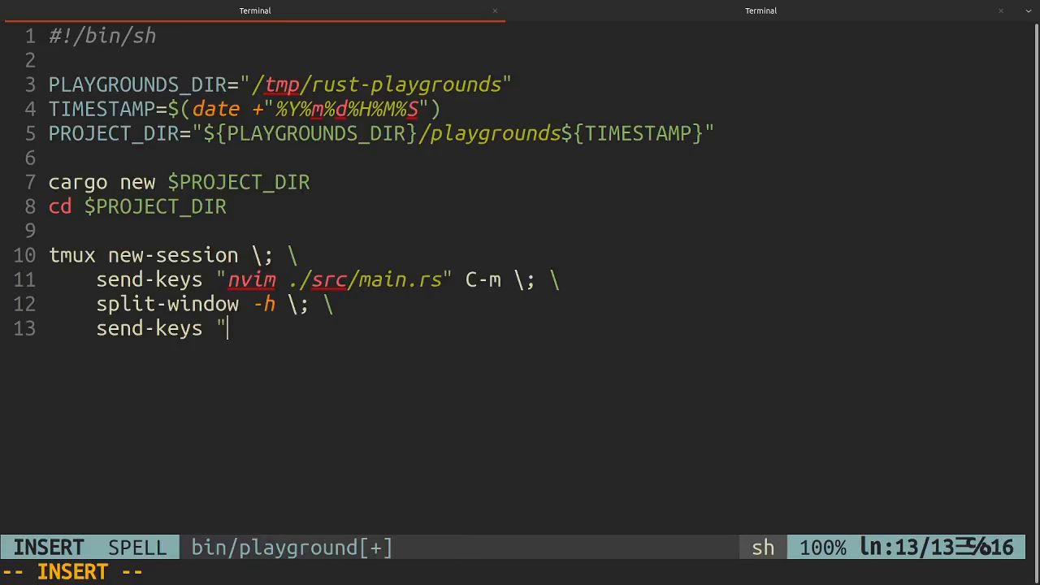
text(cargo wat)
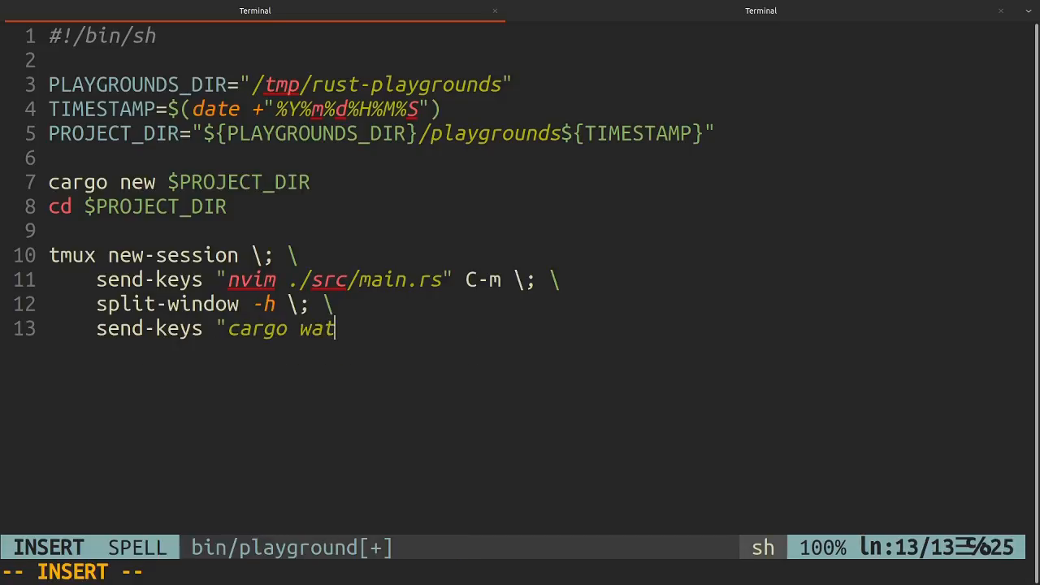
text(ch -s)
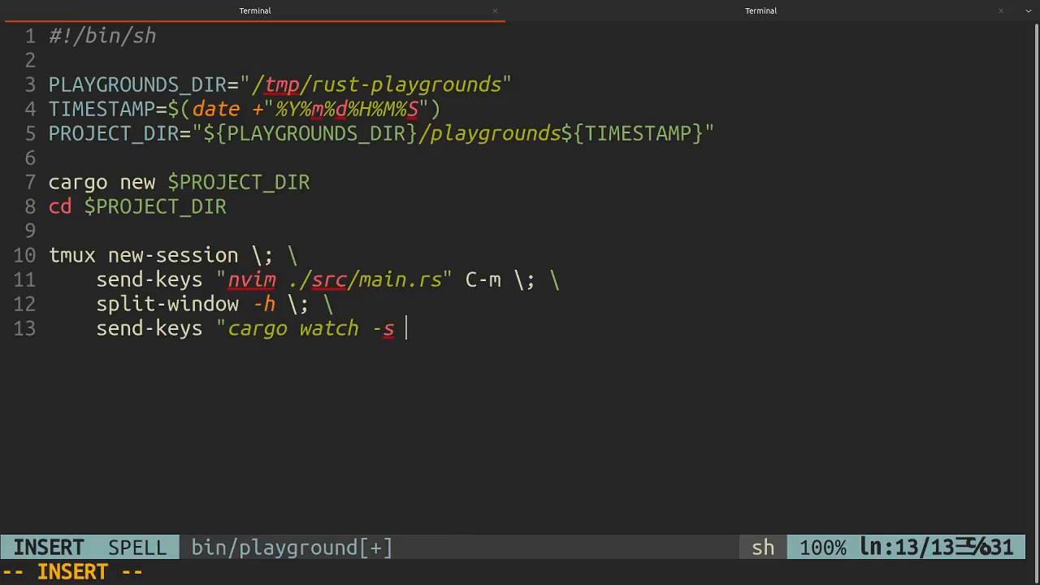
text('clear  &)
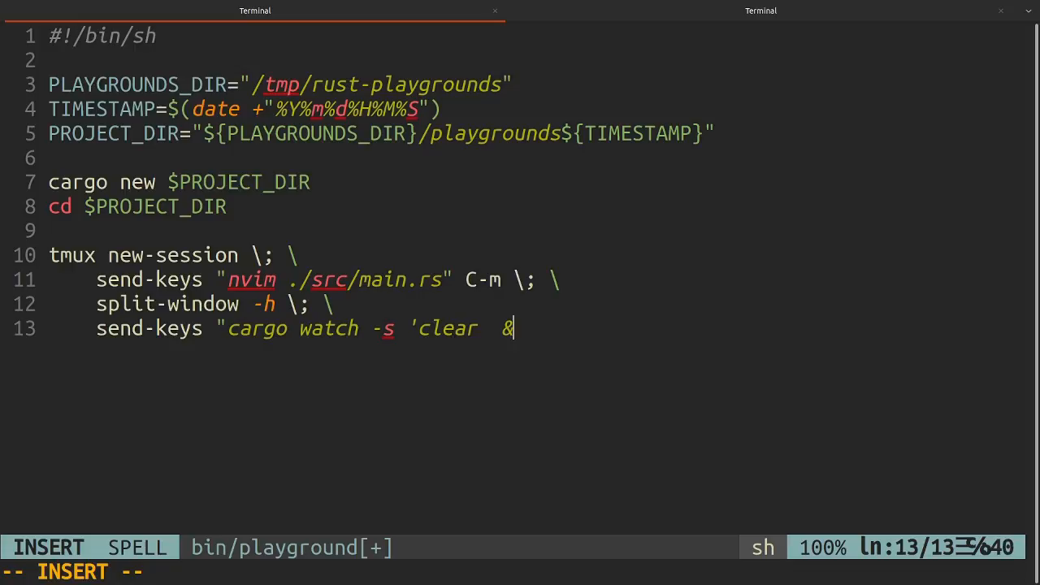
text(& cargo)
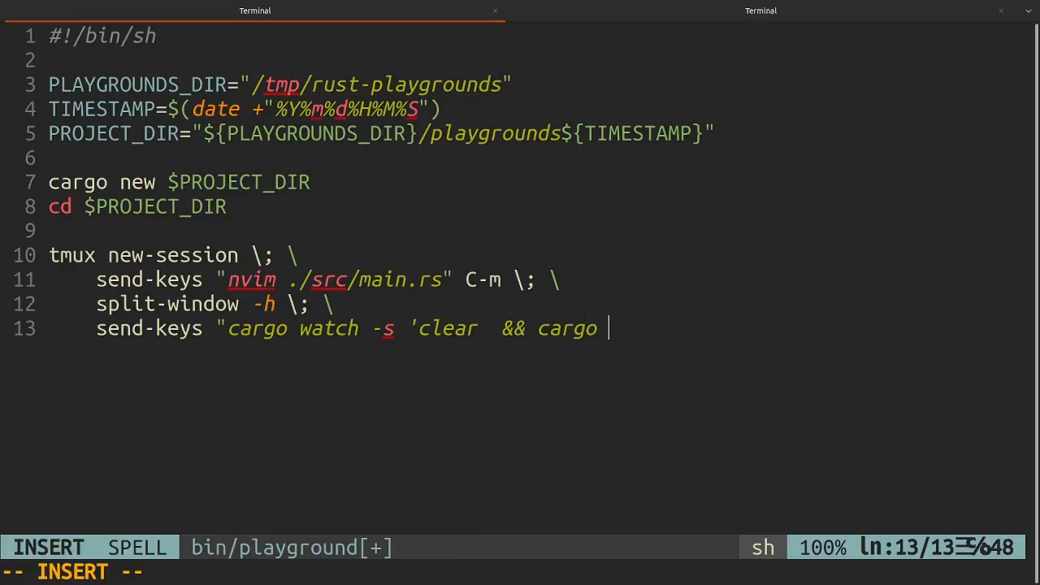
text(run -q)
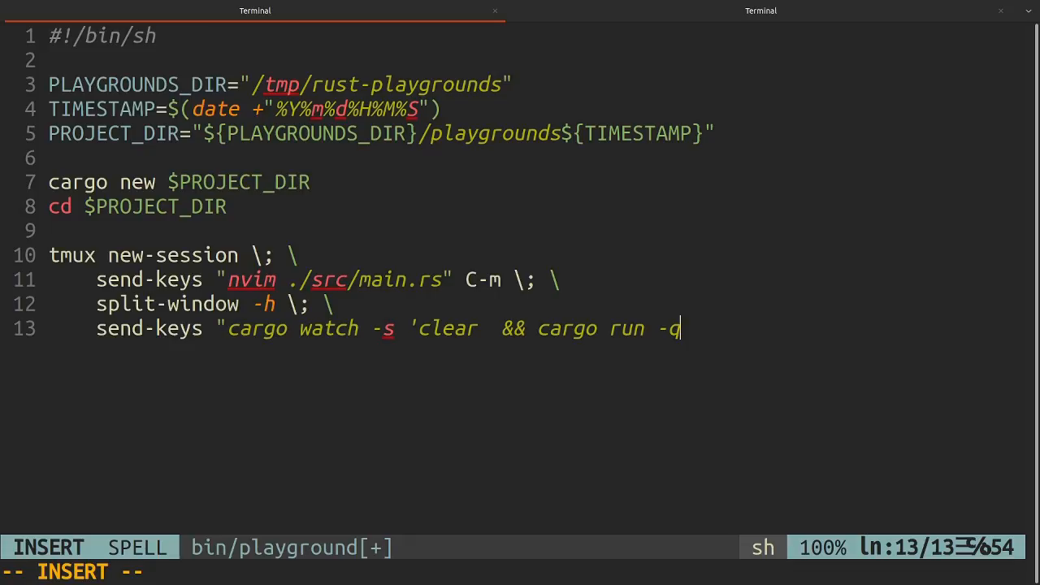
text('" -C)
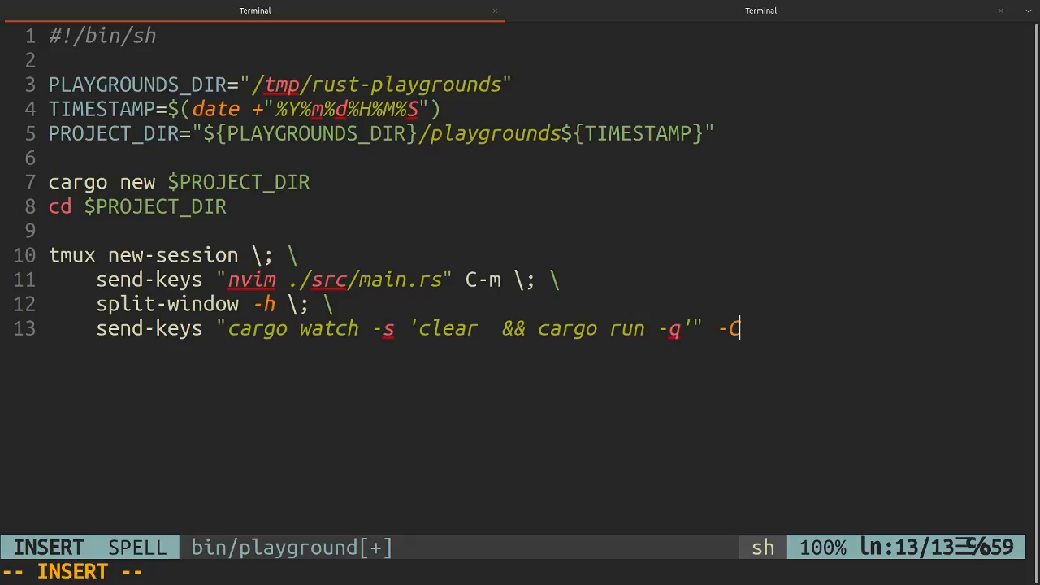
- Fix the stray hyphen before C-m and finish with 'select-pane -L'
key(BackSpace)
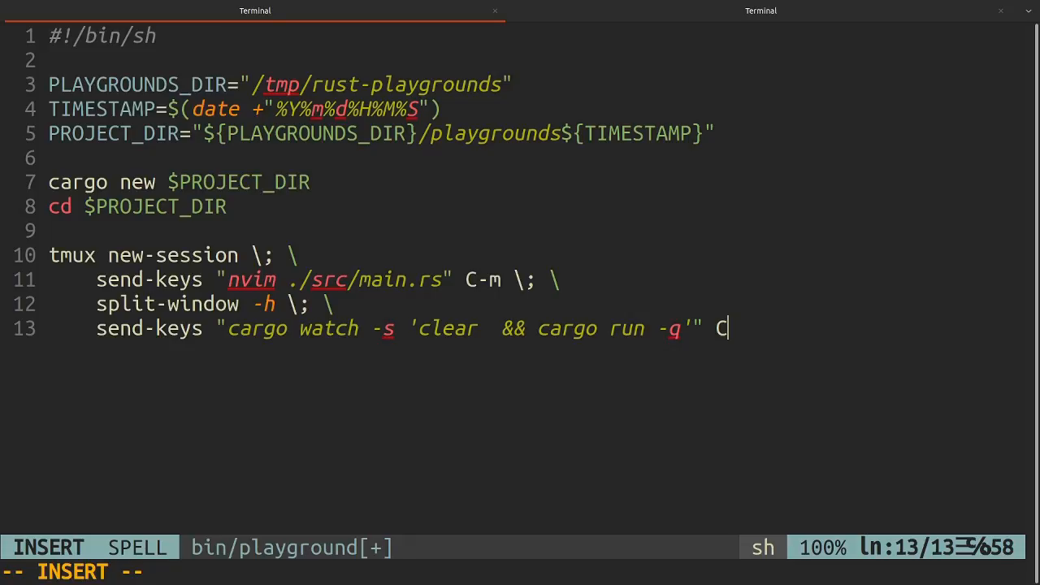
text(-m \;)
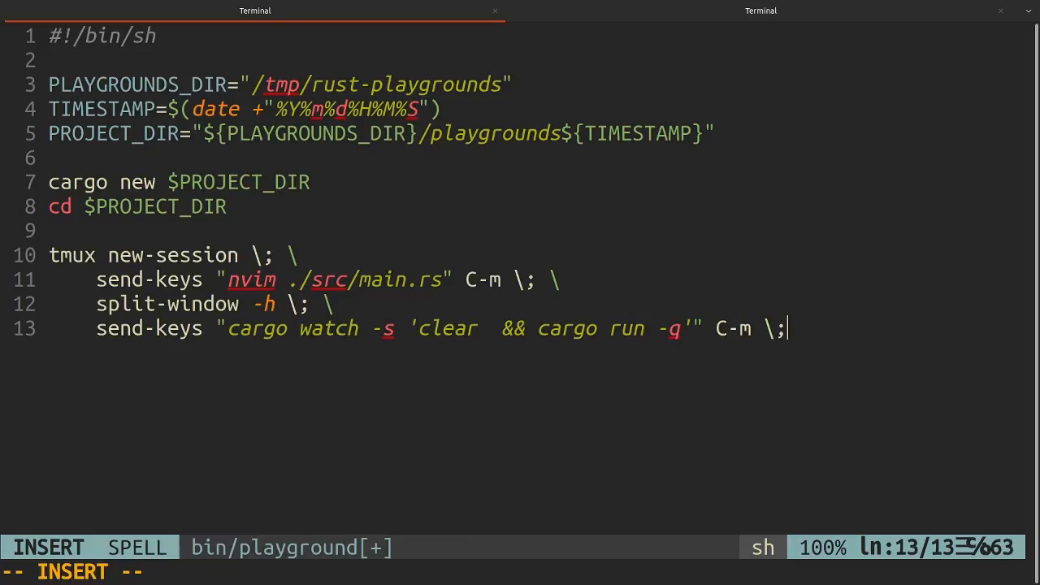
text(\)
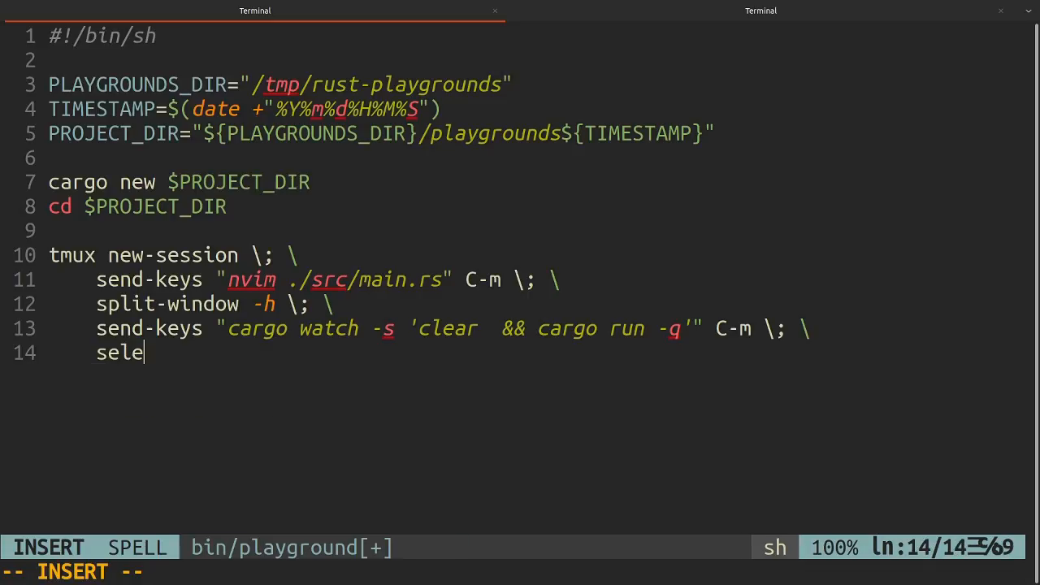
text(ct-)
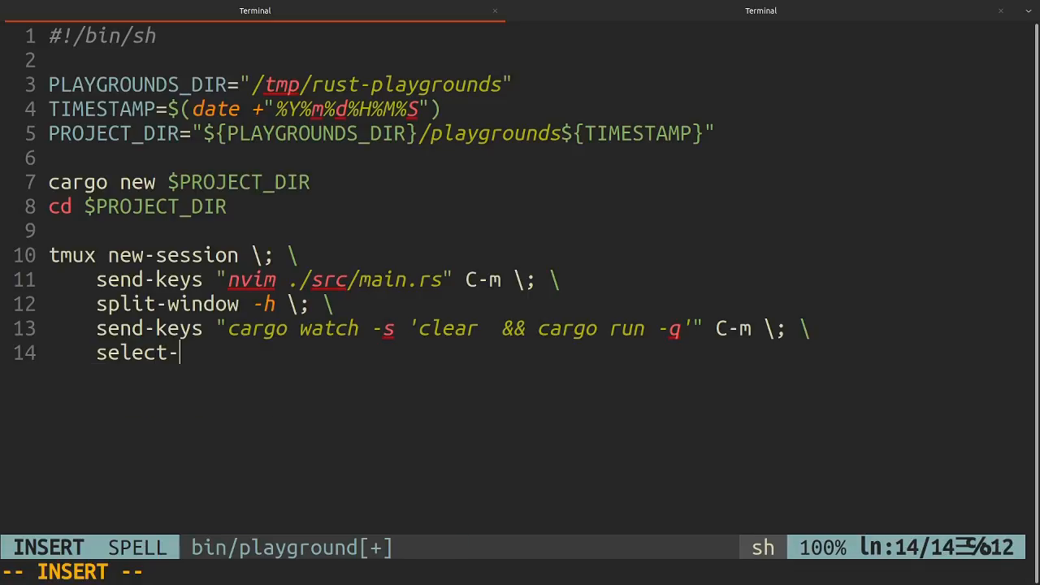
text(pane)
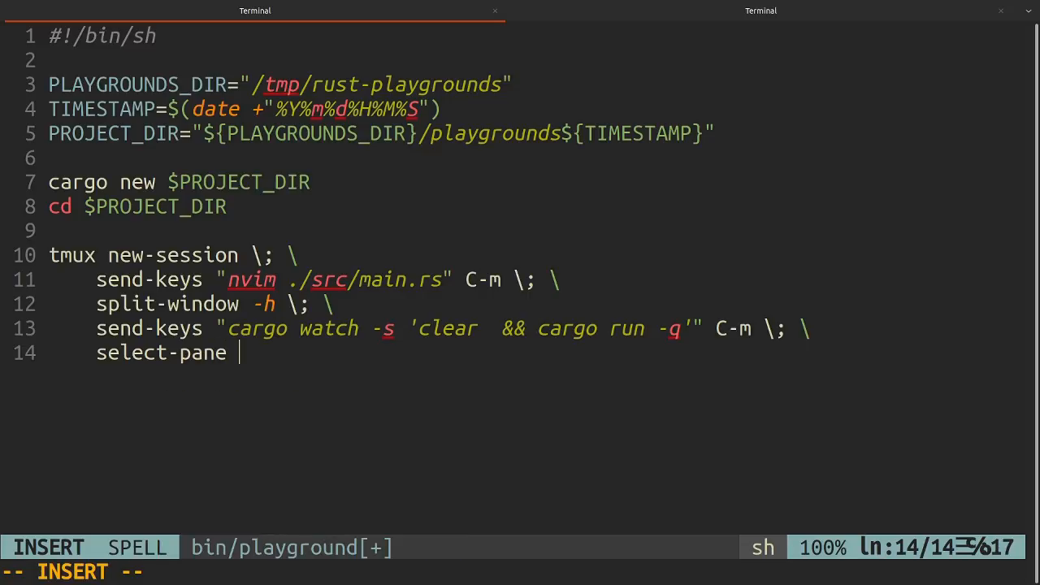
text(-L;)
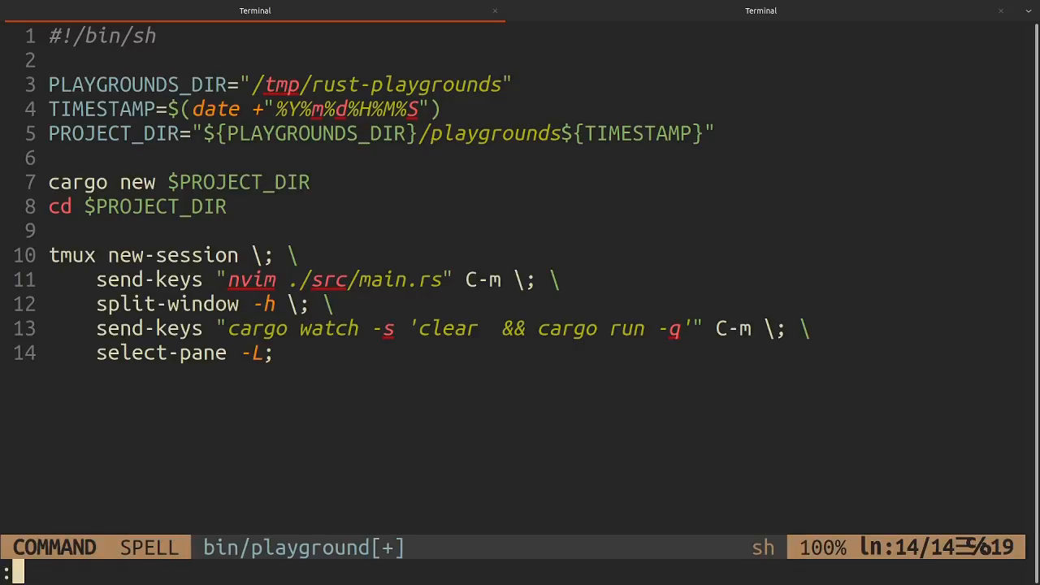
- Change the greeting to 'Hello, oooo' and quit Neovim with :qa
click(761, 10)
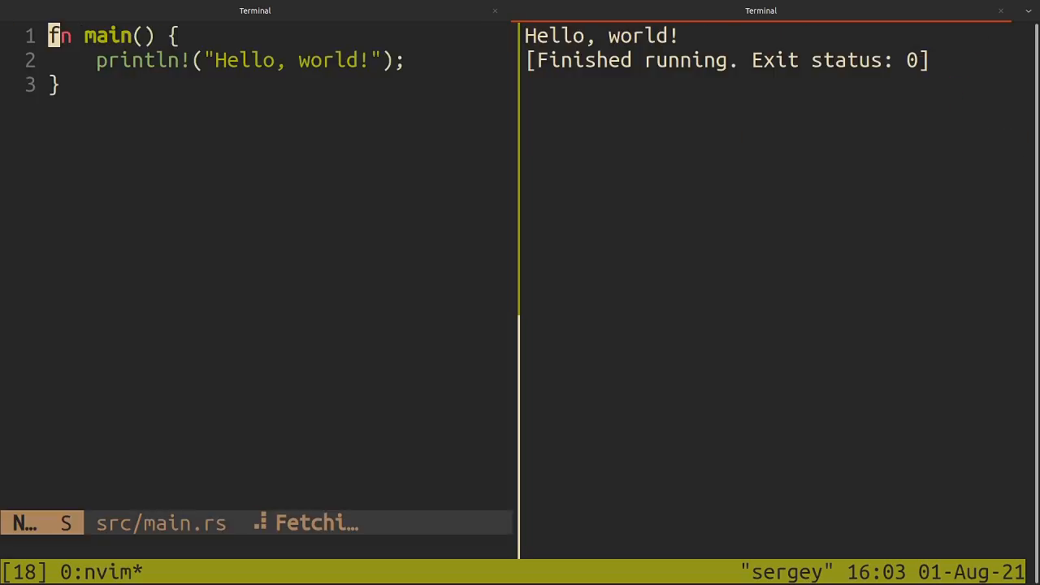
mouse_move(373, 60)
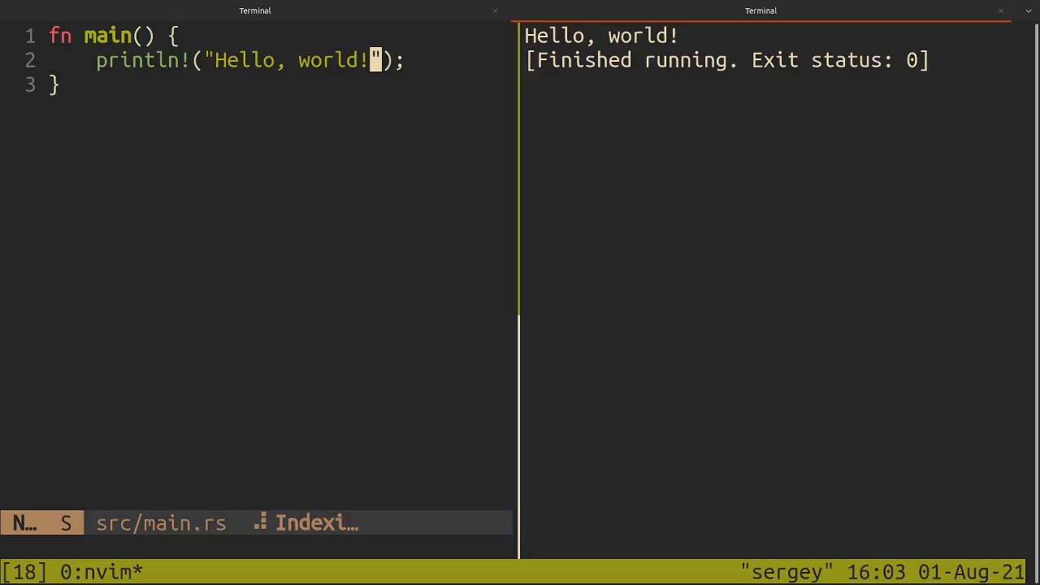
text(ooo)
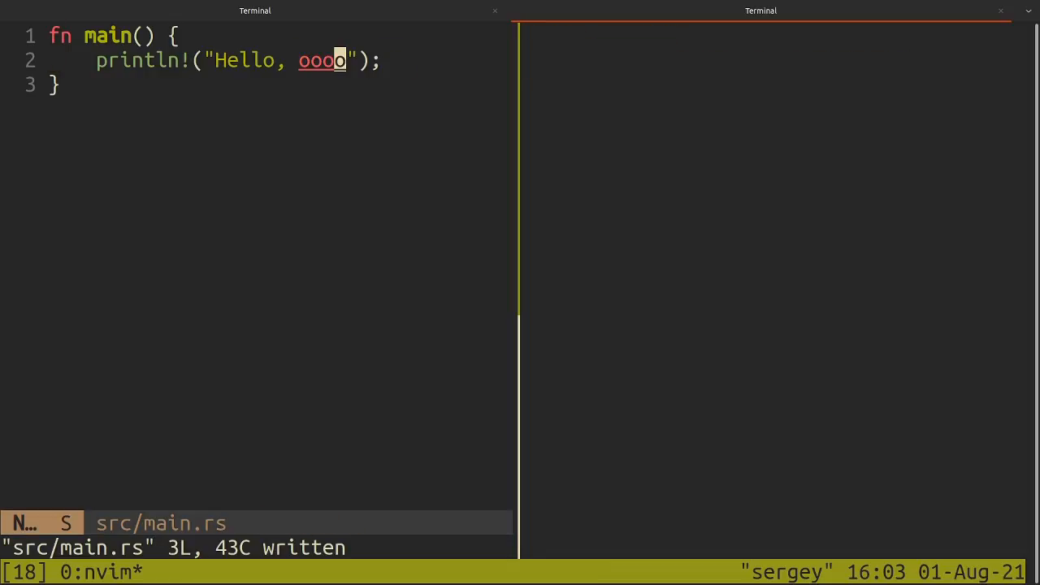
text(:qa)
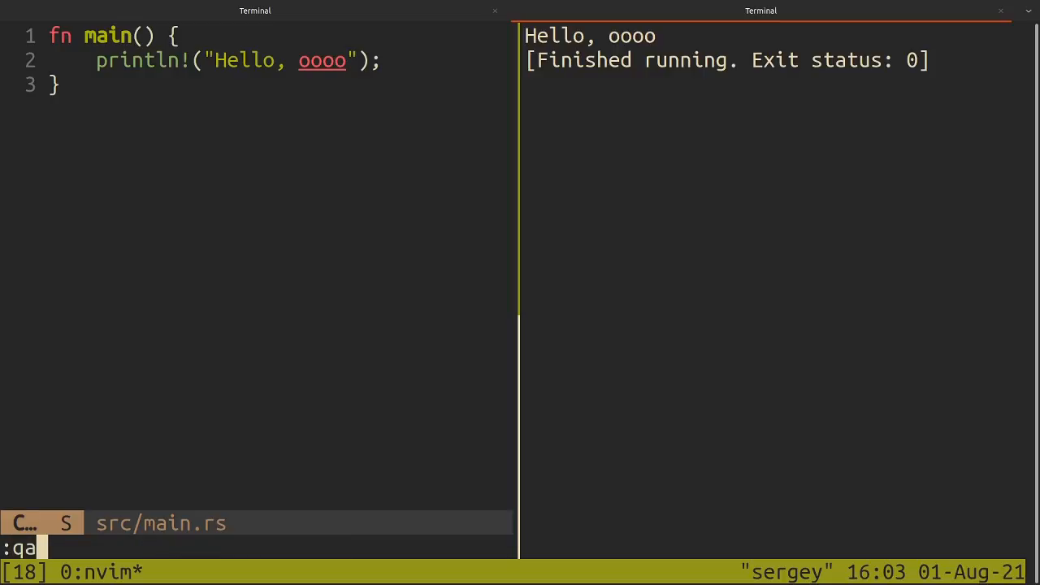
key(Return)
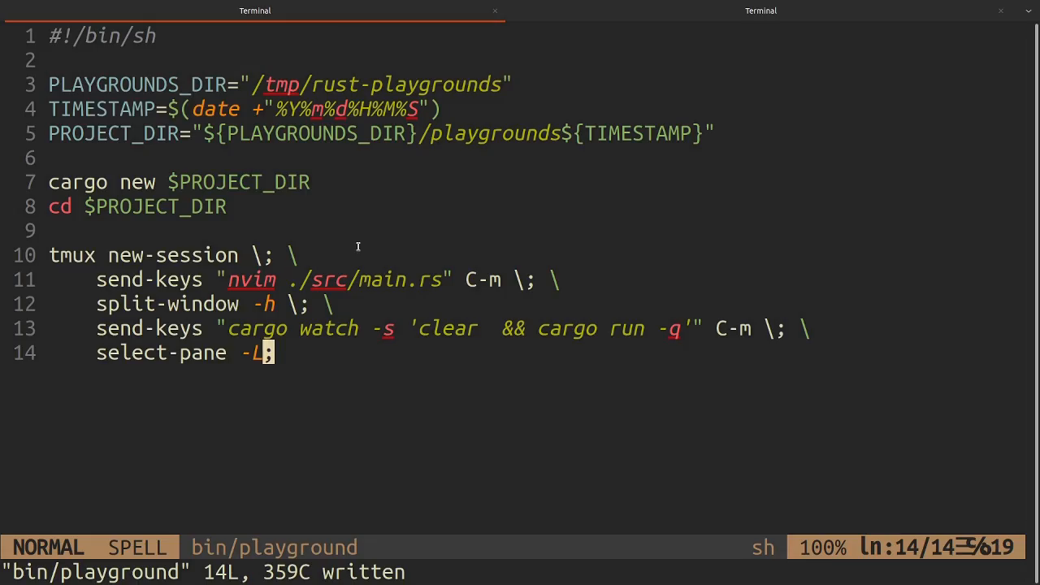
mouse_move(367, 268)
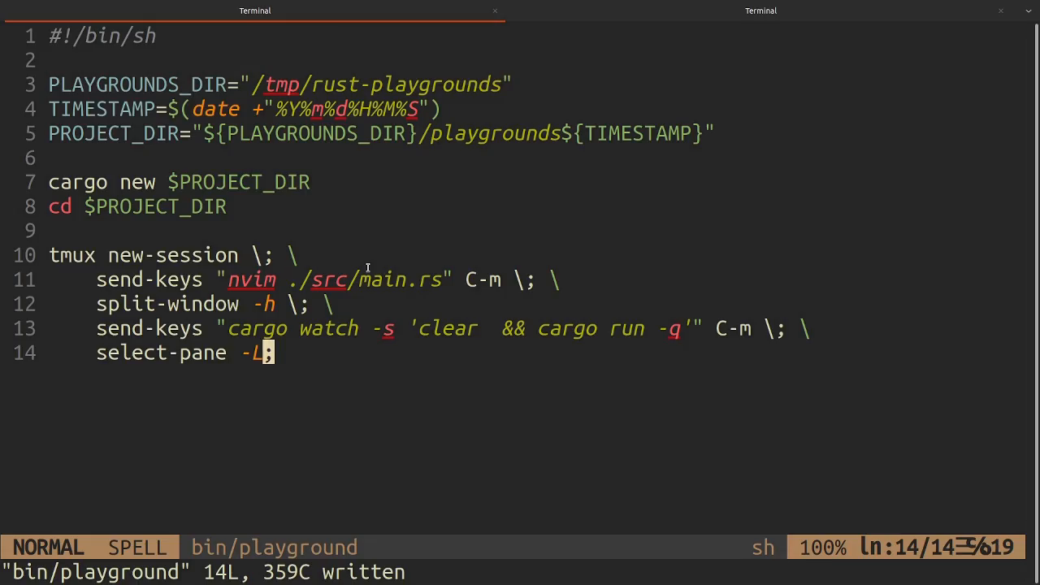
mouse_move(434, 239)
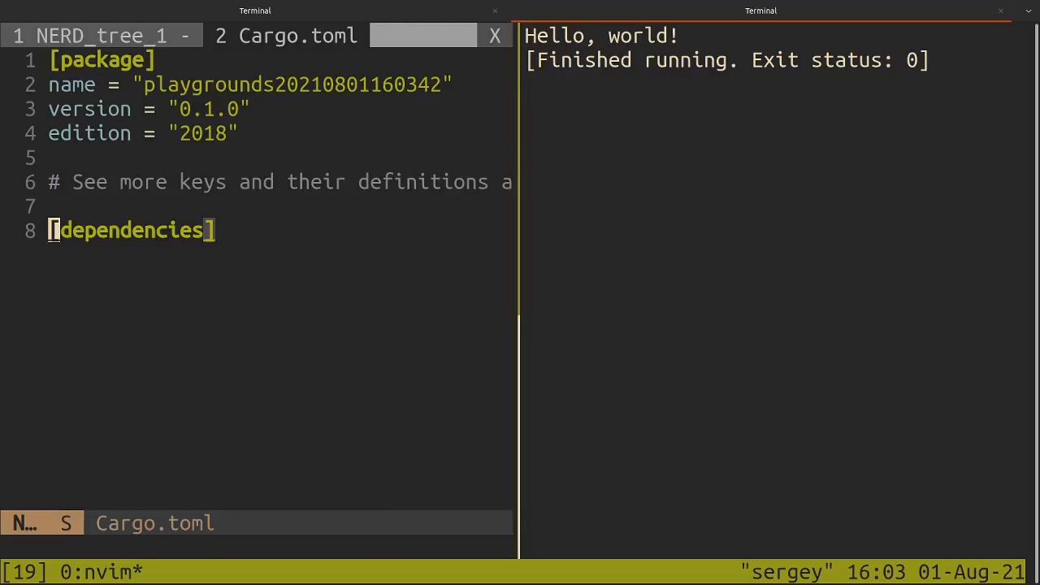
- Add rand = "*" under [dependencies] in Cargo.toml
key(o)
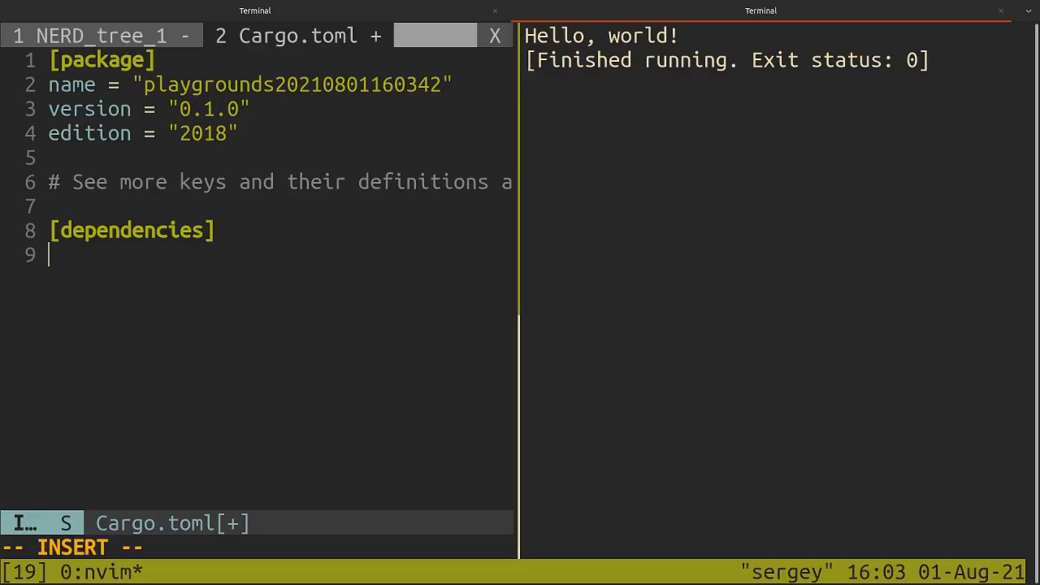
text(rand =)
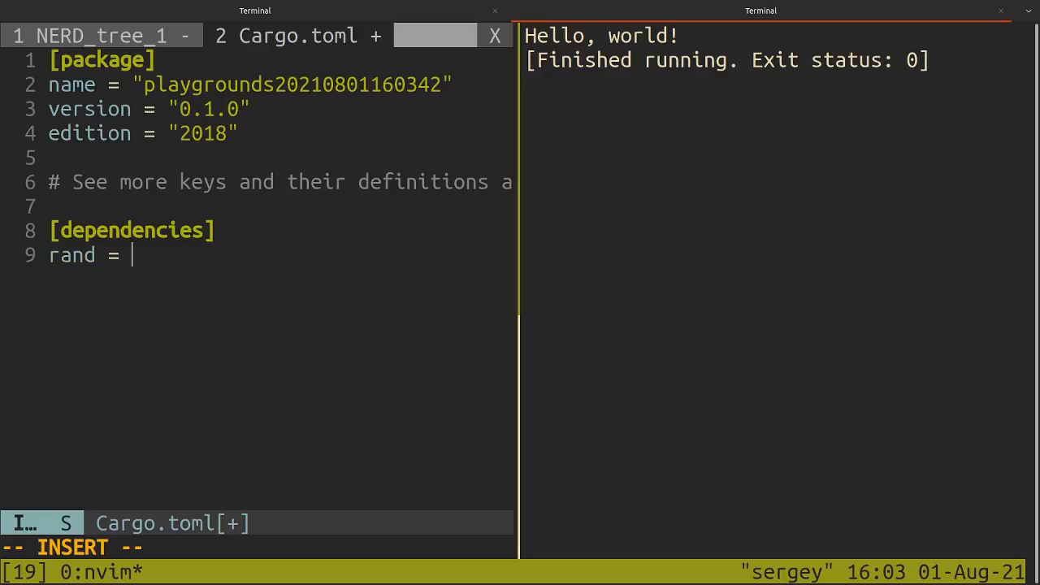
text("*")
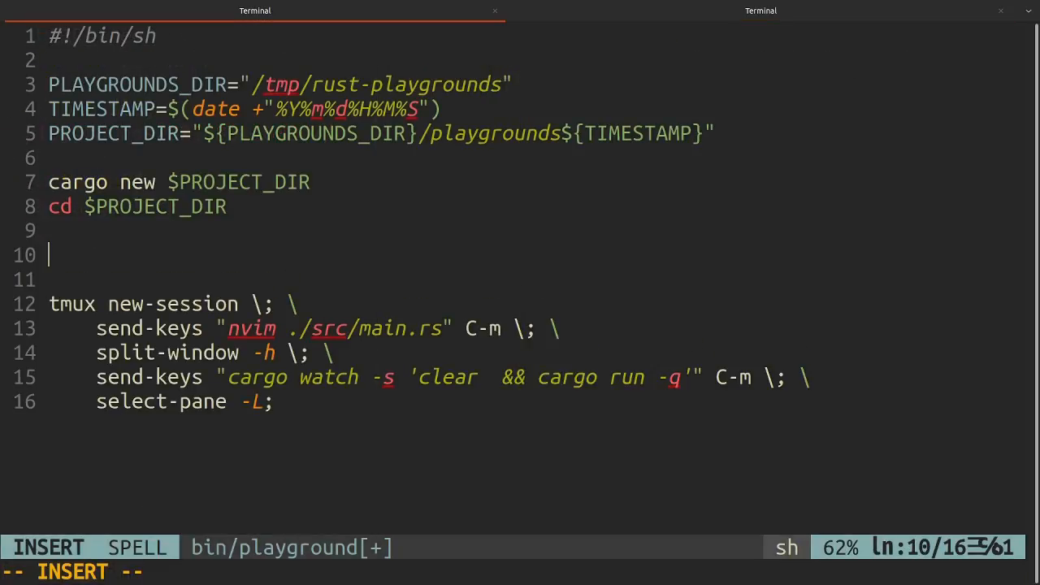
- Type the loop header 'for CRATE in $@;' above the tmux command
text(fo)
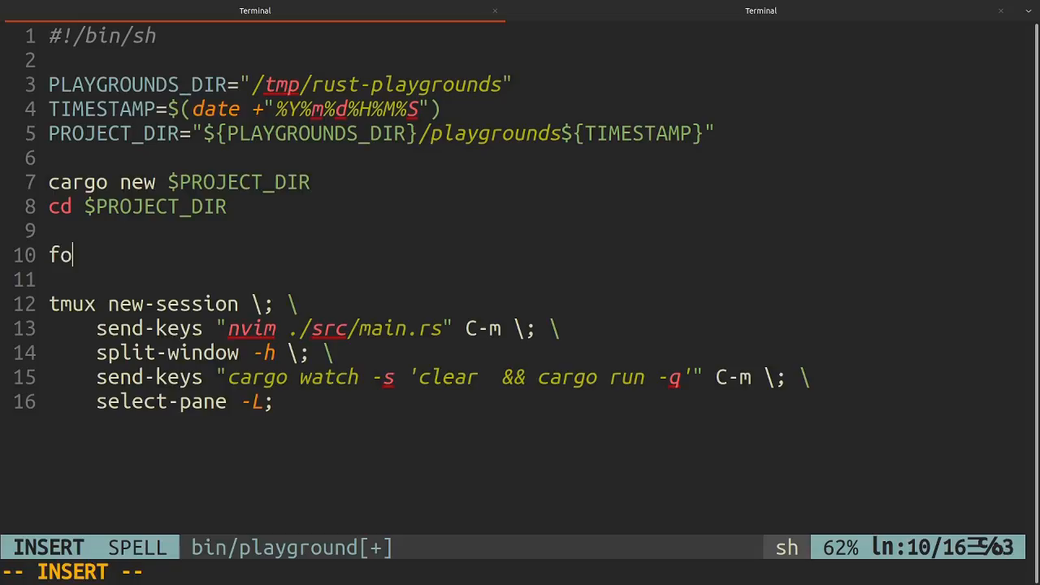
text(r CRATE)
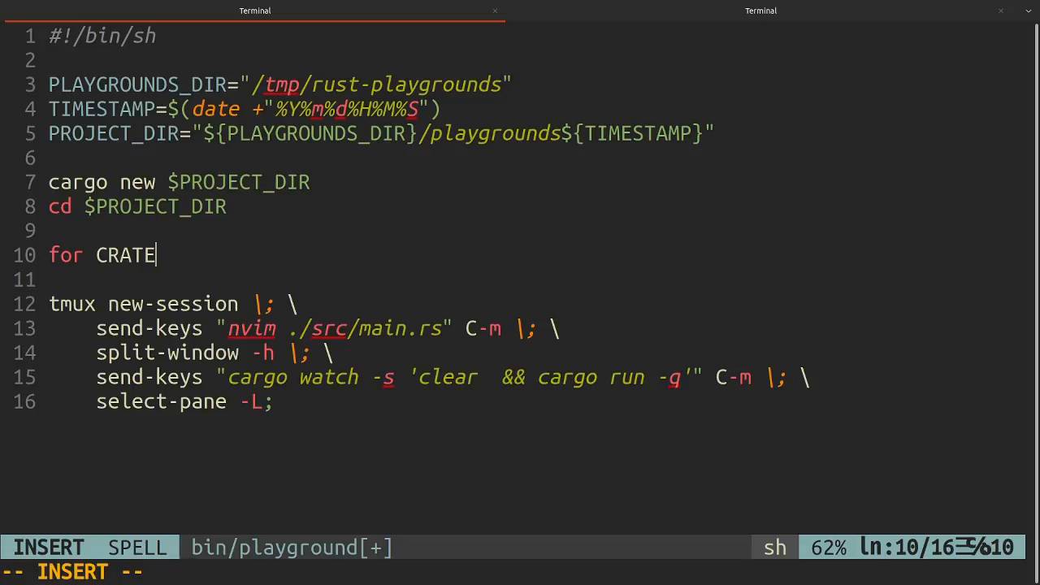
text(in)
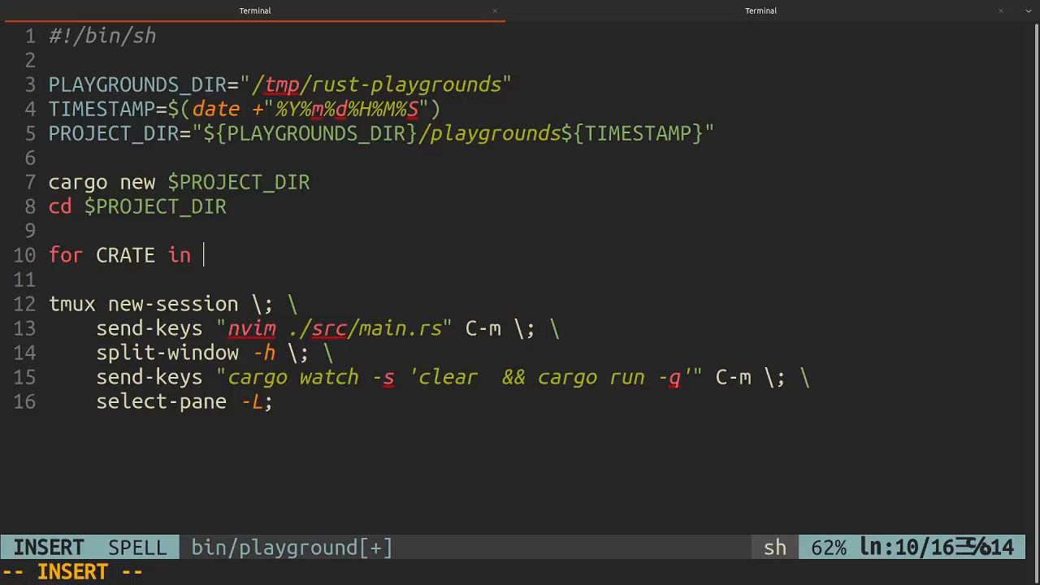
text($@; do)
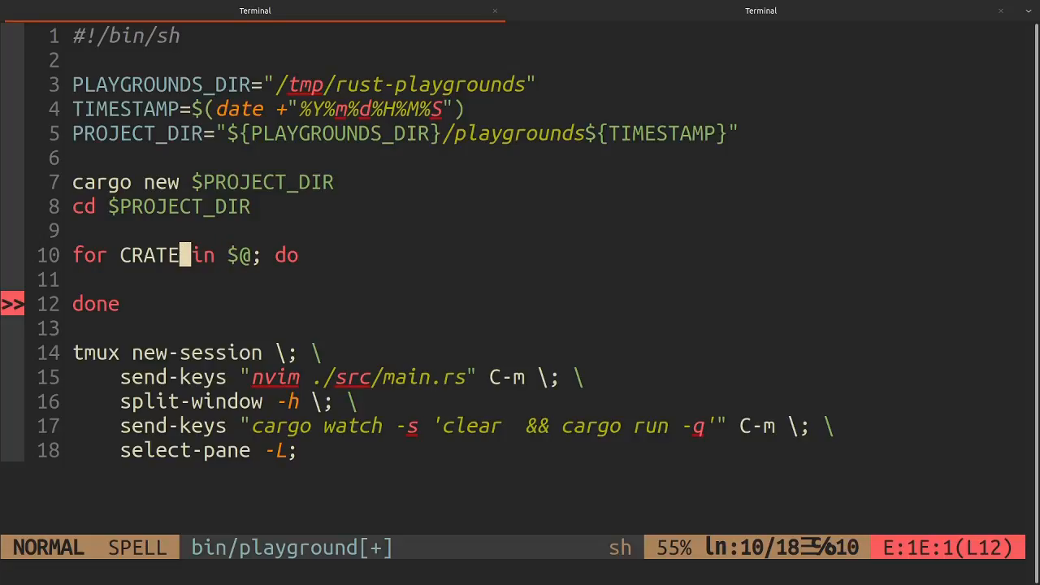
- Add an indented 'sed "" -i Cargo.toml' line inside the loop
key(j)
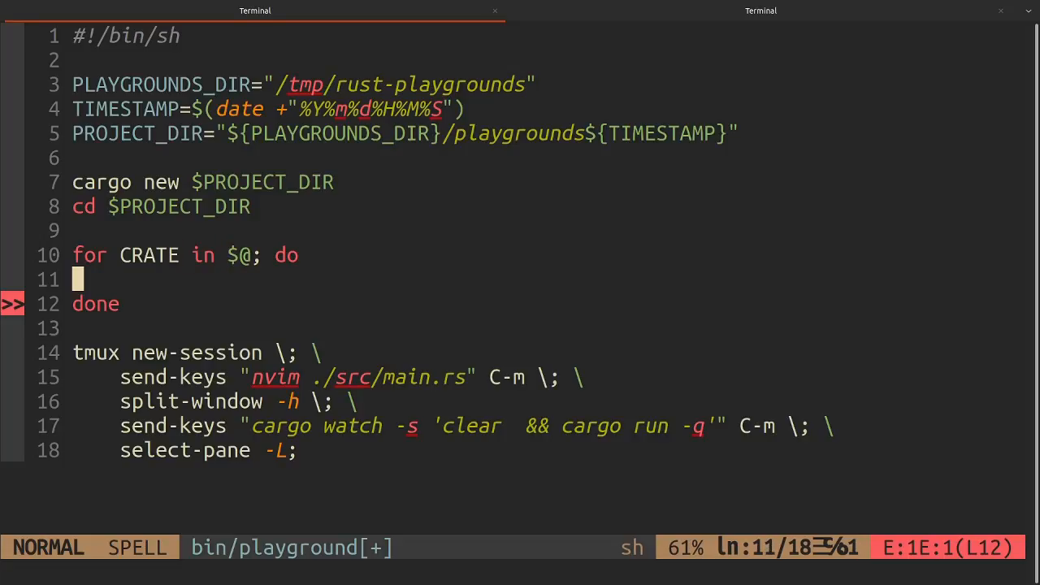
key(i)
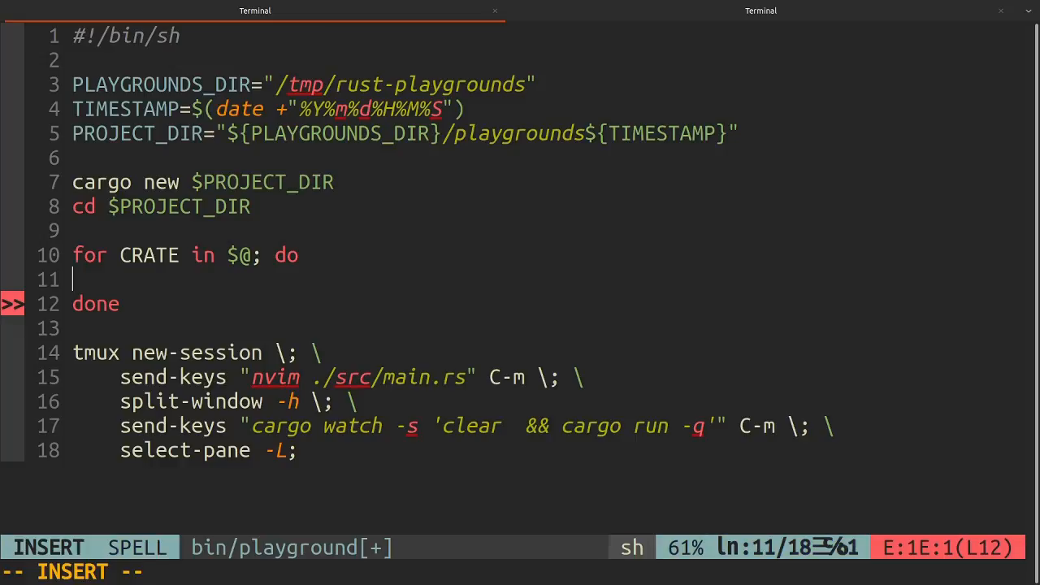
key(Tab)
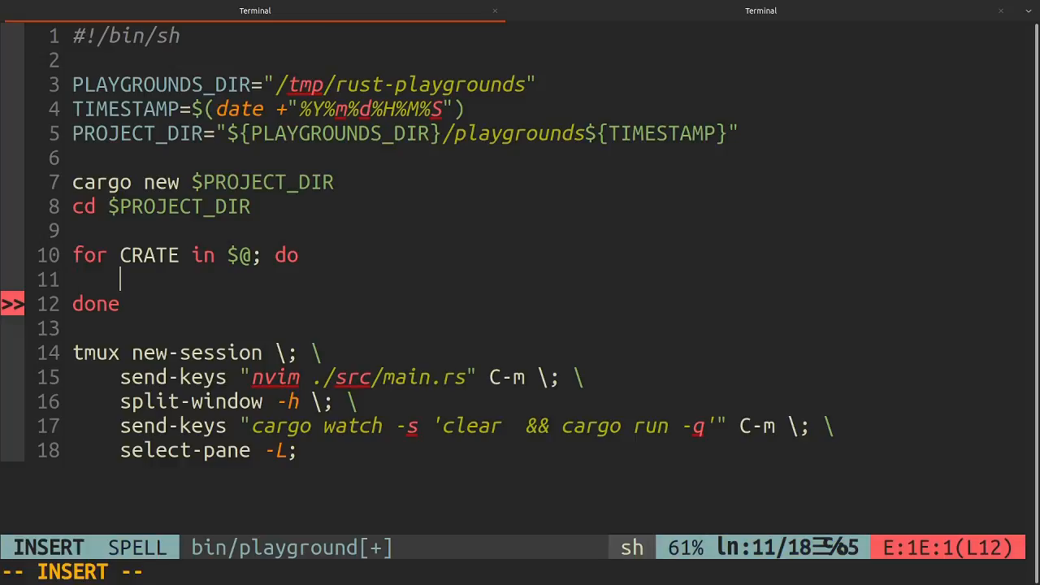
text(sed)
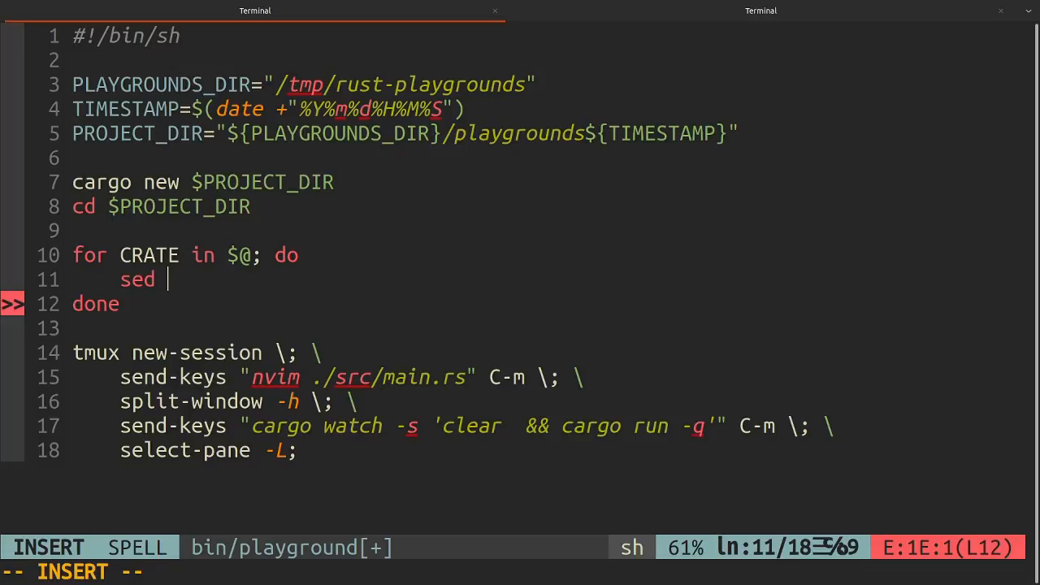
text("" -i)
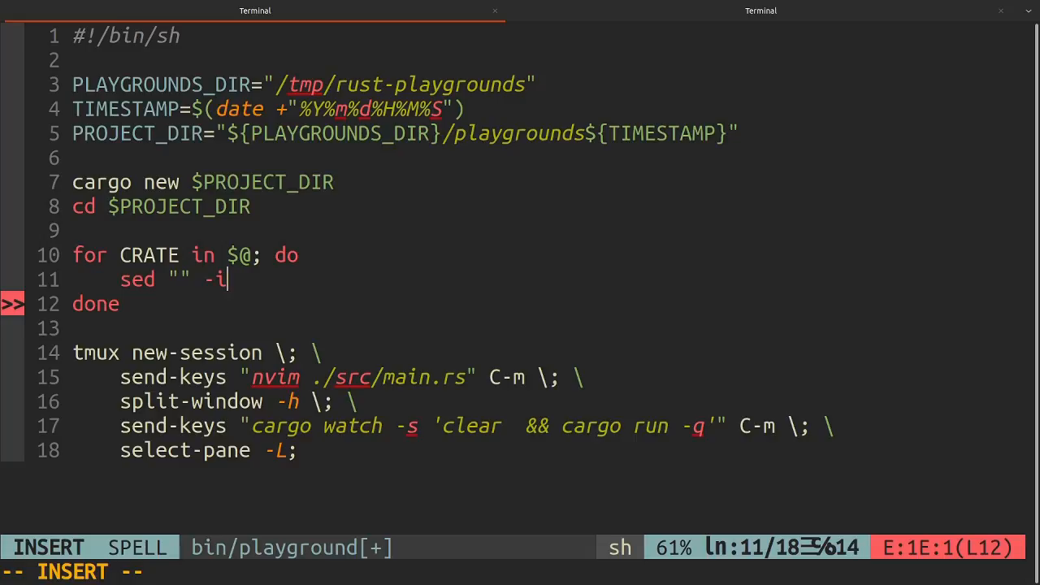
text(Cargo)
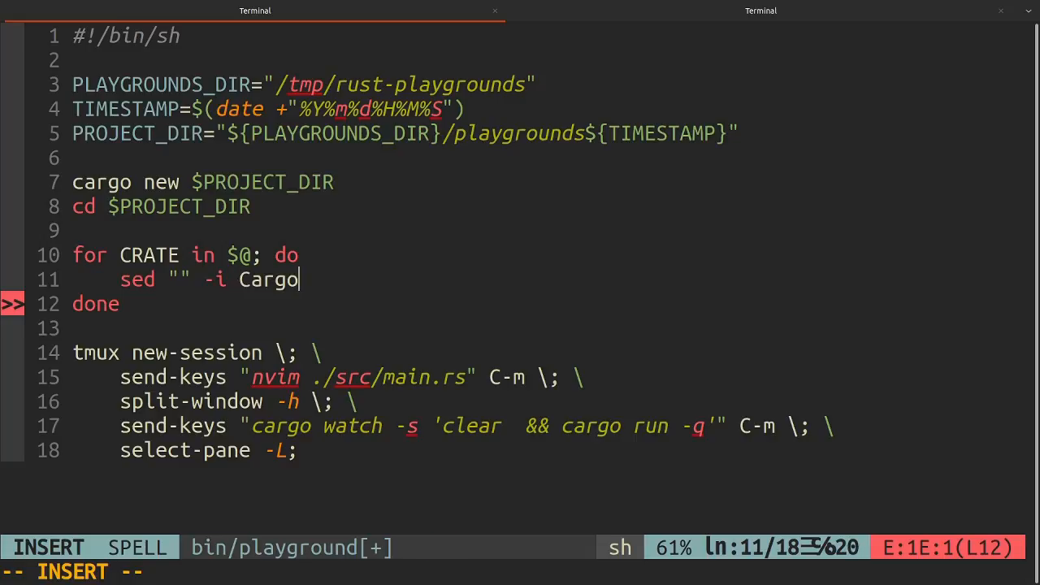
text(.toml)
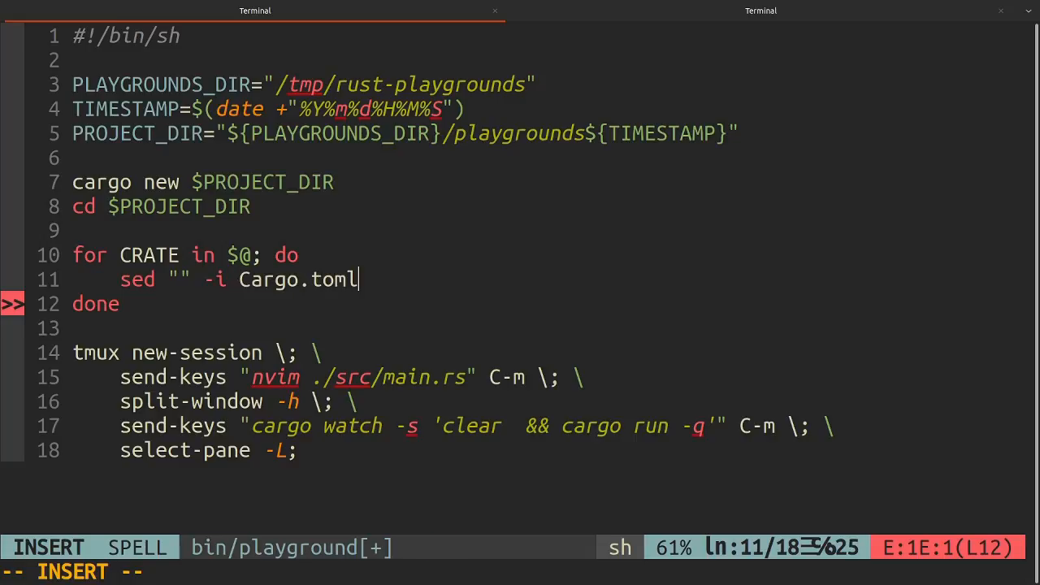
key(Left)
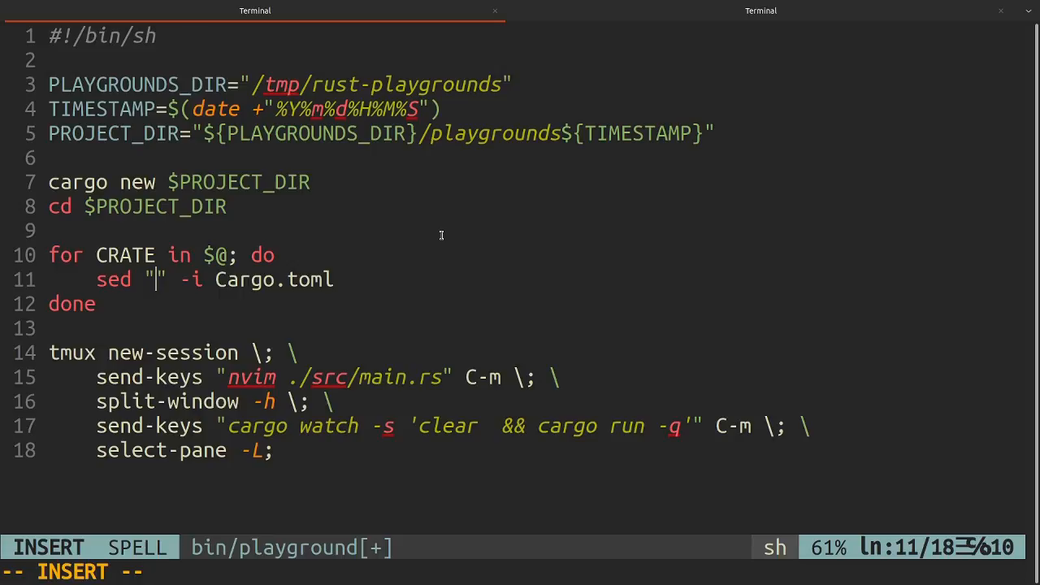
- Make the sed expression match the '^[dependencies]' line
text(^)
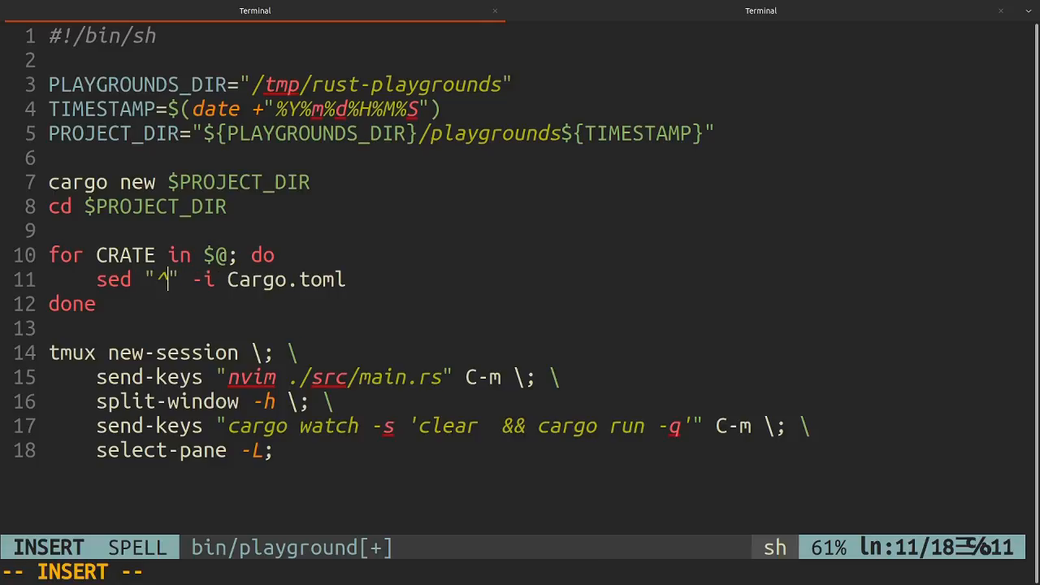
text(/[)
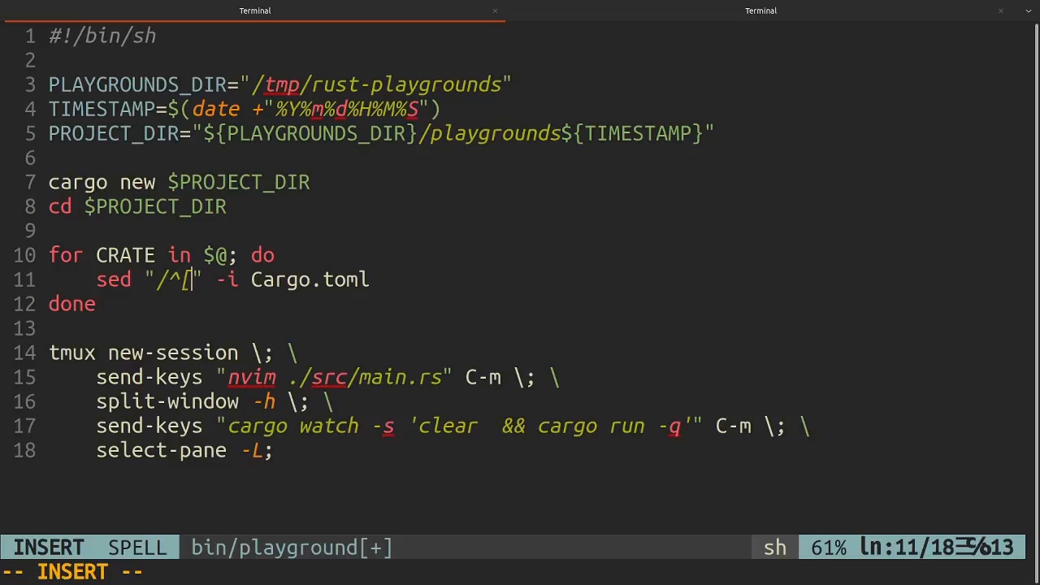
text(\)
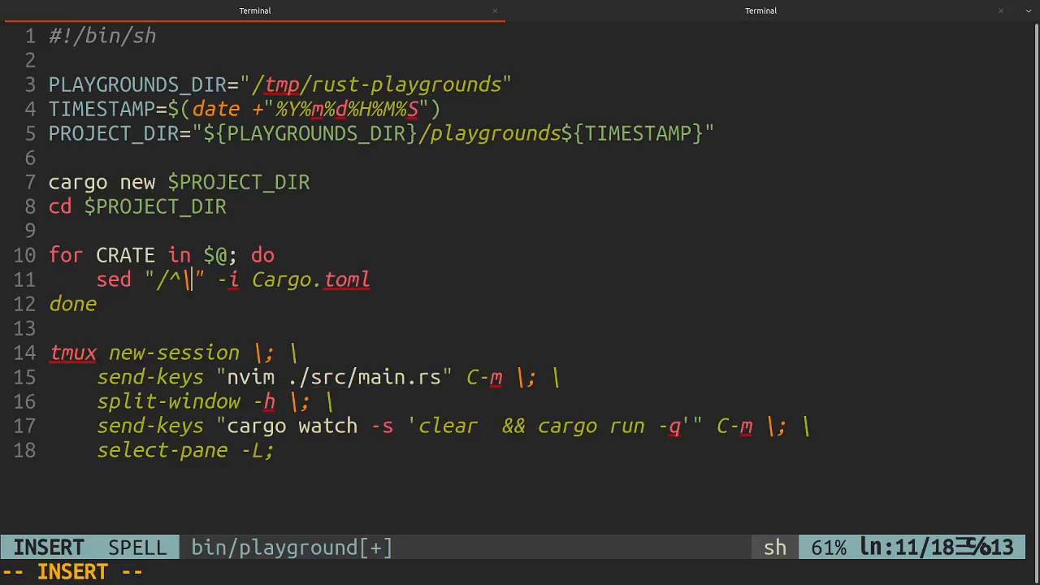
text([)
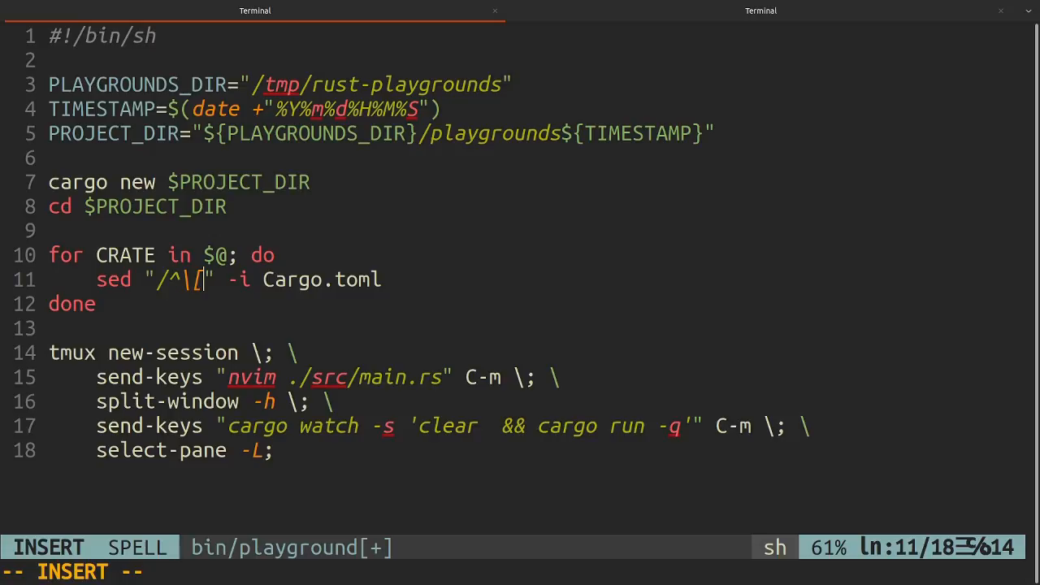
text(depe)
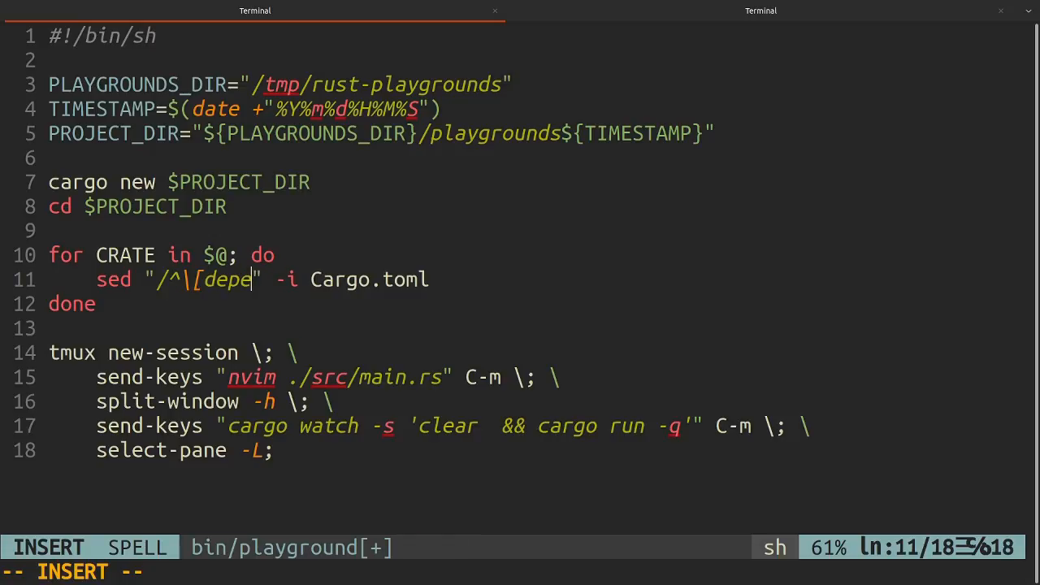
text(ncies\)
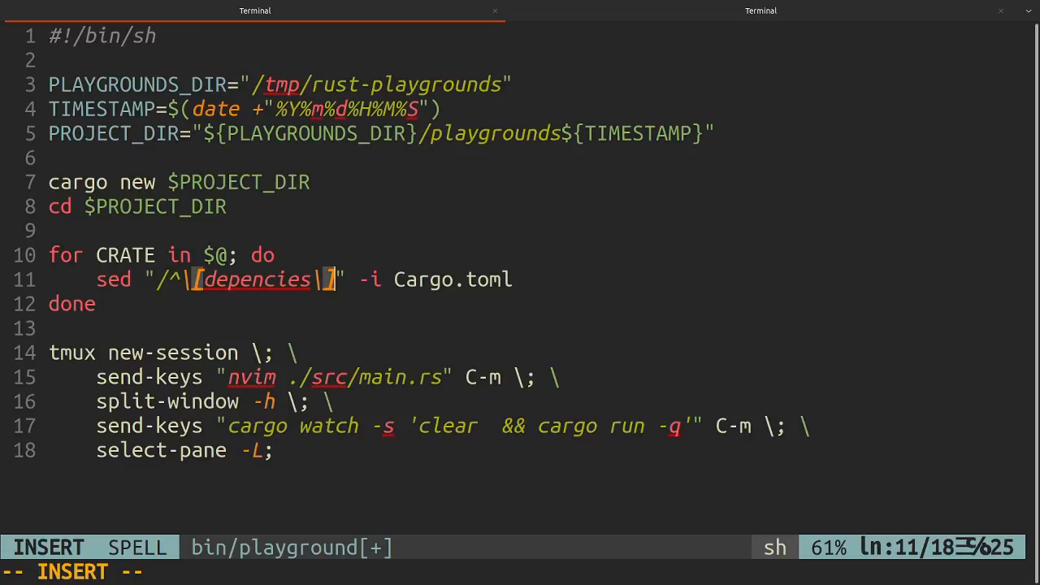
text(/)
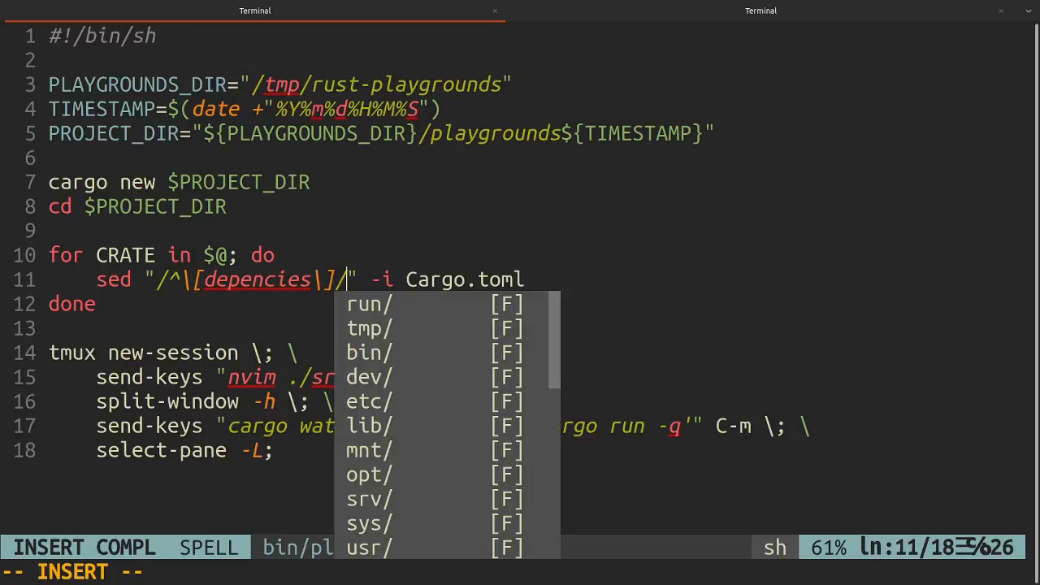
key(Escape)
text(end)
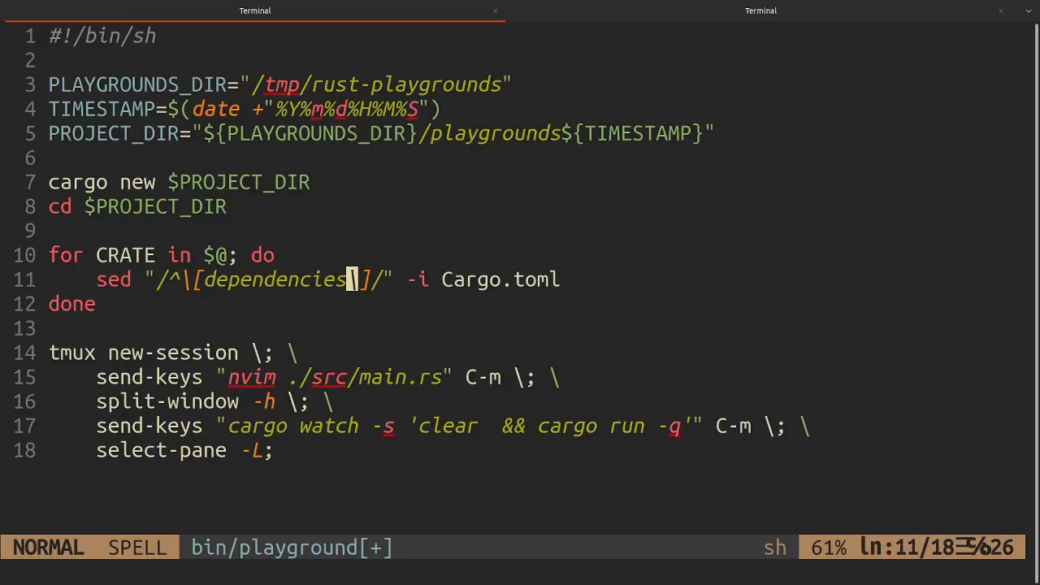
- Append '$CRATE = \"*\"' after the dependencies header and save the script
text(\]/)
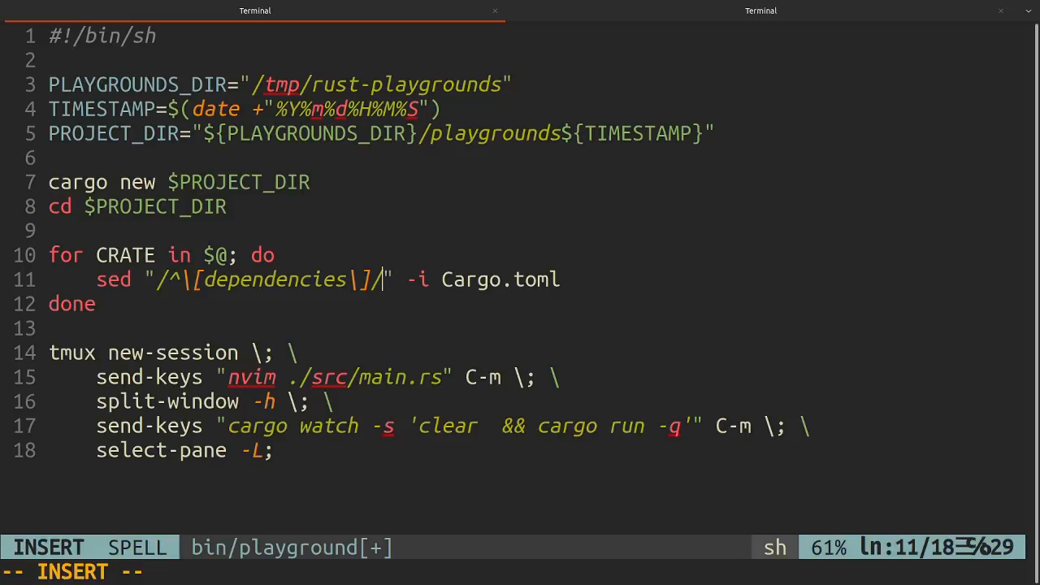
text(a)
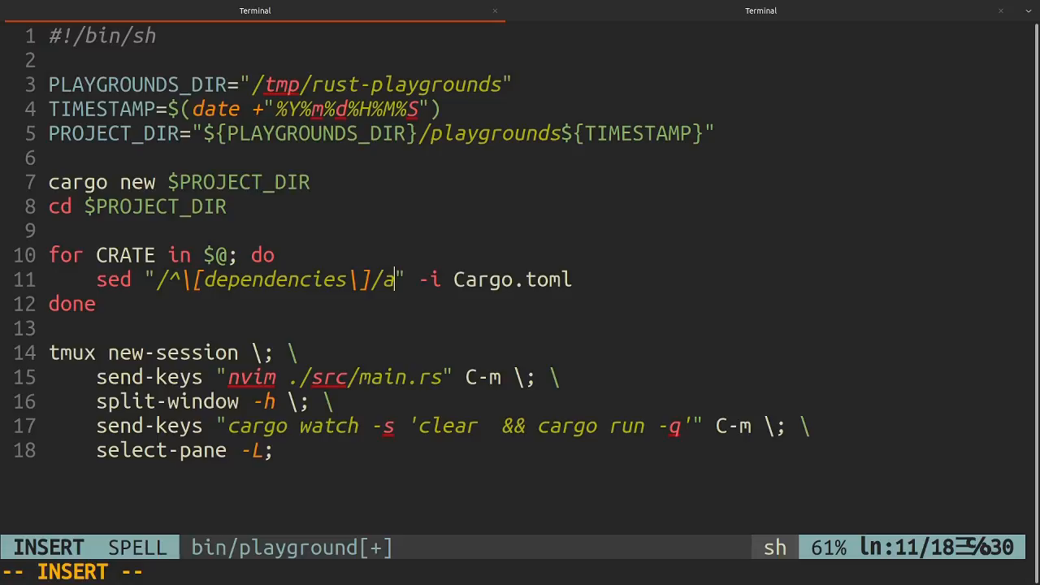
text($CRATE =)
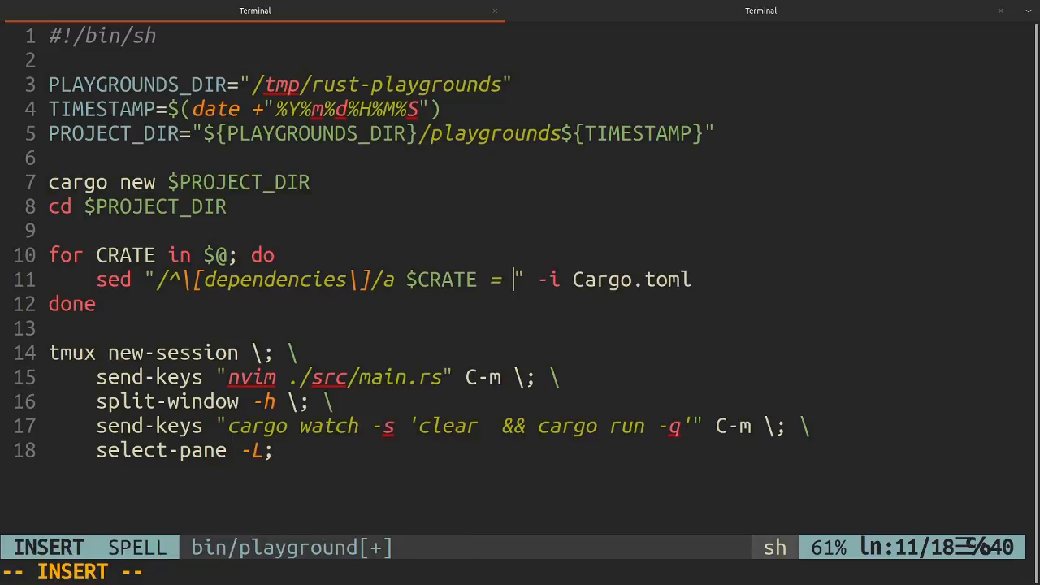
text(\"\")
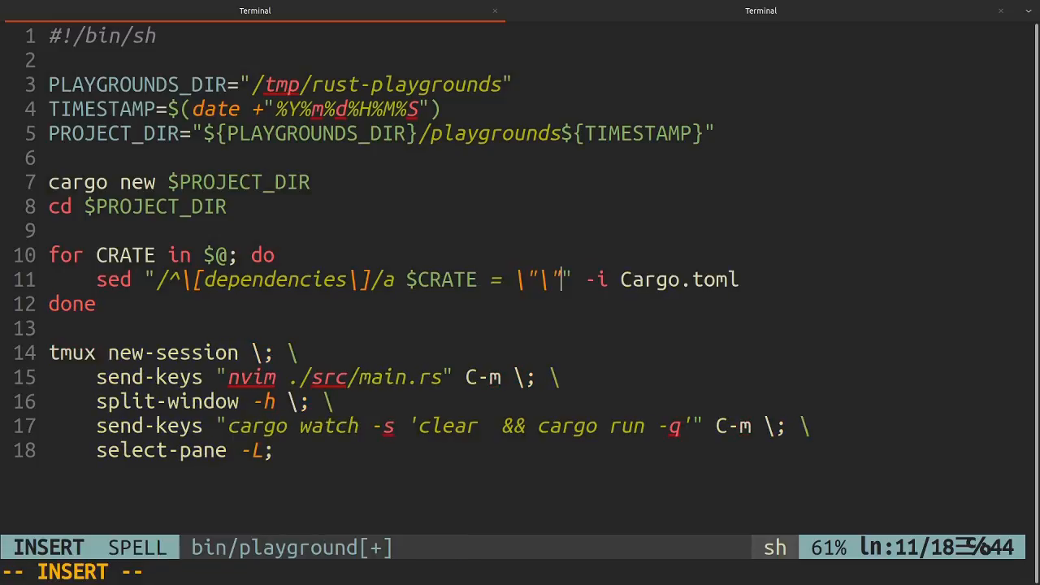
key(Escape)
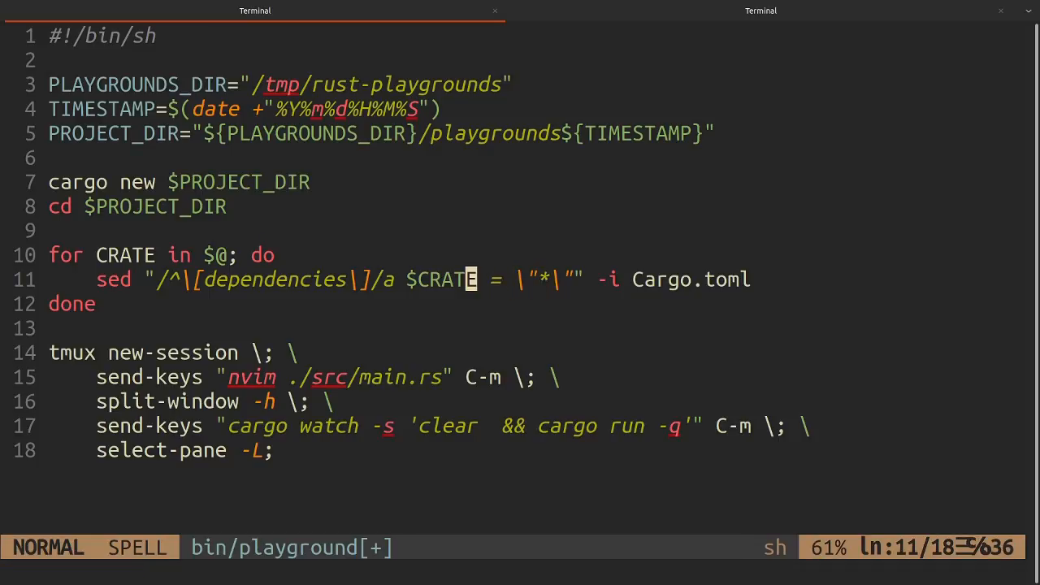
key(ctrl+v)
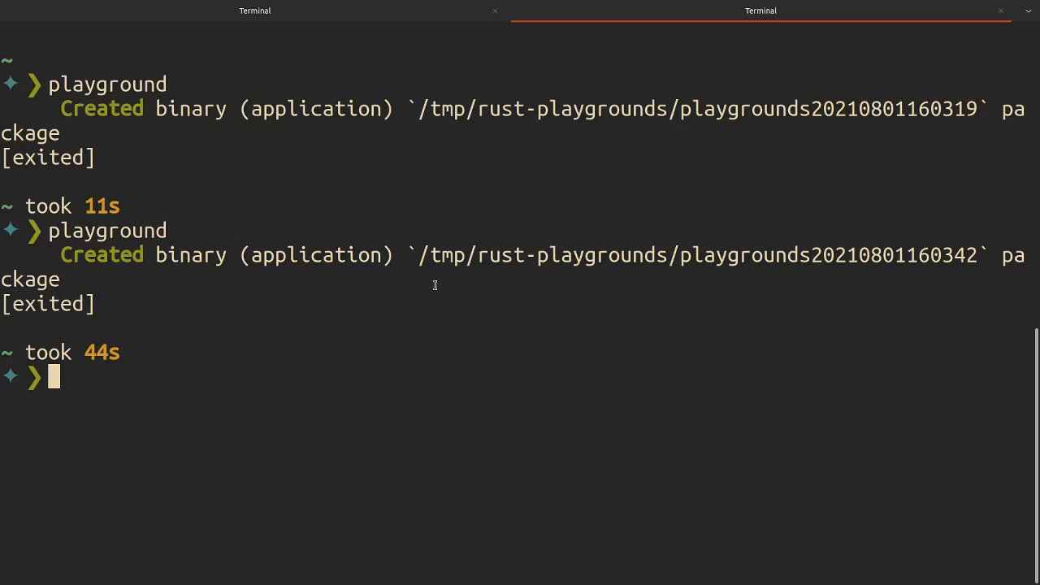
- Run 'playground rand' at the bash prompt
text(playground)
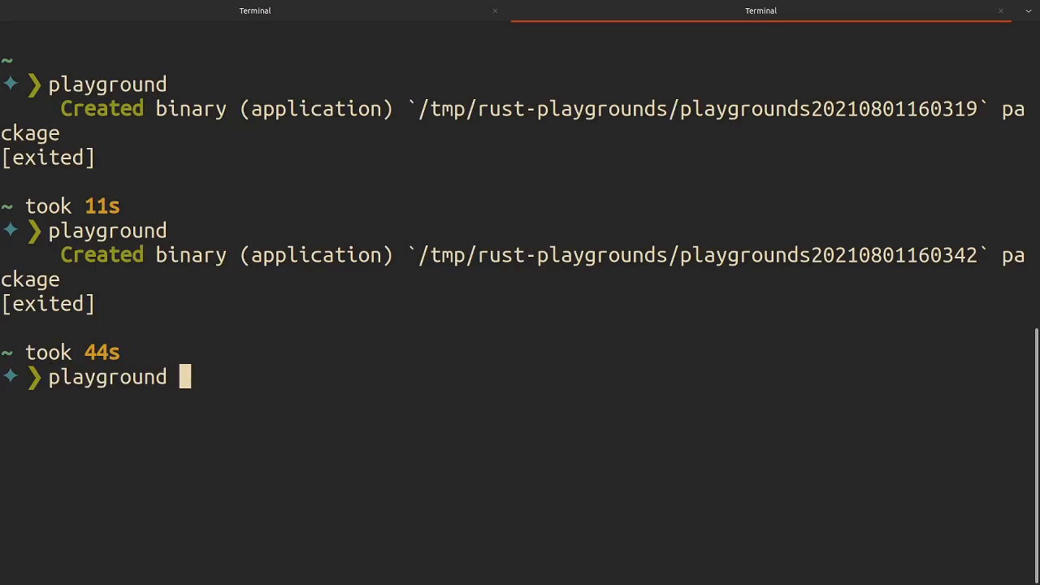
text(rand)
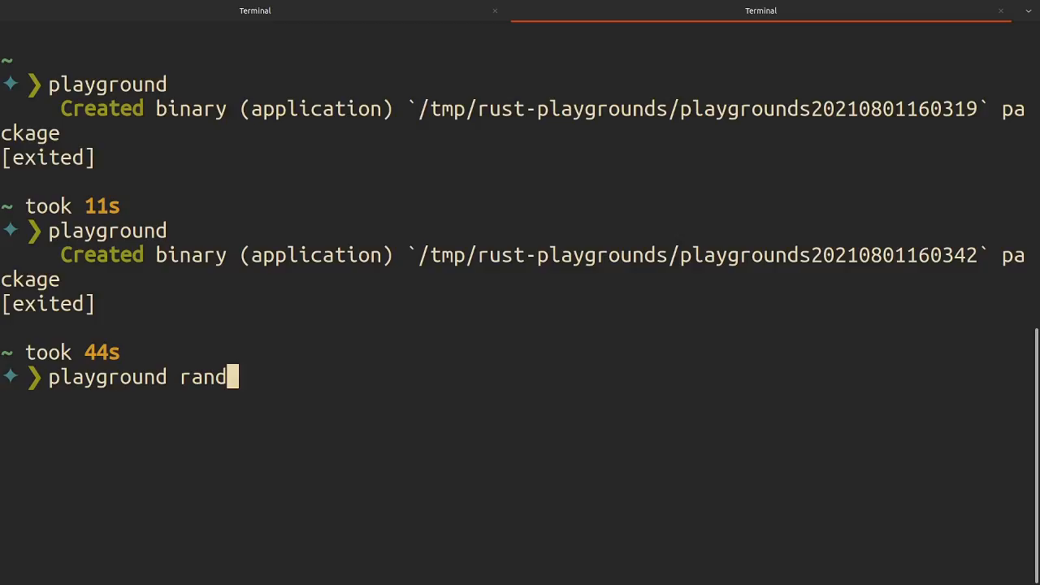
key(Return)
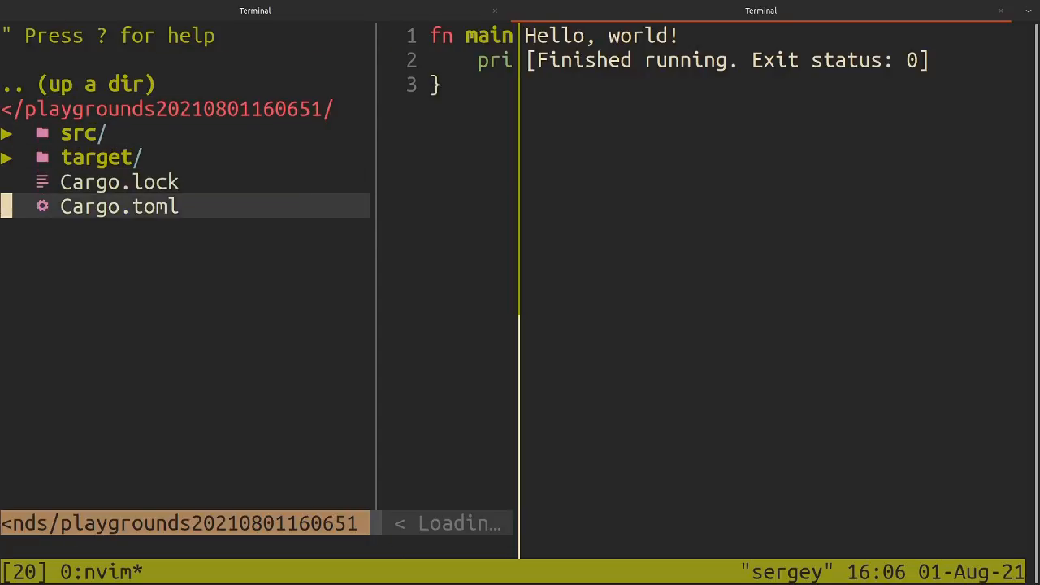
- Add 'use rand::prelude::*' and create a thread_rng random generator in main.rs
click(118, 206)
text(:q)
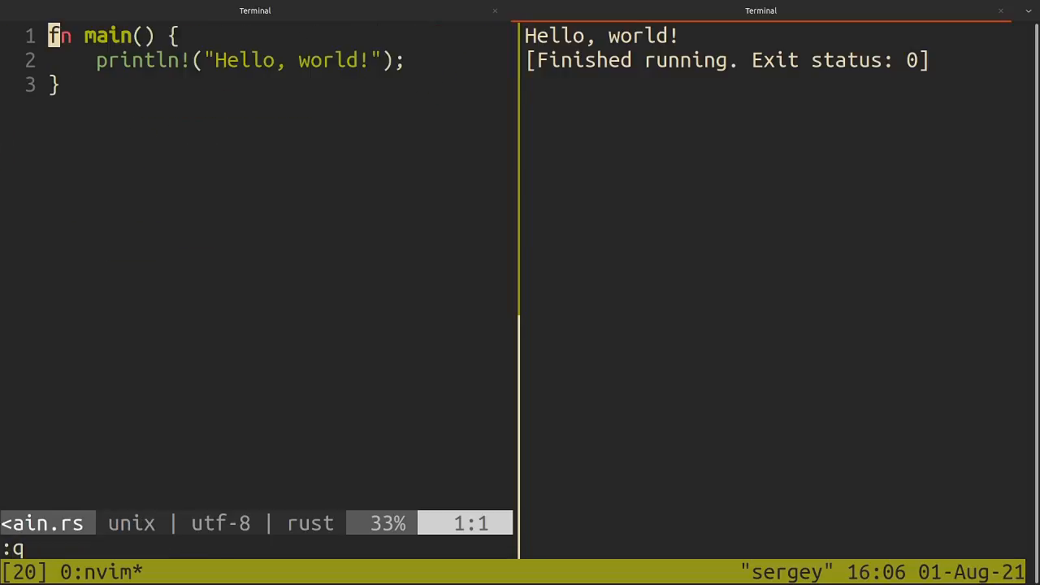
text(use ran)
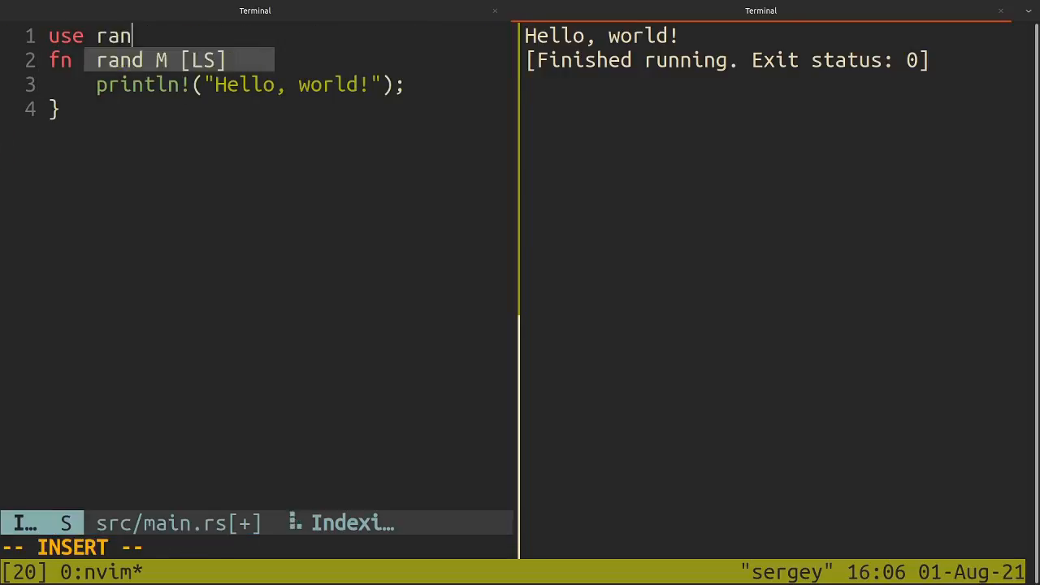
text(d::prelude::*;)
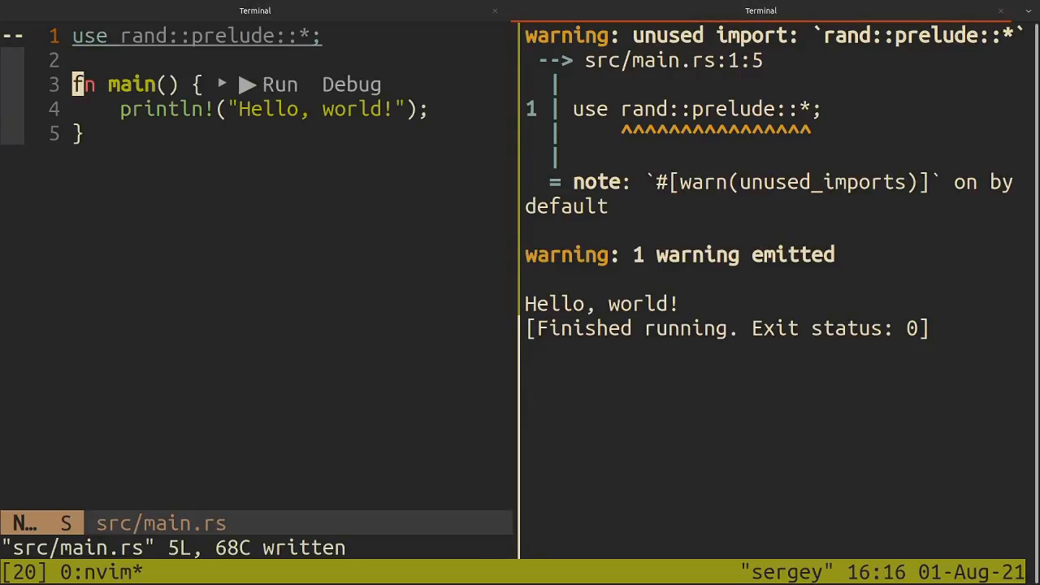
text(let)
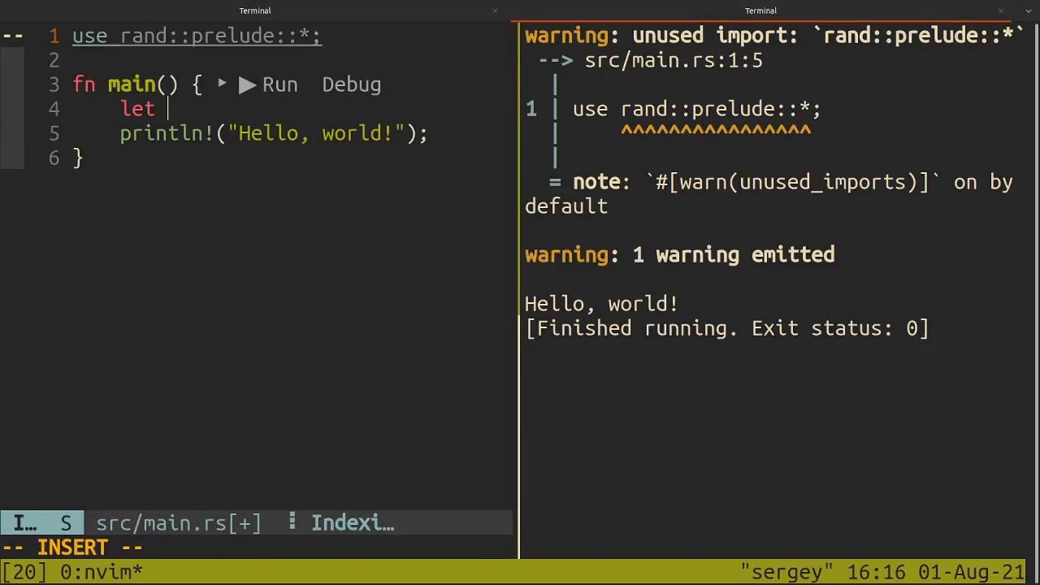
text(mut rng =)
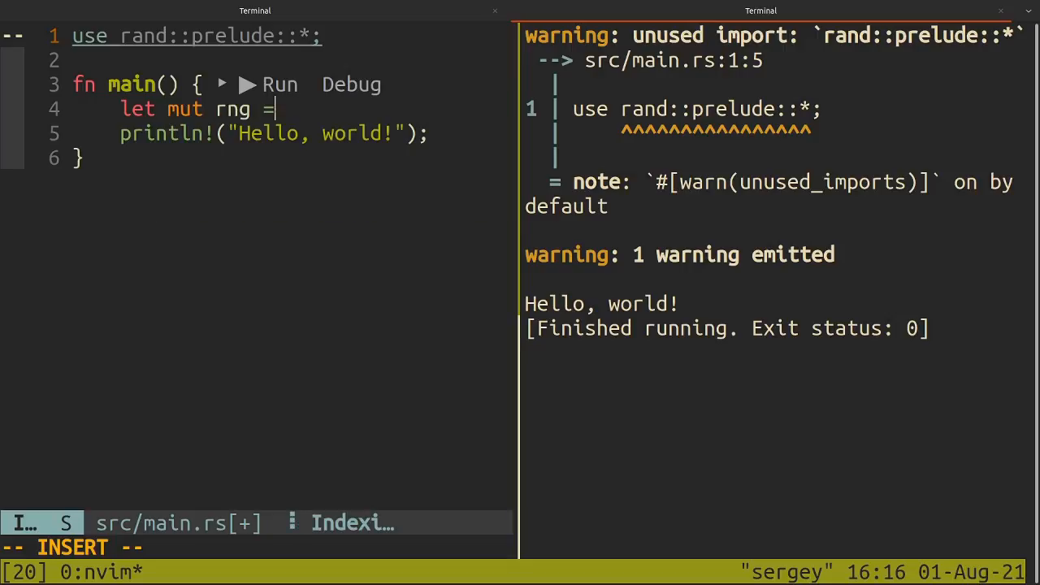
text(Rng)
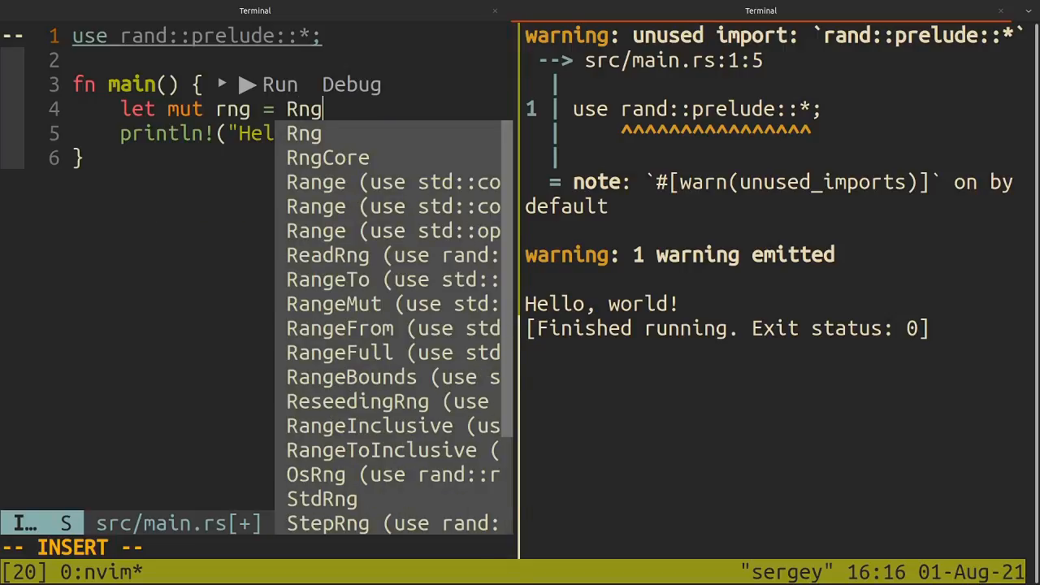
text(thread_rng();)
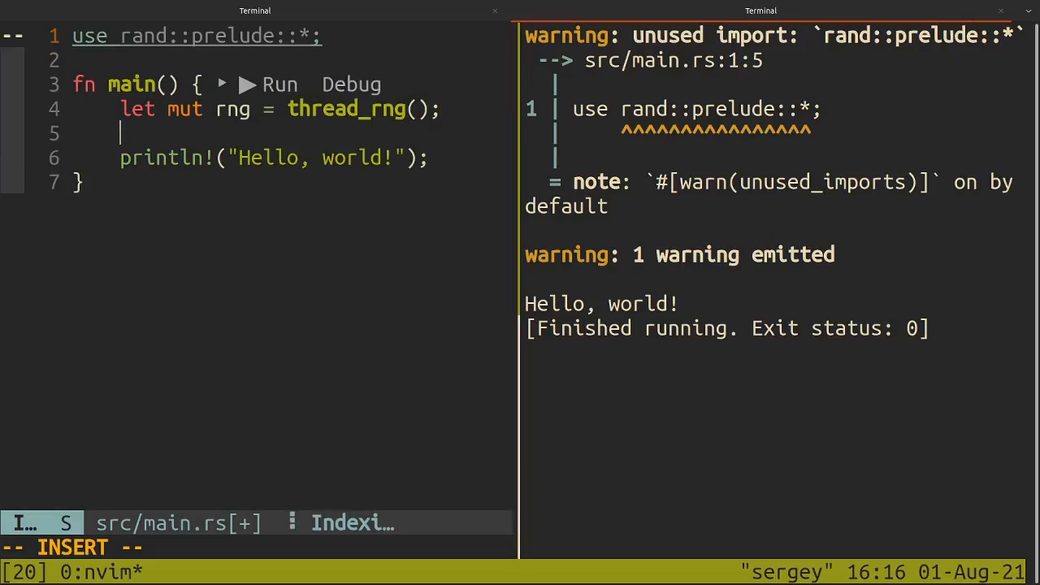
- Generate a random u8 x with rng.gen(), print it, and save
text(let x =)
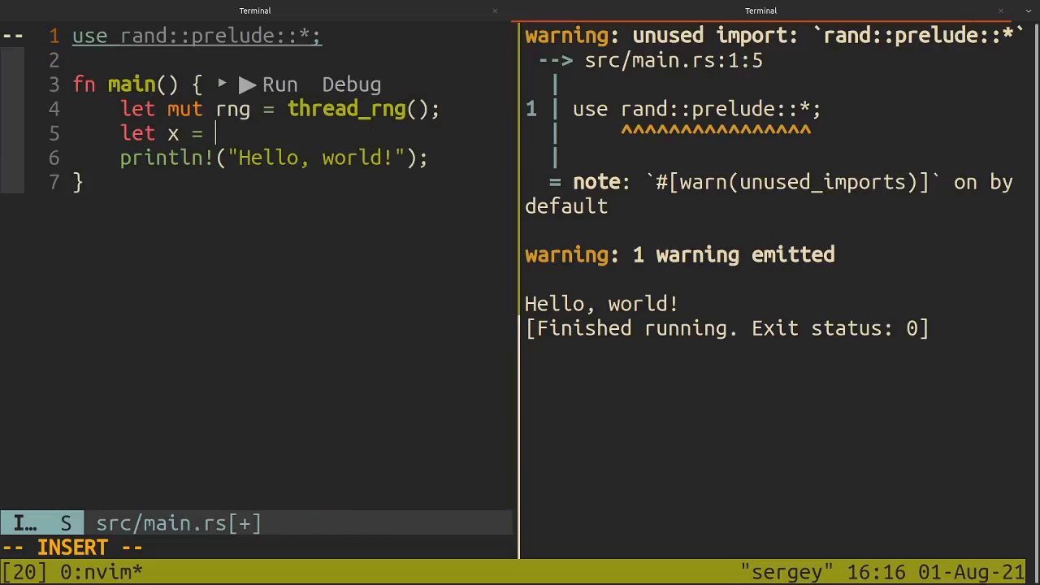
text(rng)
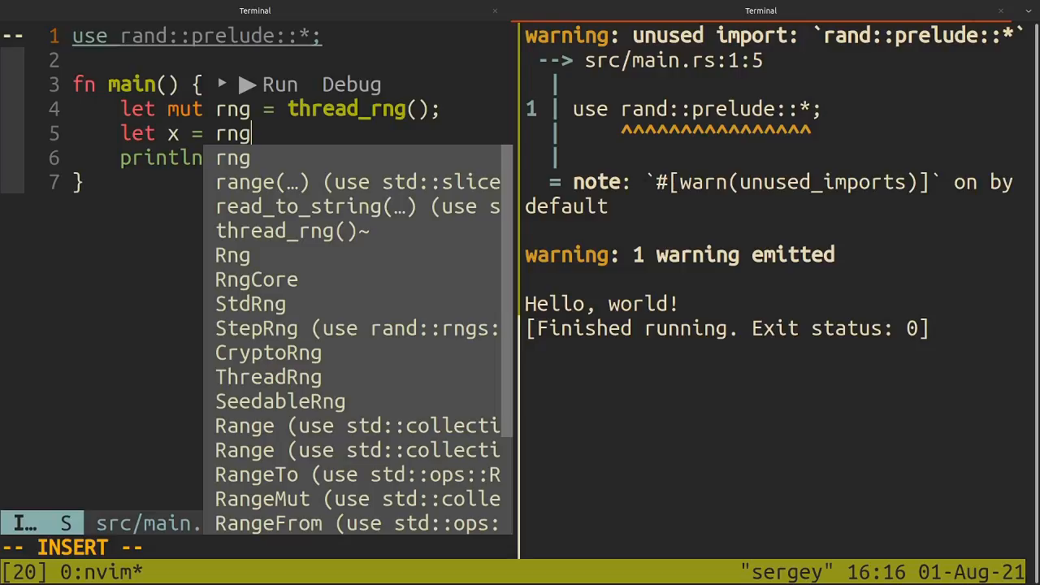
text(.gen();)
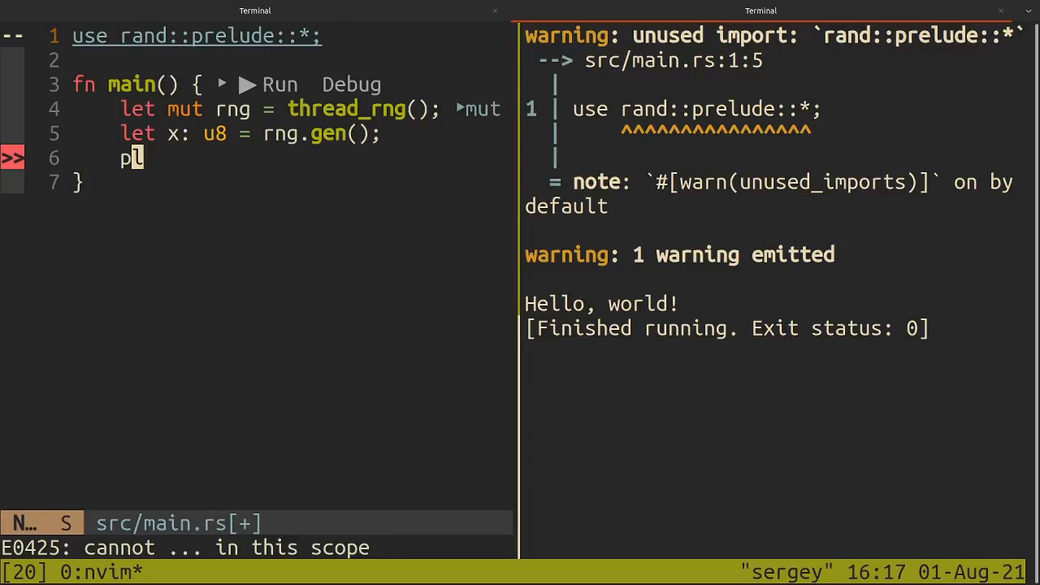
text(ritn)
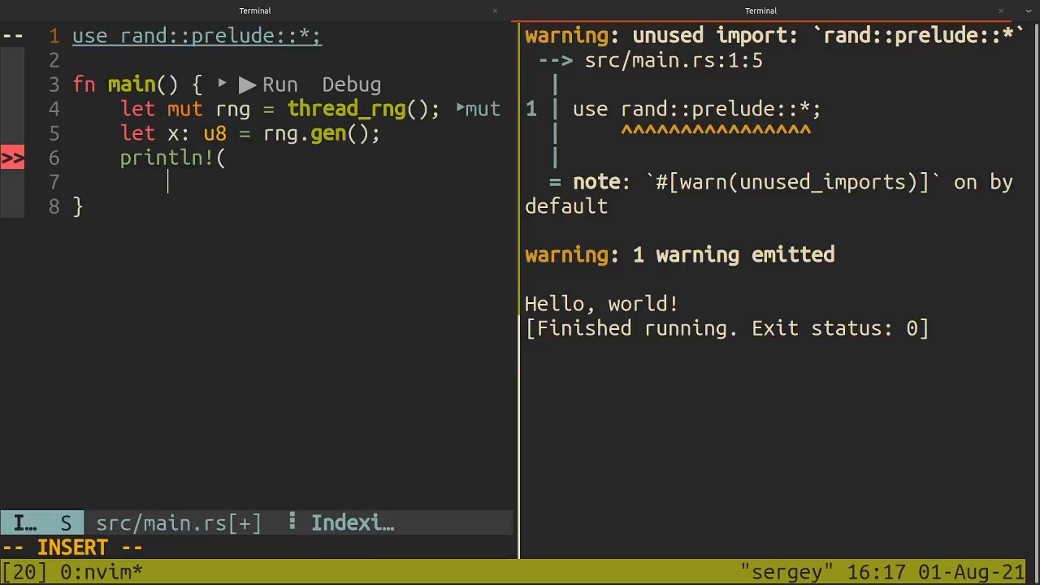
text("x = {}", x);)
click(258, 549)
text(:w)
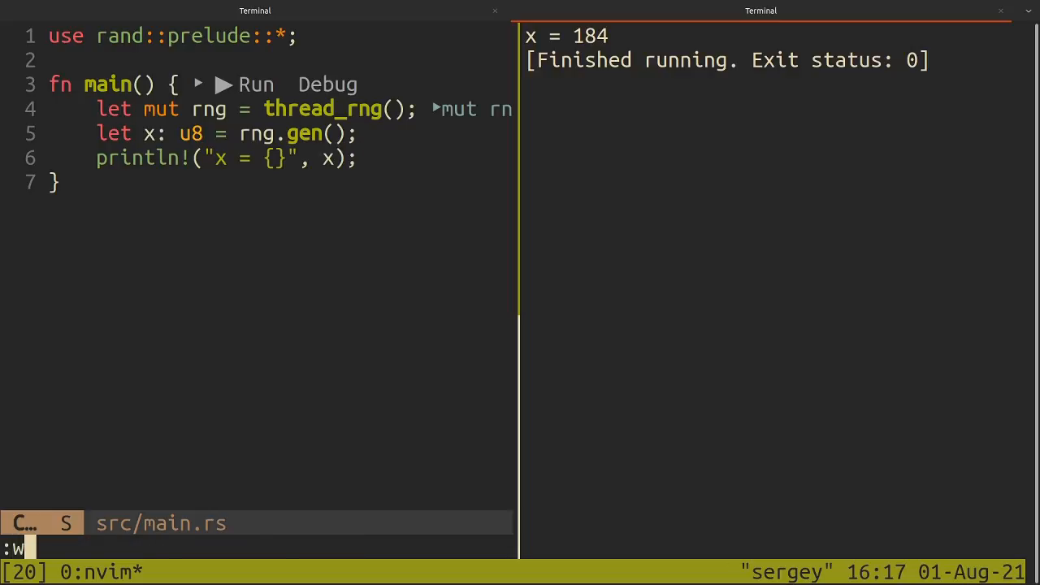
key(Return)
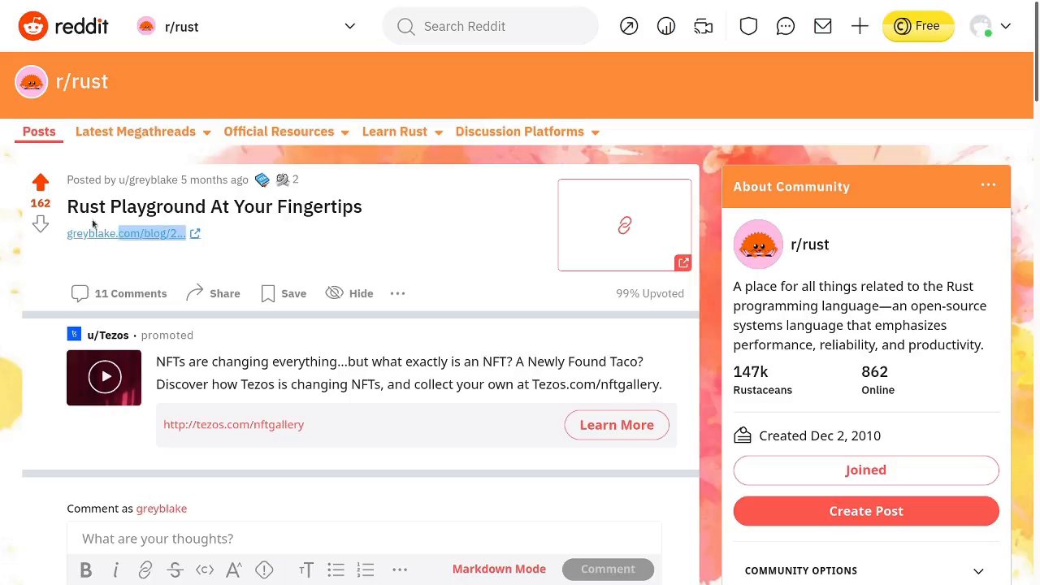
mouse_move(468, 220)
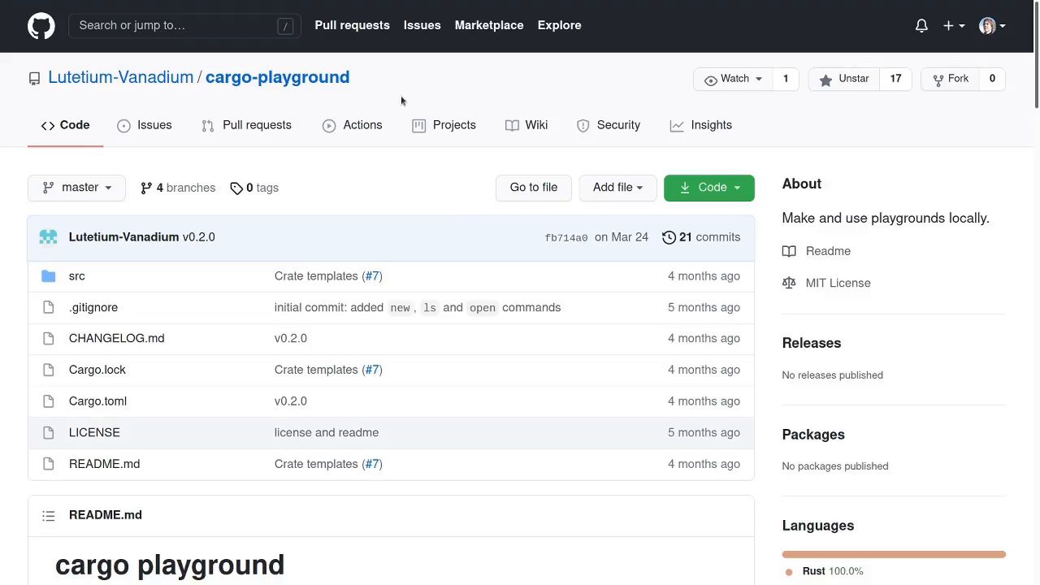
mouse_move(419, 87)
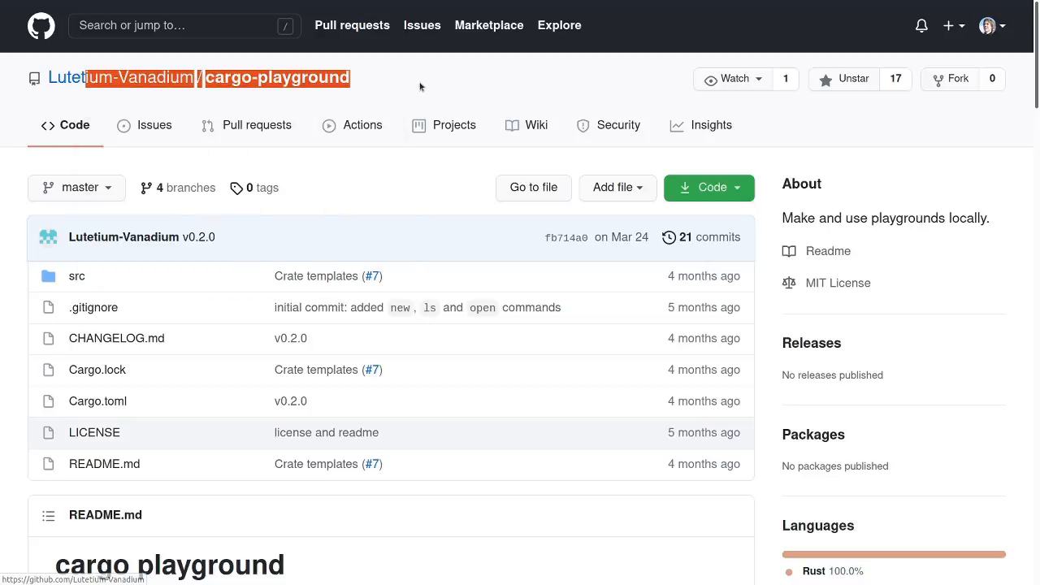
- Scroll down the cargo-playground README to the usage examples, selecting the playground name
scroll(down, 3)
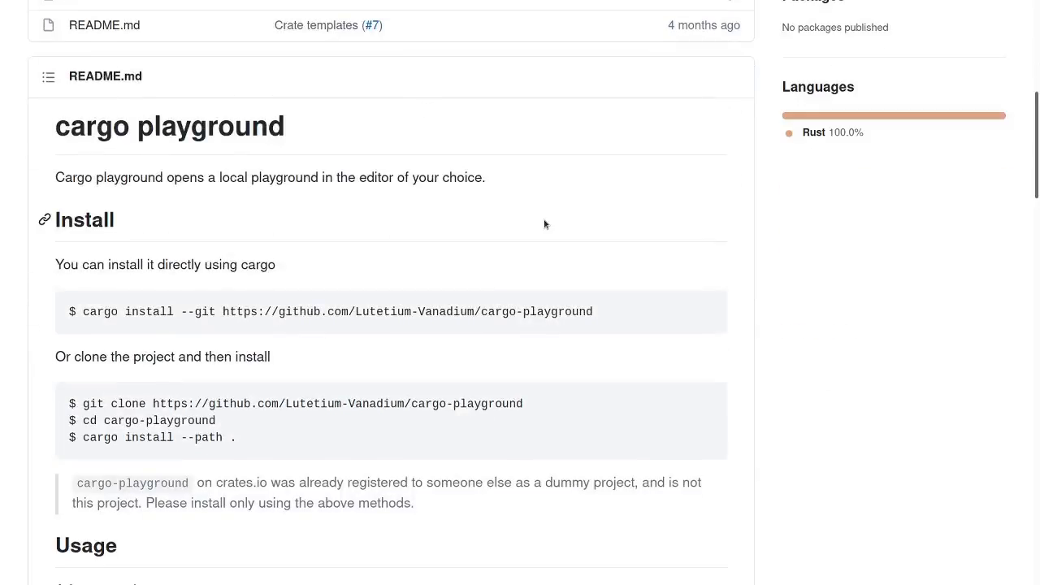
scroll(down, 3)
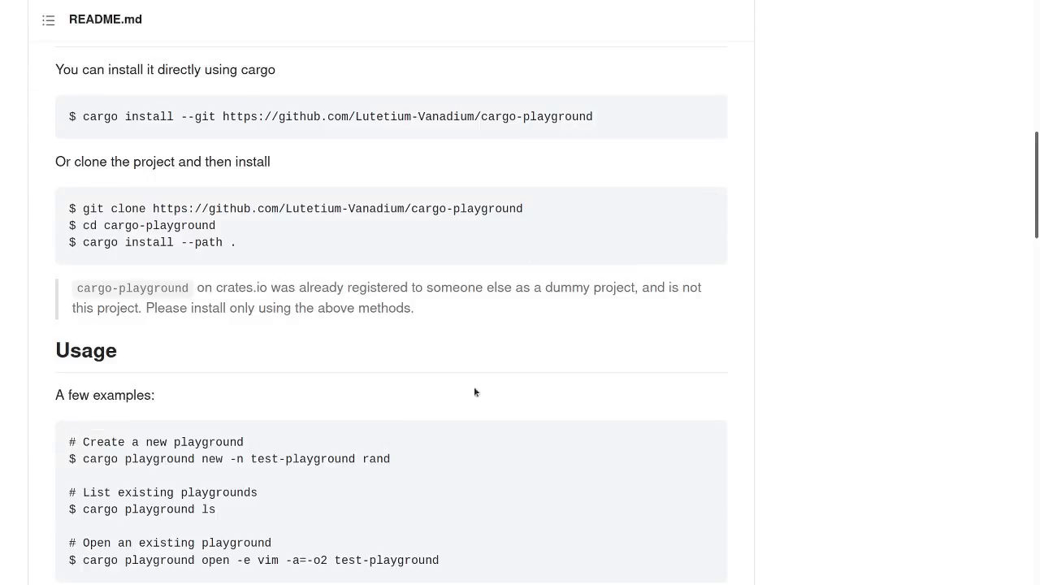
double_click(305, 459)
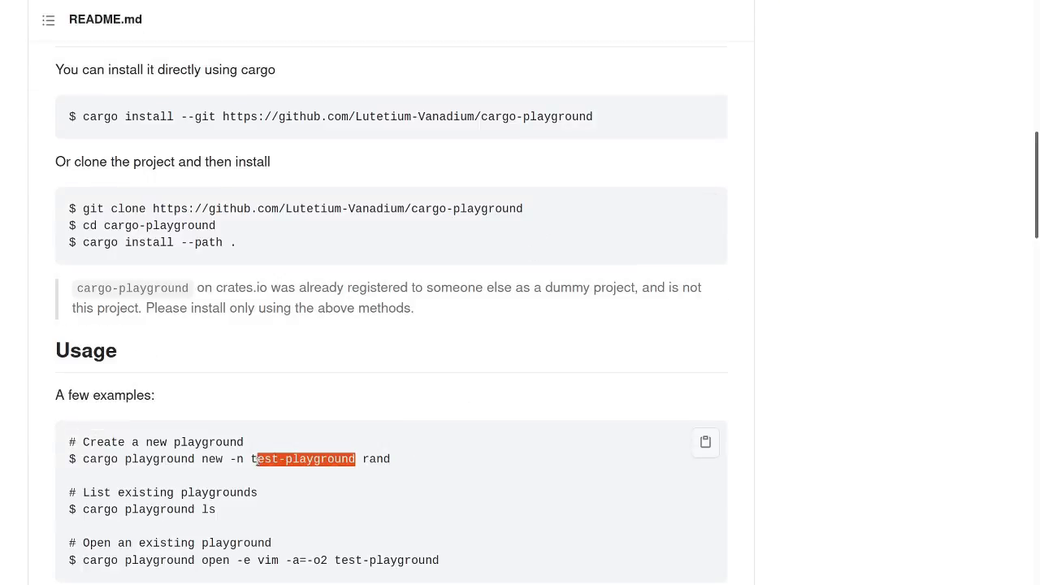
mouse_move(252, 471)
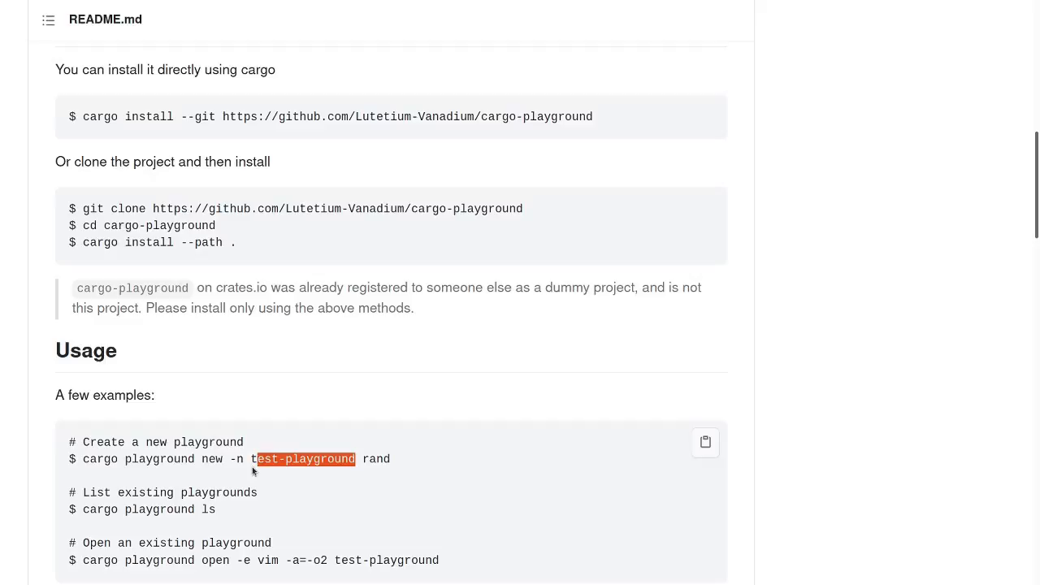
scroll(down, 3)
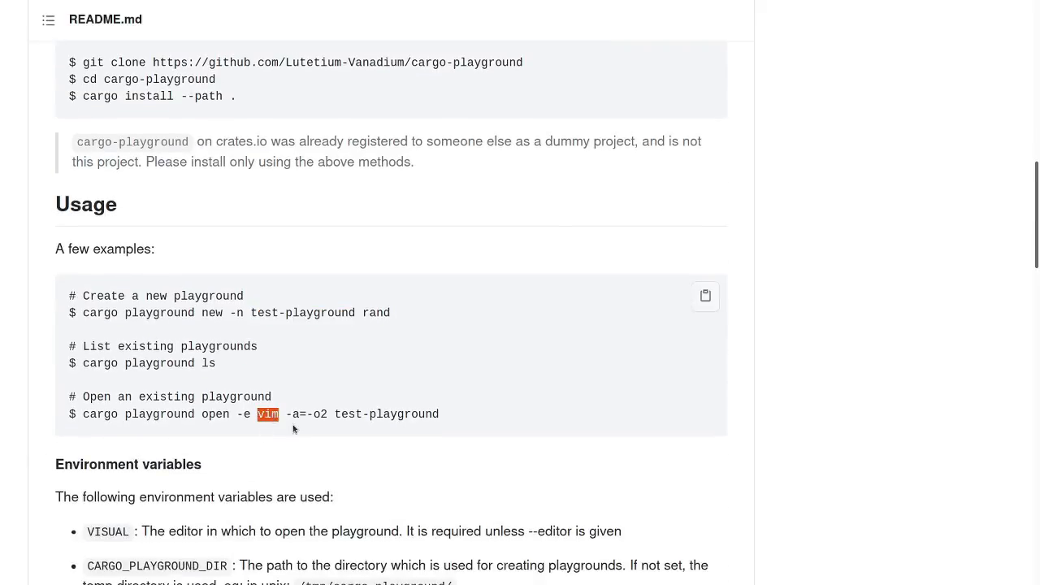
mouse_move(505, 353)
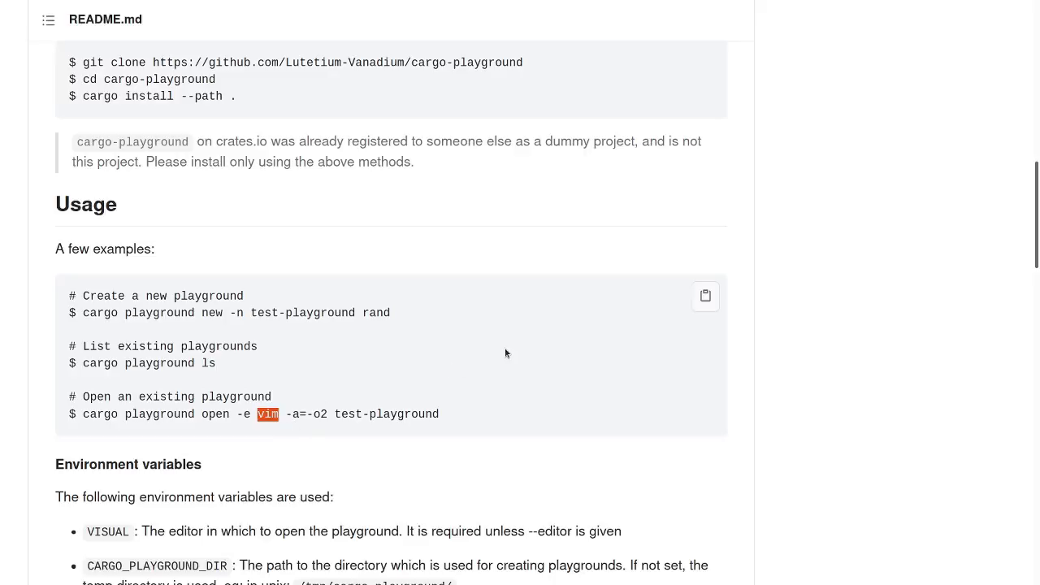